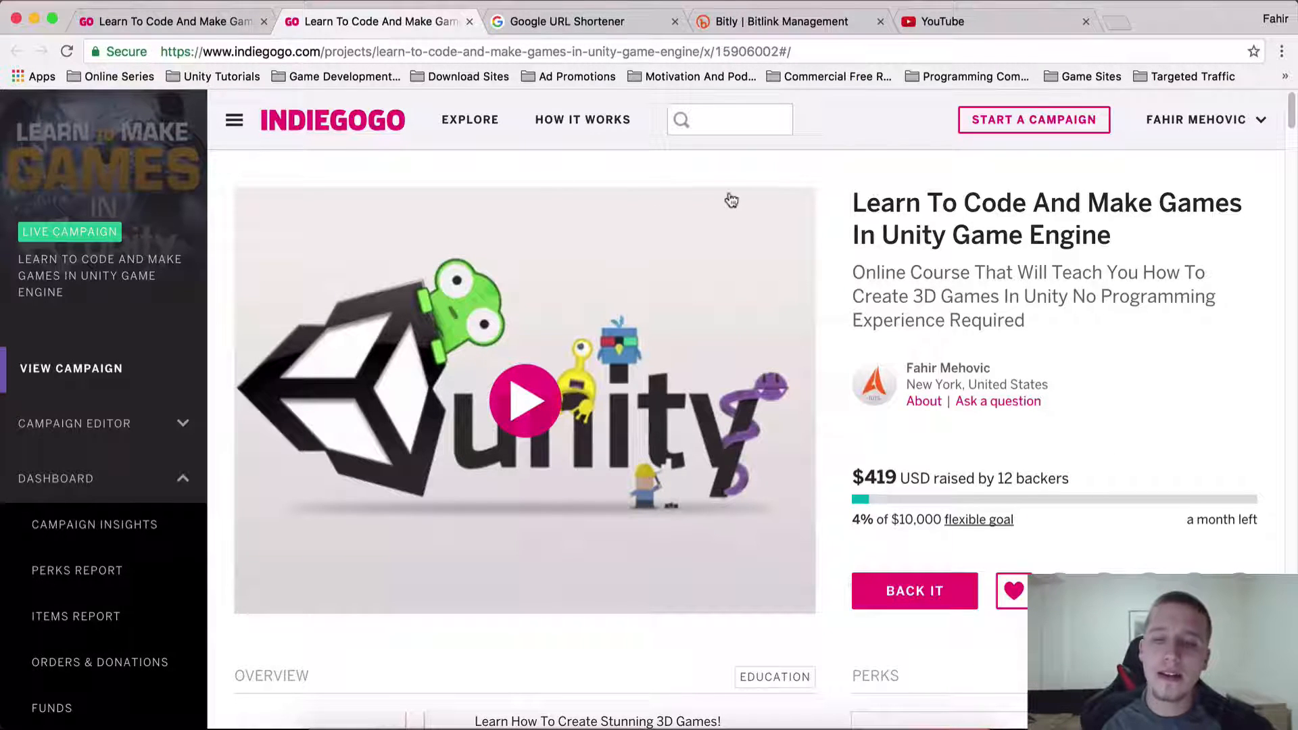
Select Main Camera, set Position X to -2.5 and raise it to Y 0.92 with the move gizmo.
{"action": "scroll", "scroll_direction": "down", "scroll_amount": 3}
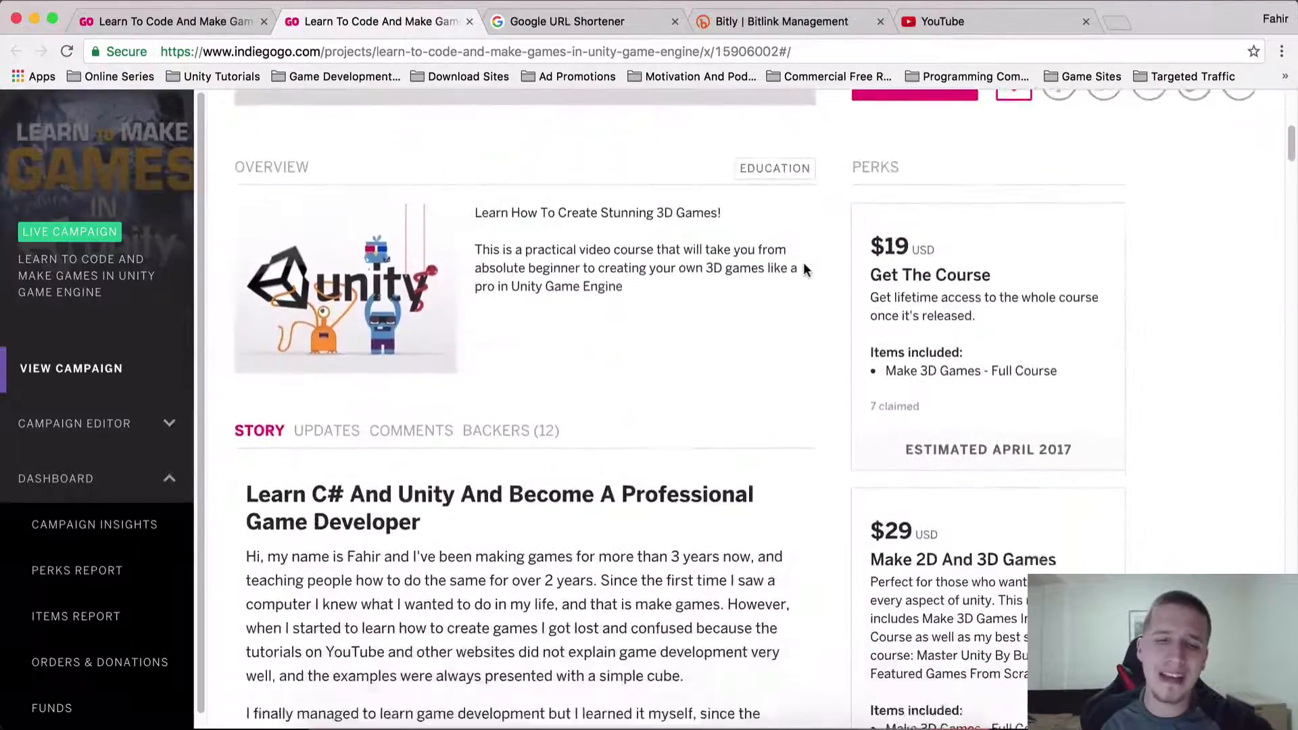
{"action": "scroll", "scroll_direction": "down", "scroll_amount": 3}
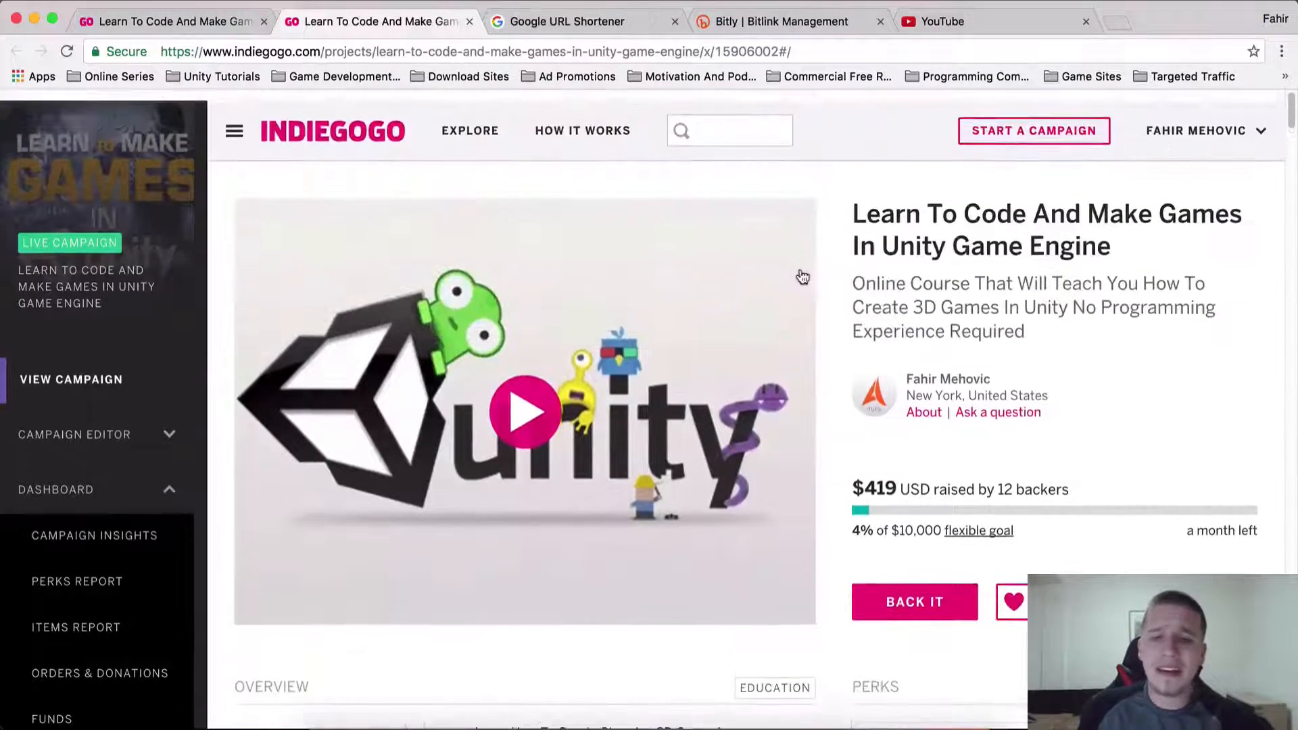
{"action": "scroll", "scroll_direction": "down", "scroll_amount": 3}
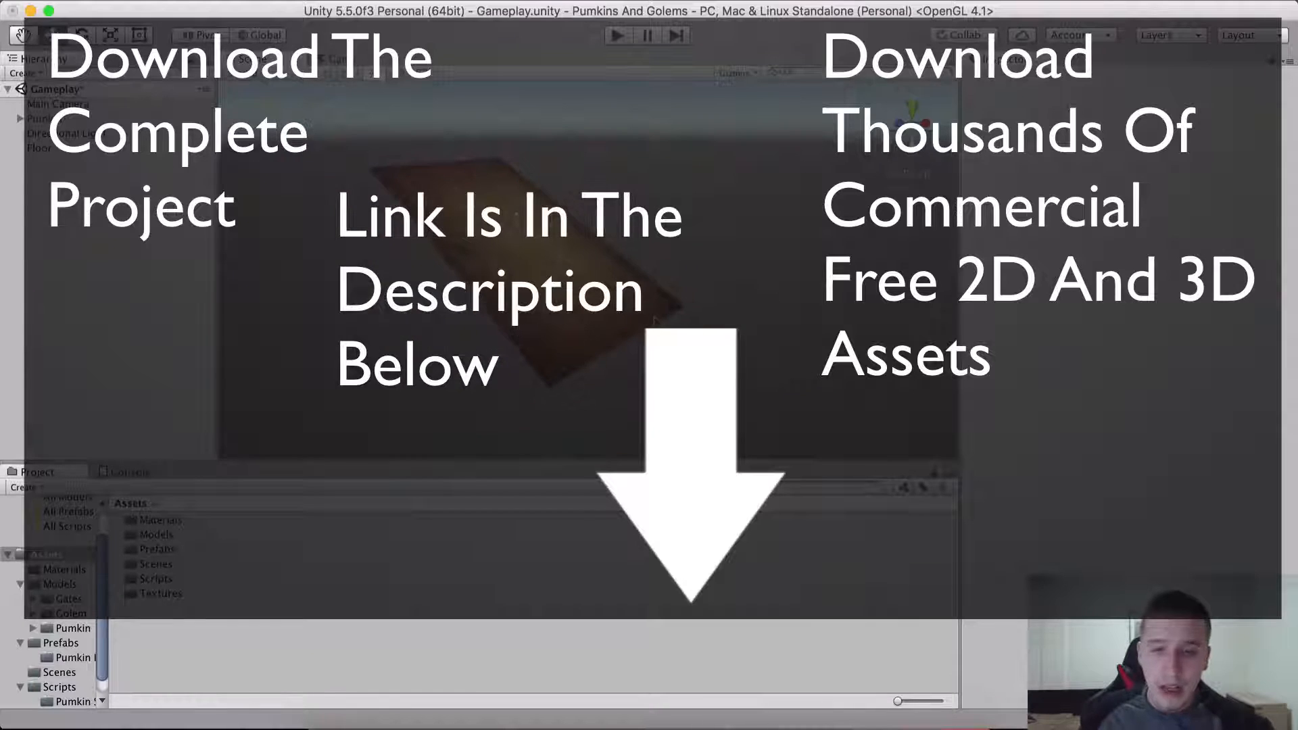
{"action": "left_click", "coordinate": [57, 104]}
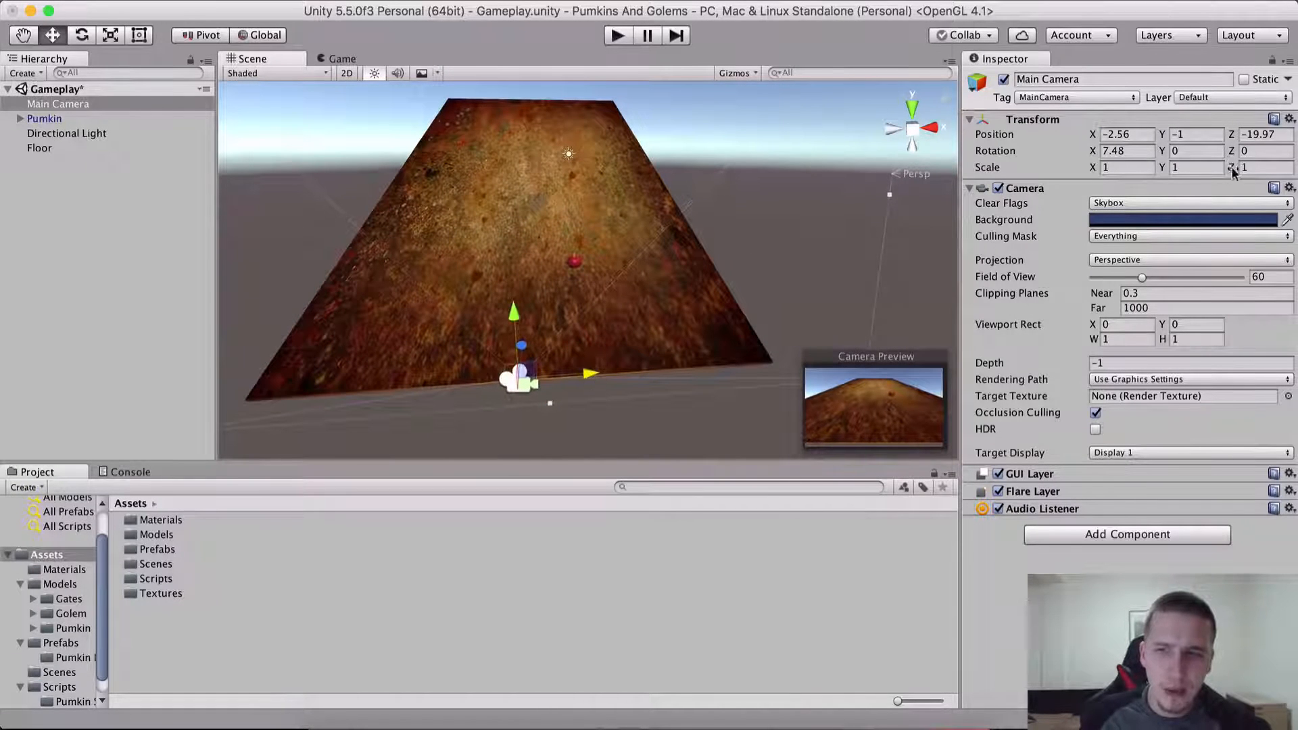
{"action": "left_click", "coordinate": [1126, 134]}
{"action": "type", "text": "-2.5"}
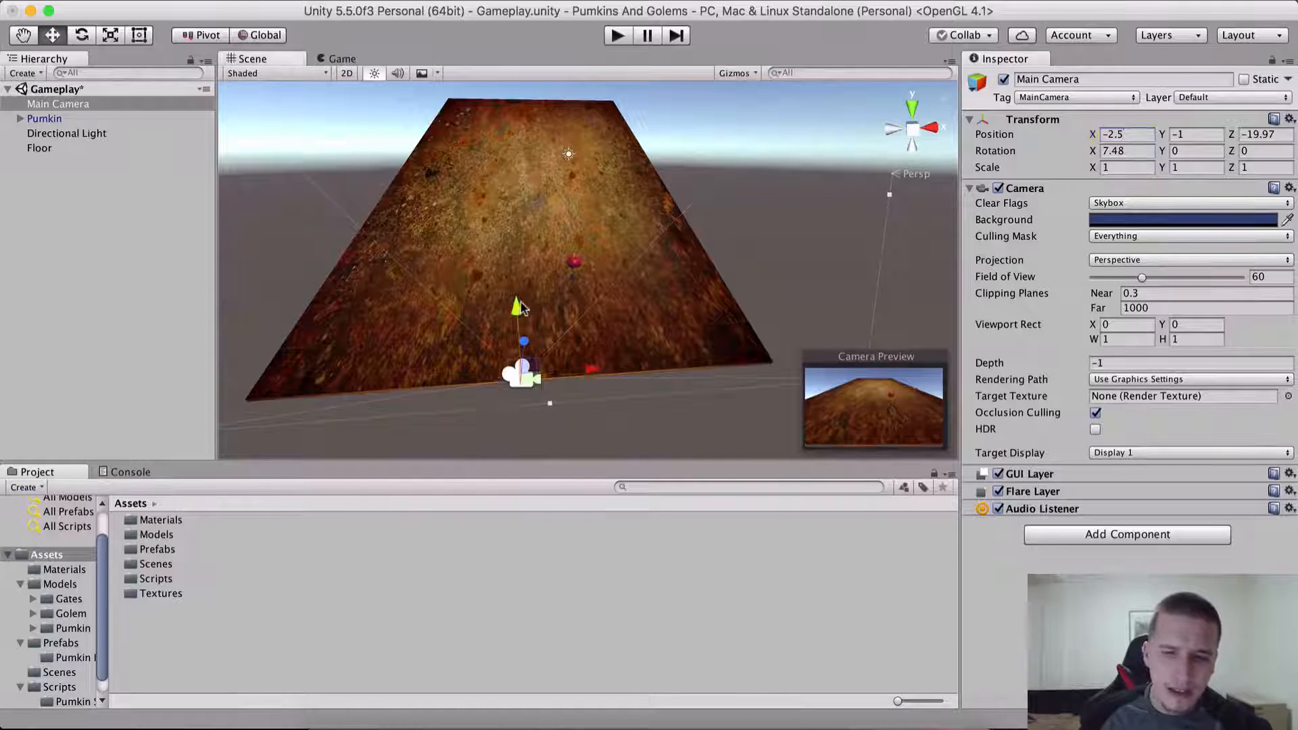
{"action": "left_click_drag", "start_coordinate": [519, 308], "coordinate": [515, 272]}
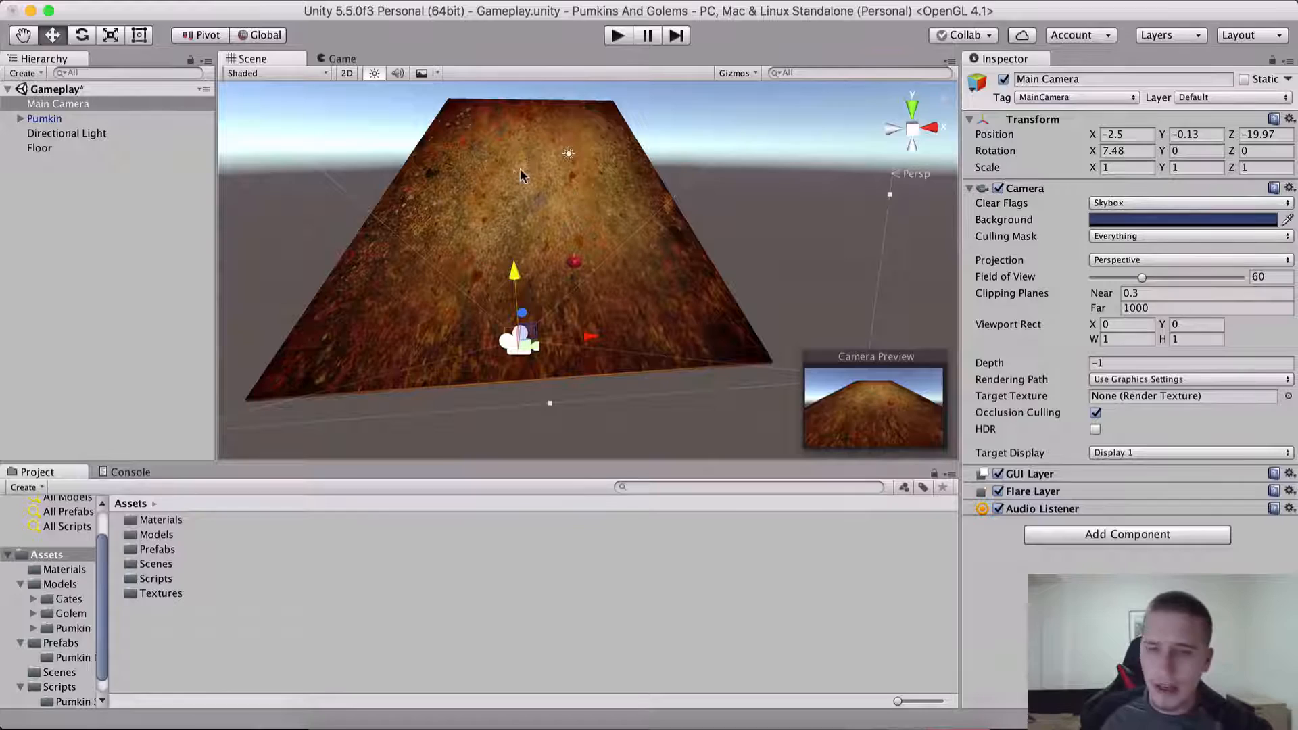
Preview the Game view, then set the camera's Rotation X to 10 degrees.
{"action": "left_click", "coordinate": [340, 58]}
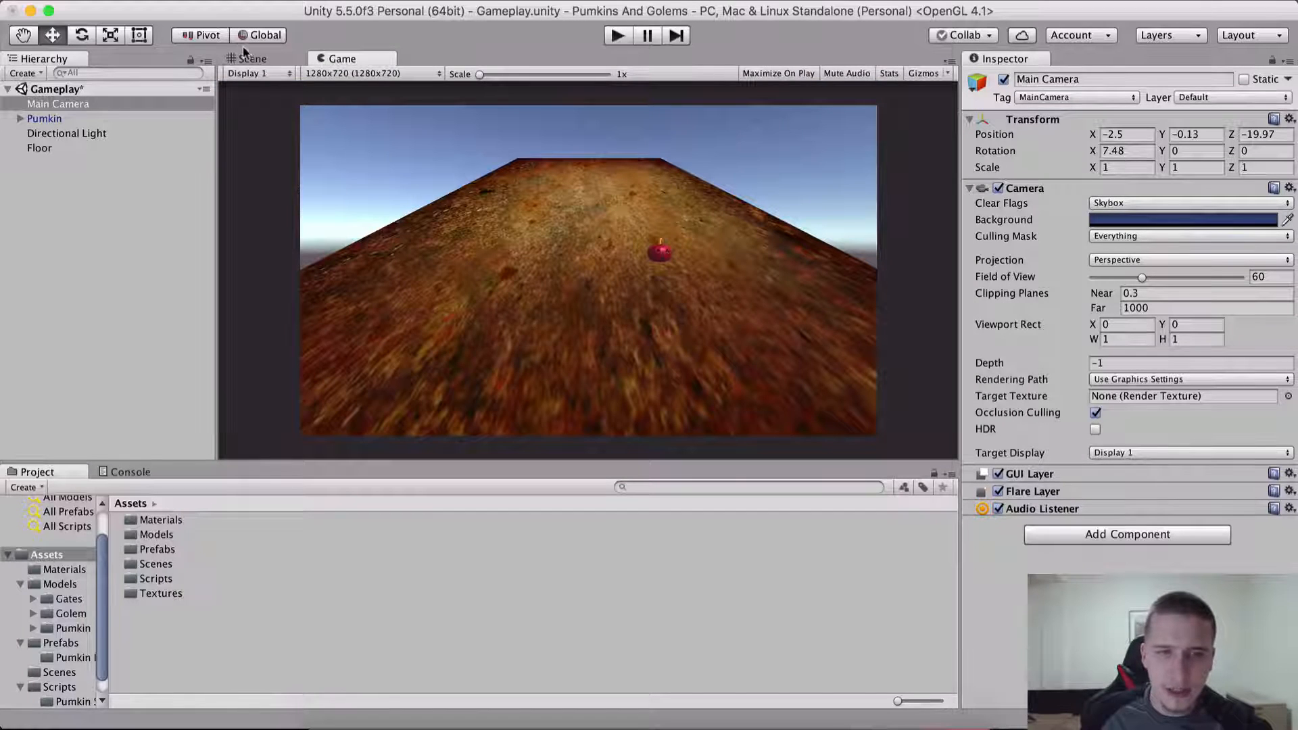
{"action": "left_click", "coordinate": [249, 58]}
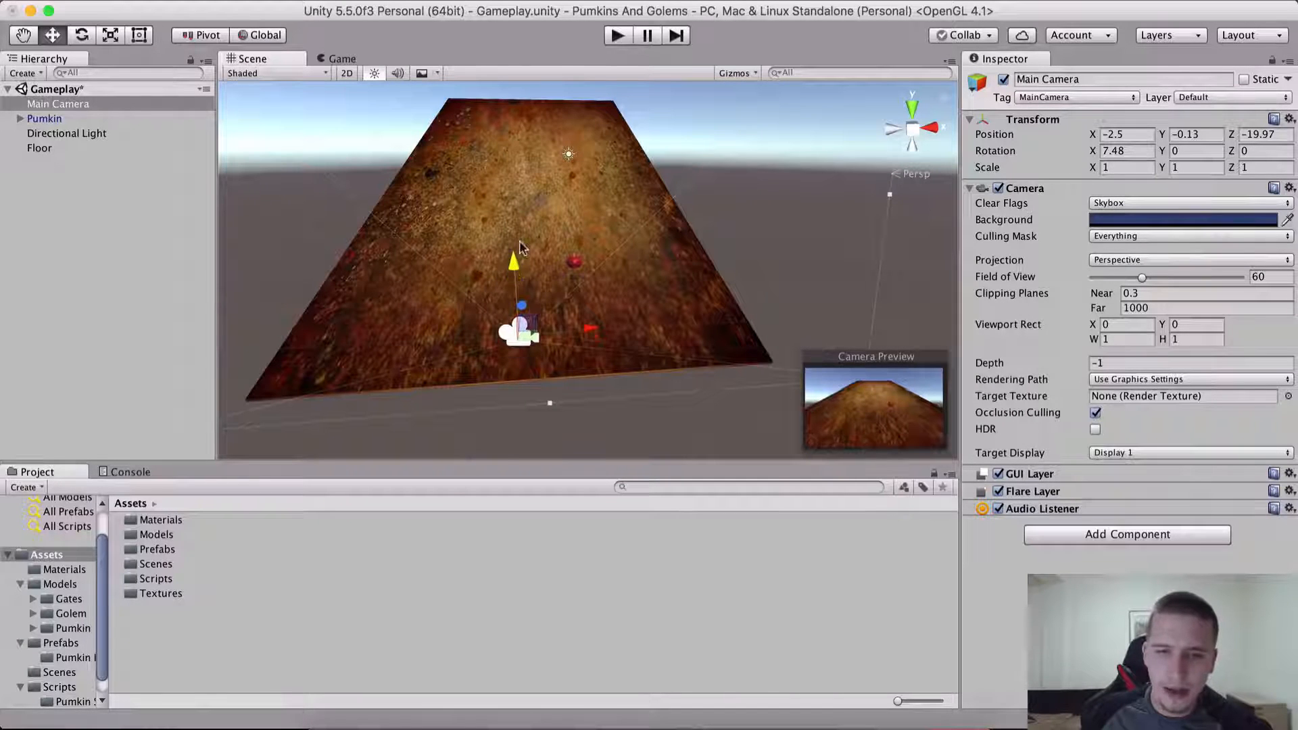
{"action": "left_click", "coordinate": [1126, 150]}
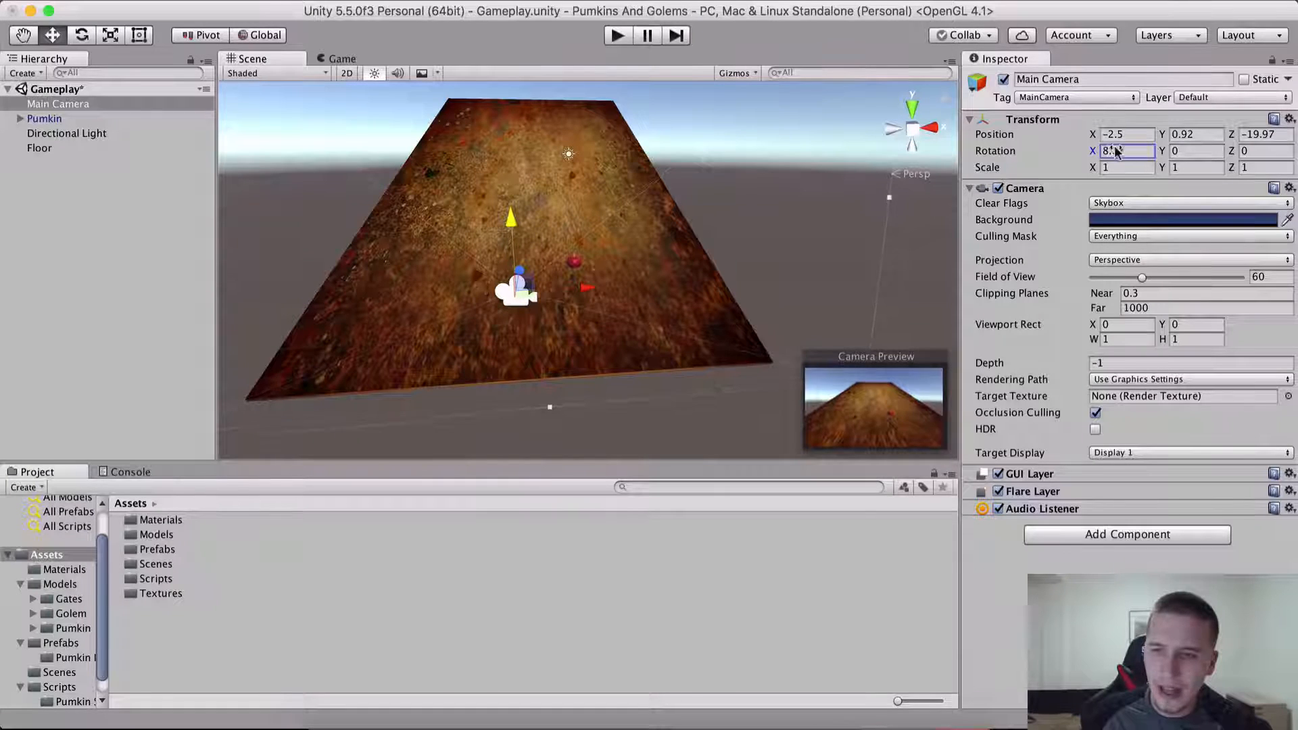
{"action": "type", "text": "10.03"}
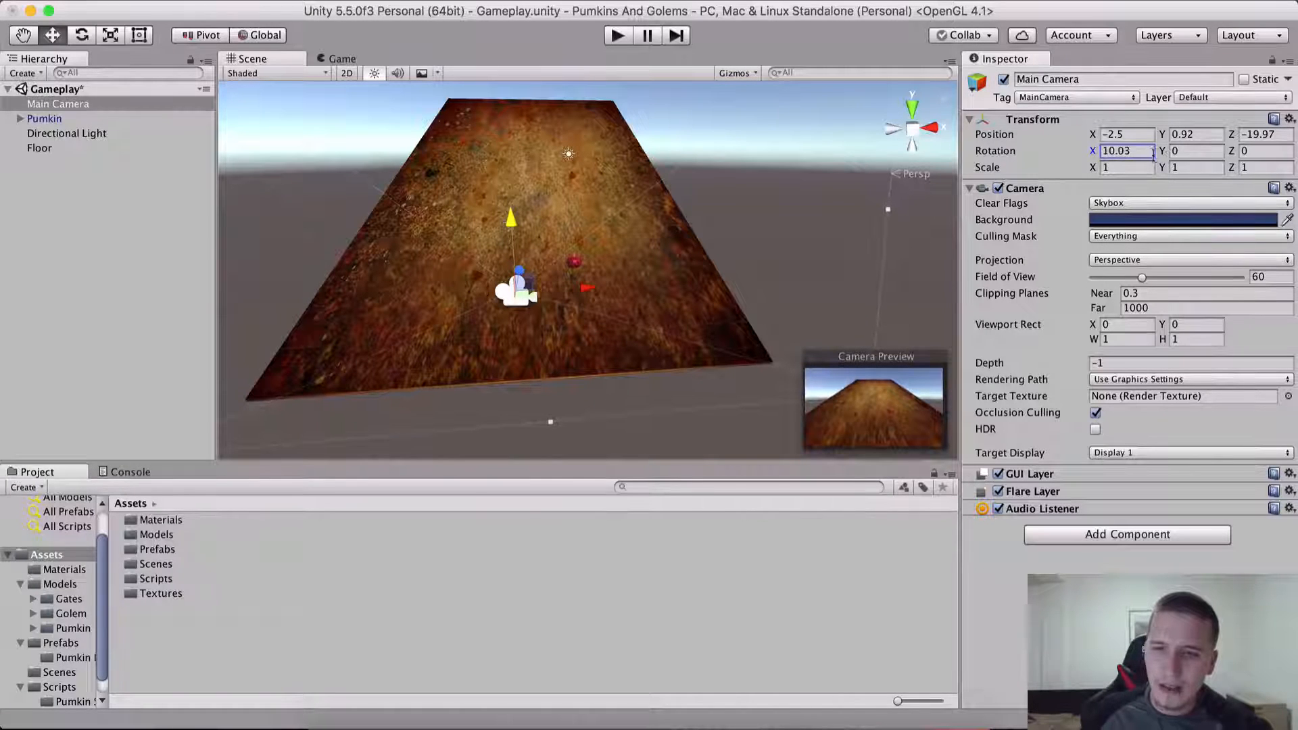
{"action": "type", "text": "10"}
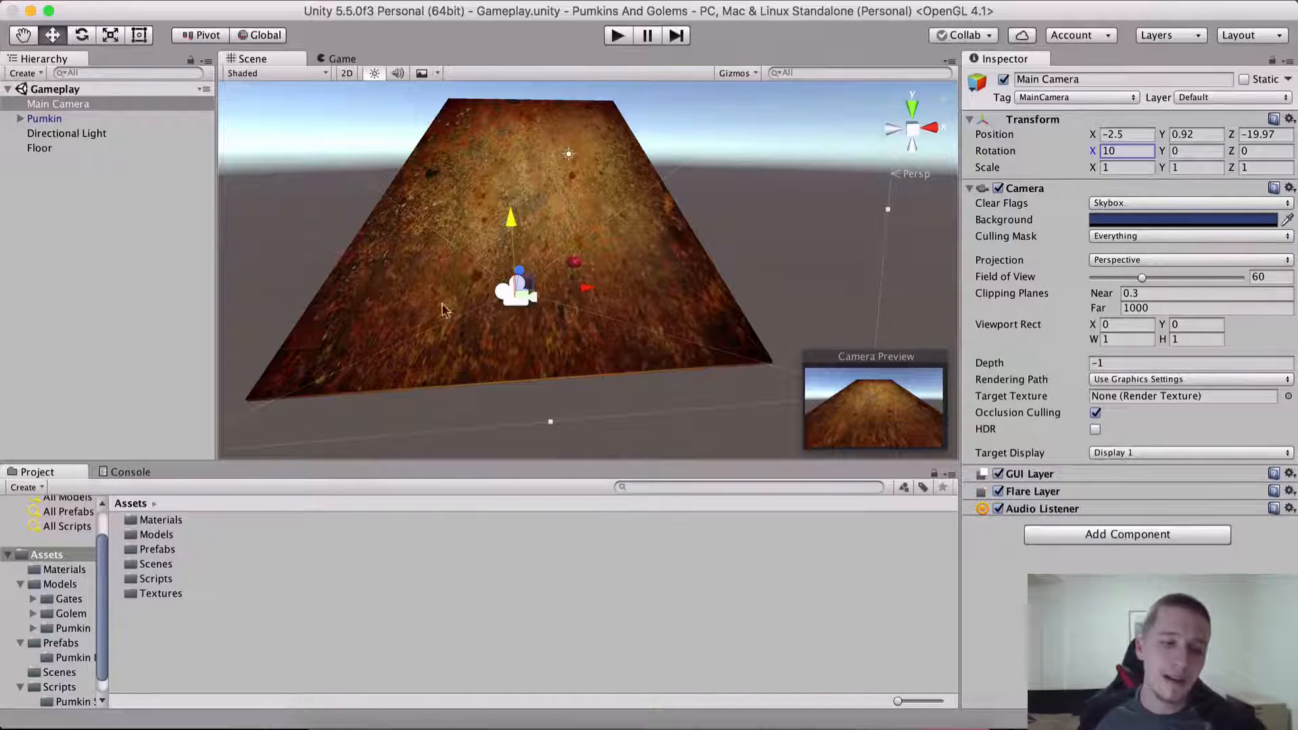
Create a Camera Scripts folder inside the Scripts folder.
{"action": "double_click", "coordinate": [155, 579]}
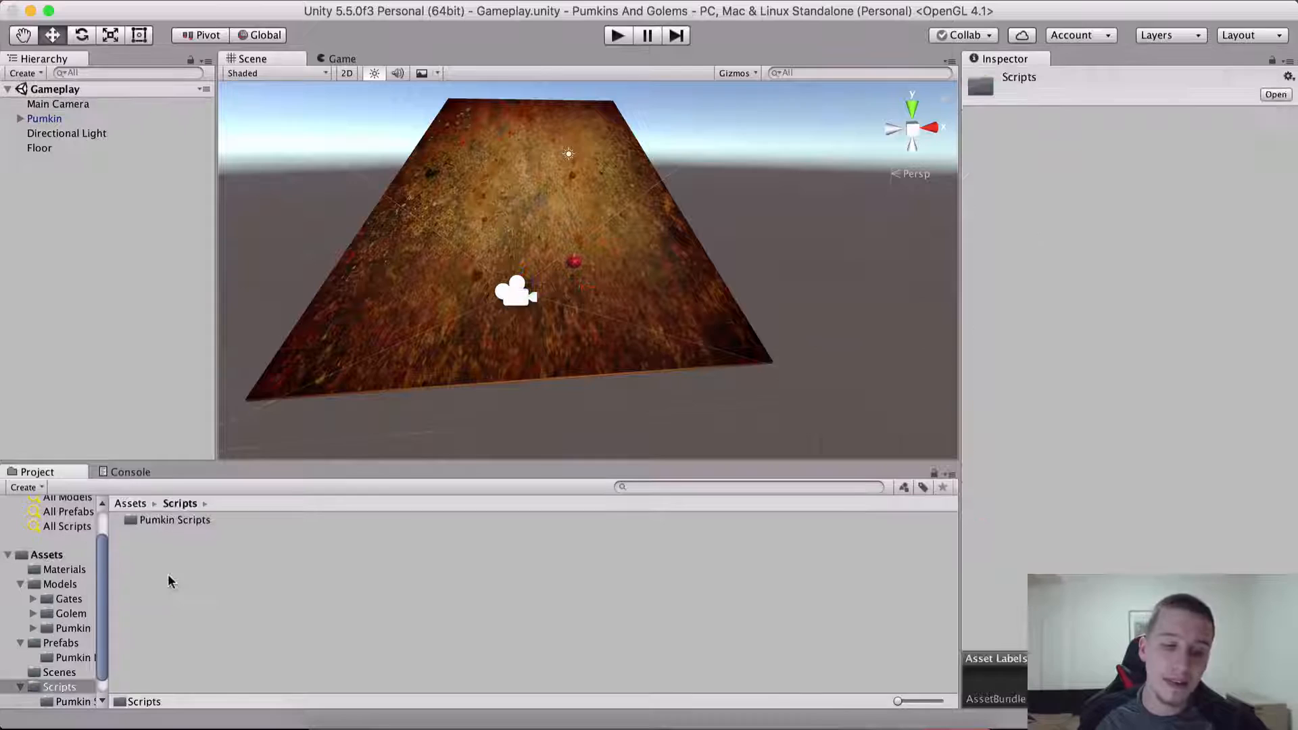
{"action": "right_click", "coordinate": [170, 580]}
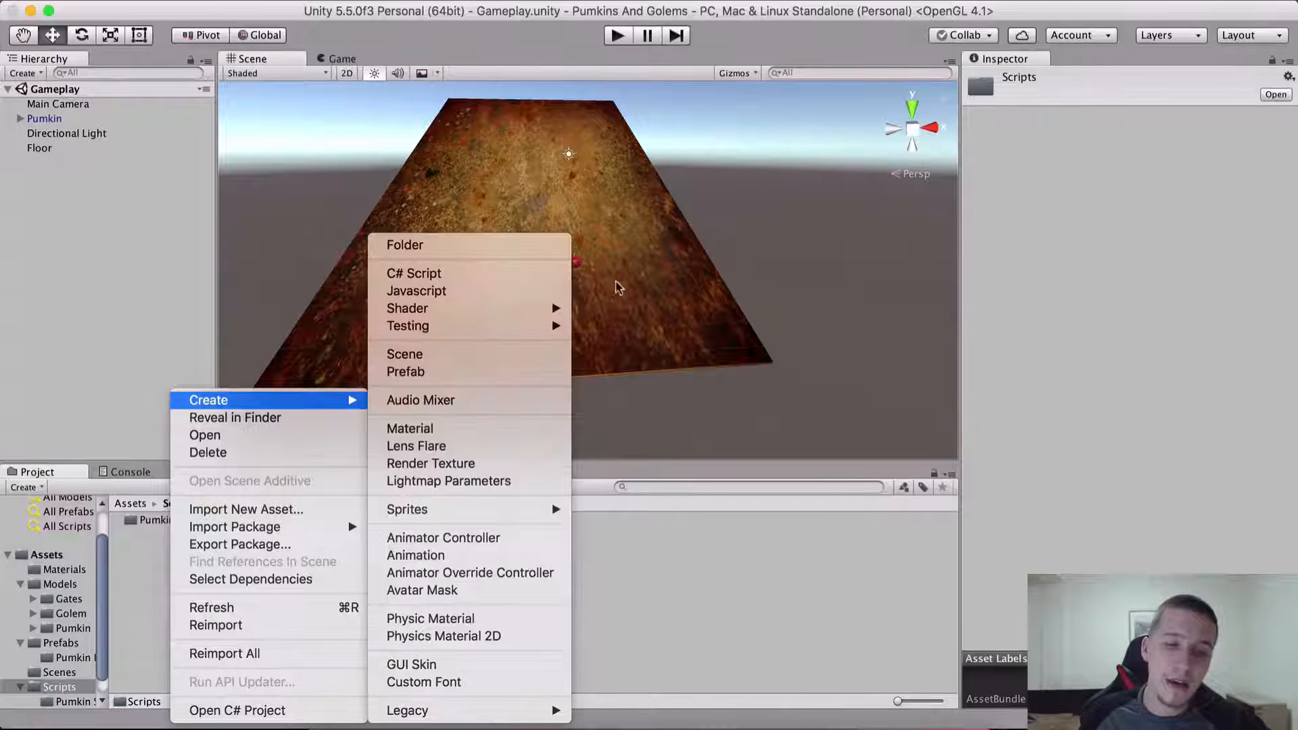
{"action": "left_click", "coordinate": [414, 273]}
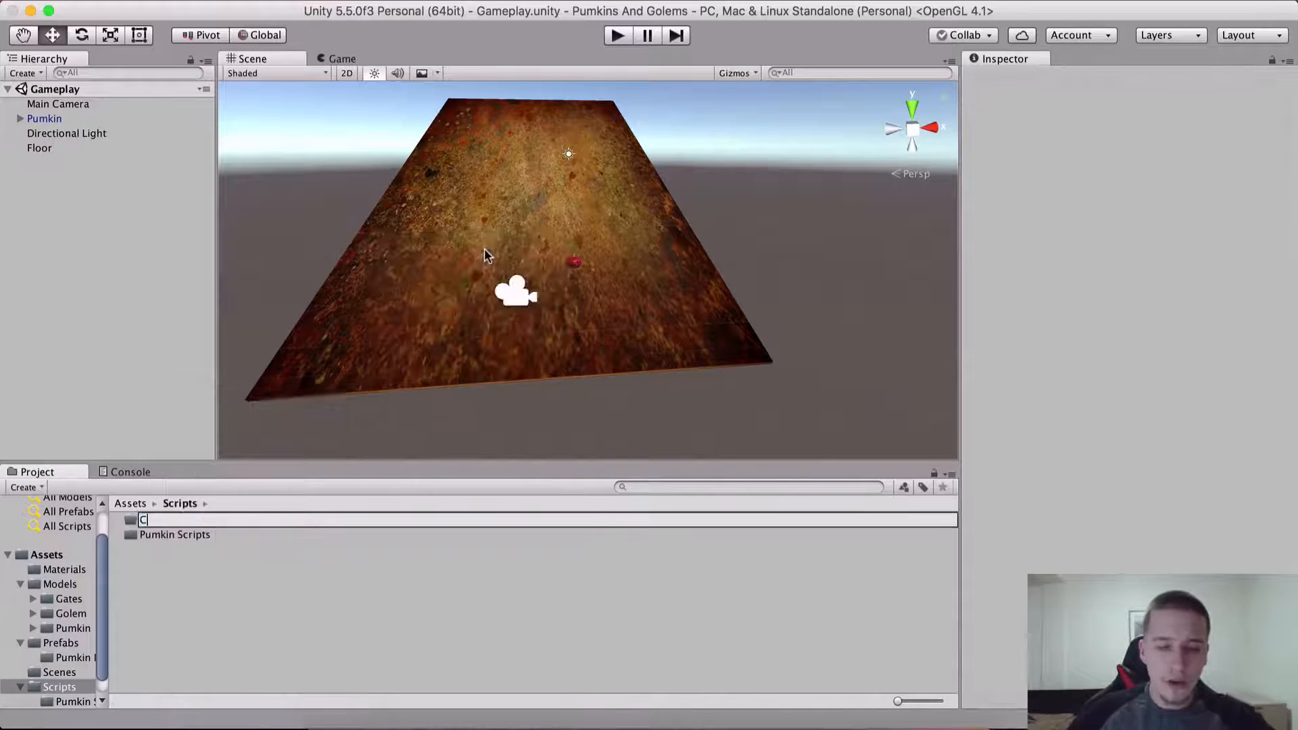
{"action": "type", "text": "Camera Scripts"}
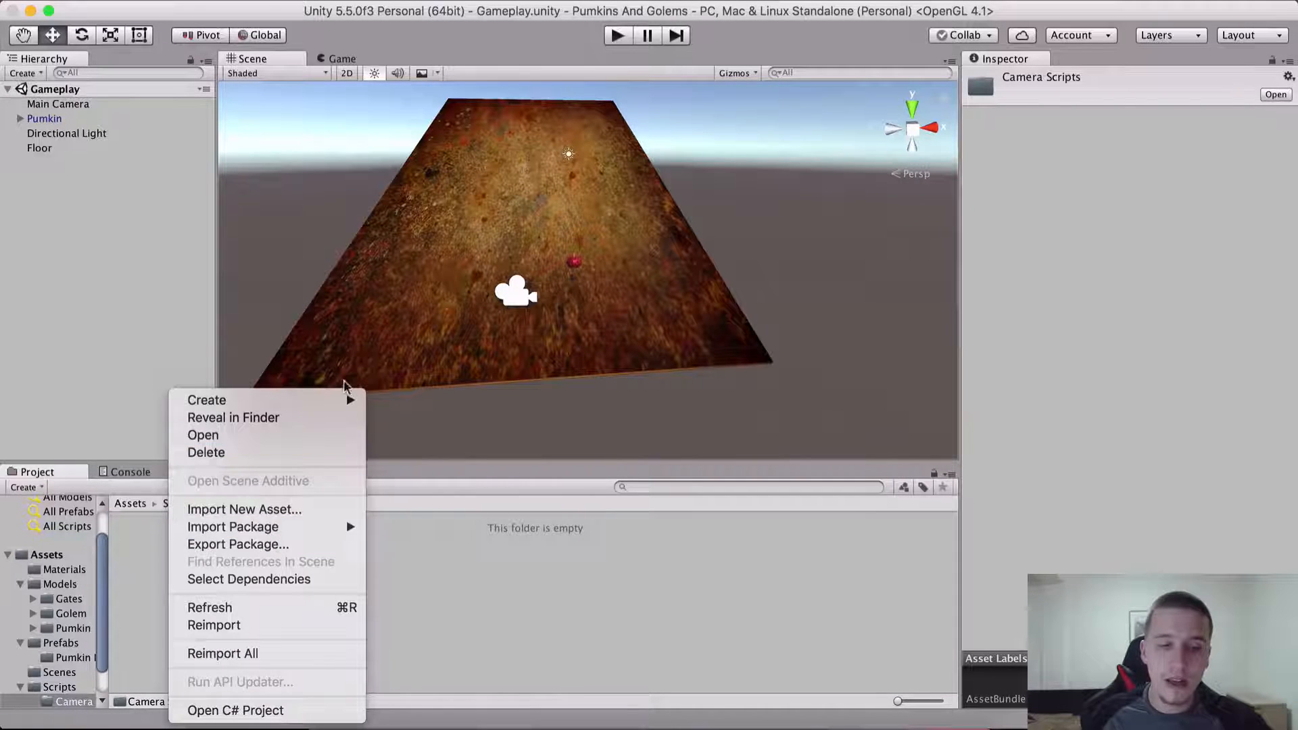
{"action": "mouse_move", "coordinate": [206, 401]}
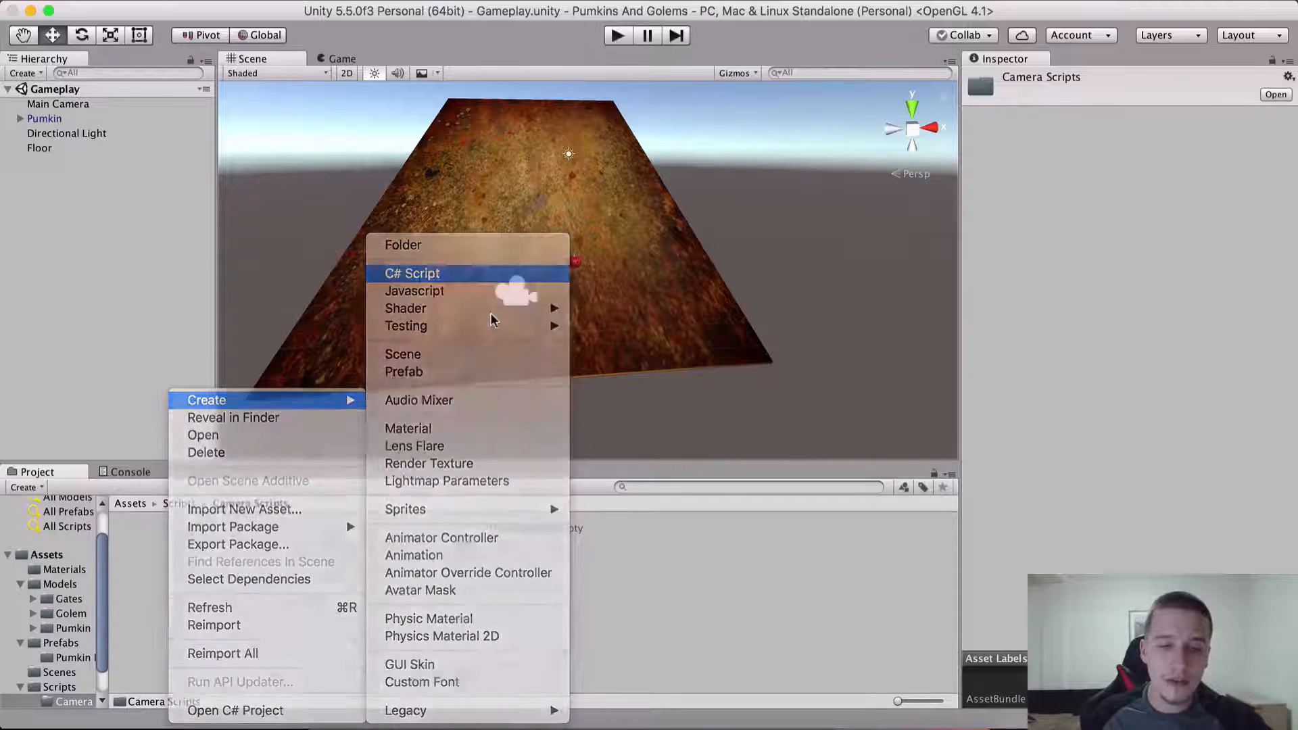
Create a CameraFollow C# script inside Camera Scripts and select it.
{"action": "left_click", "coordinate": [412, 273]}
{"action": "type", "text": "CameraFollow"}
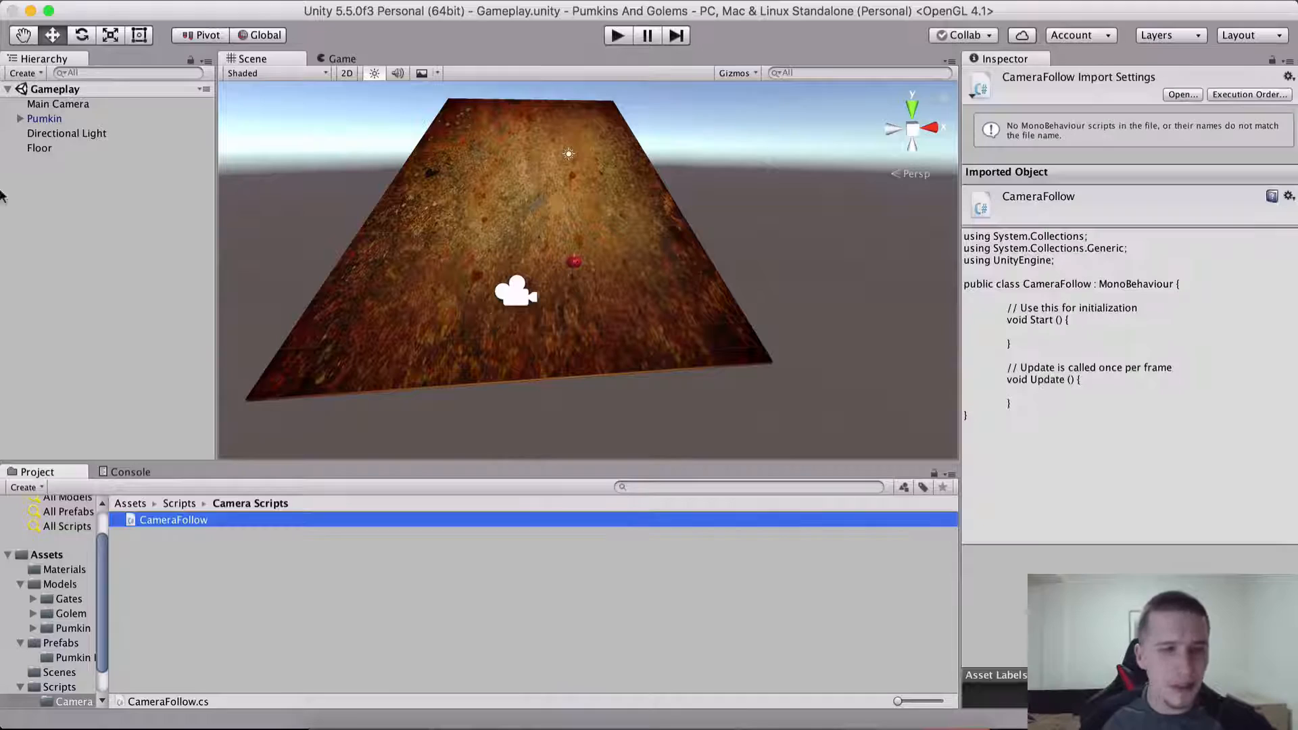
{"action": "left_click", "coordinate": [59, 104]}
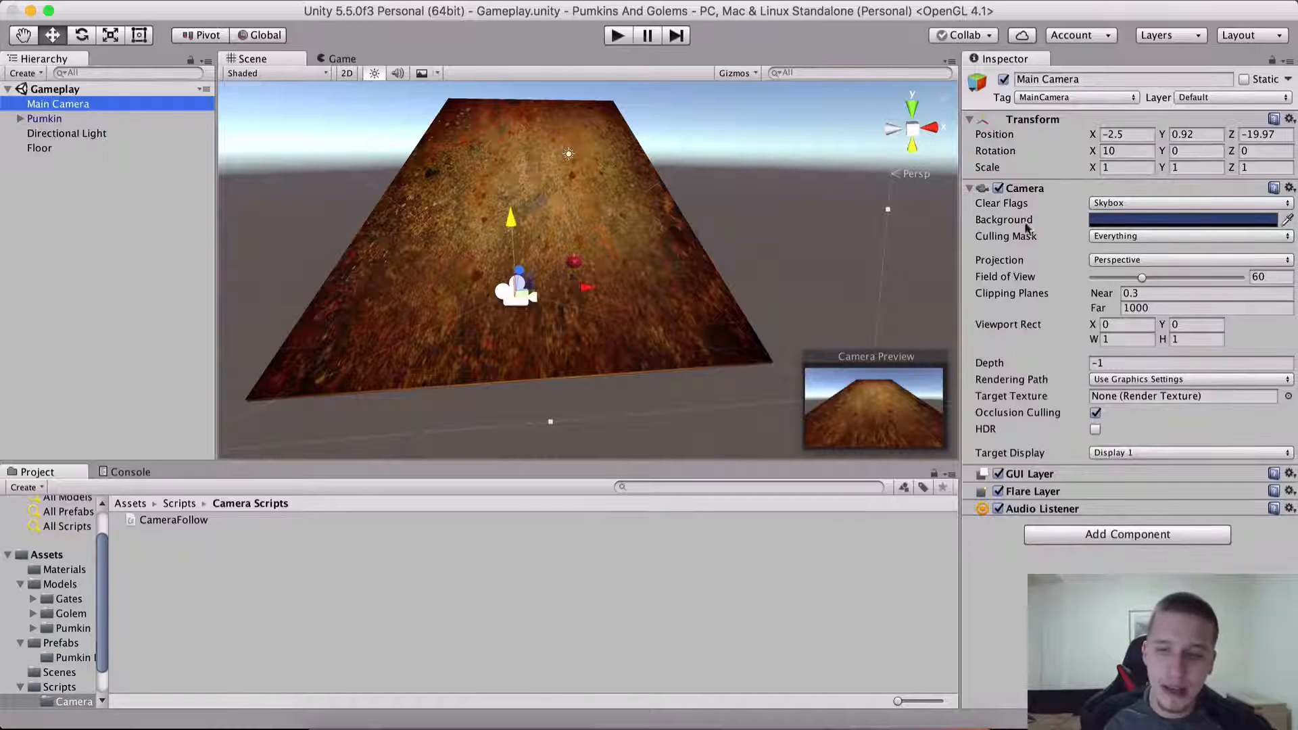
{"action": "left_click", "coordinate": [180, 503]}
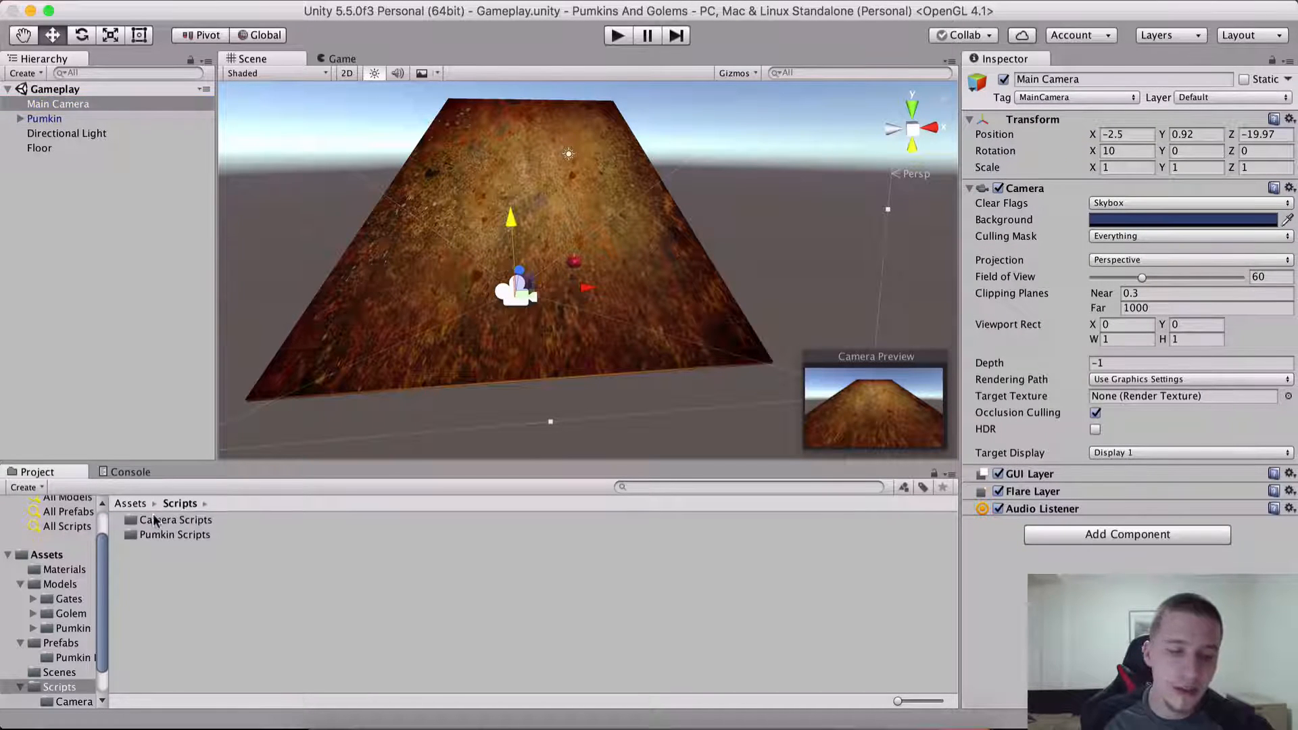
{"action": "double_click", "coordinate": [174, 519]}
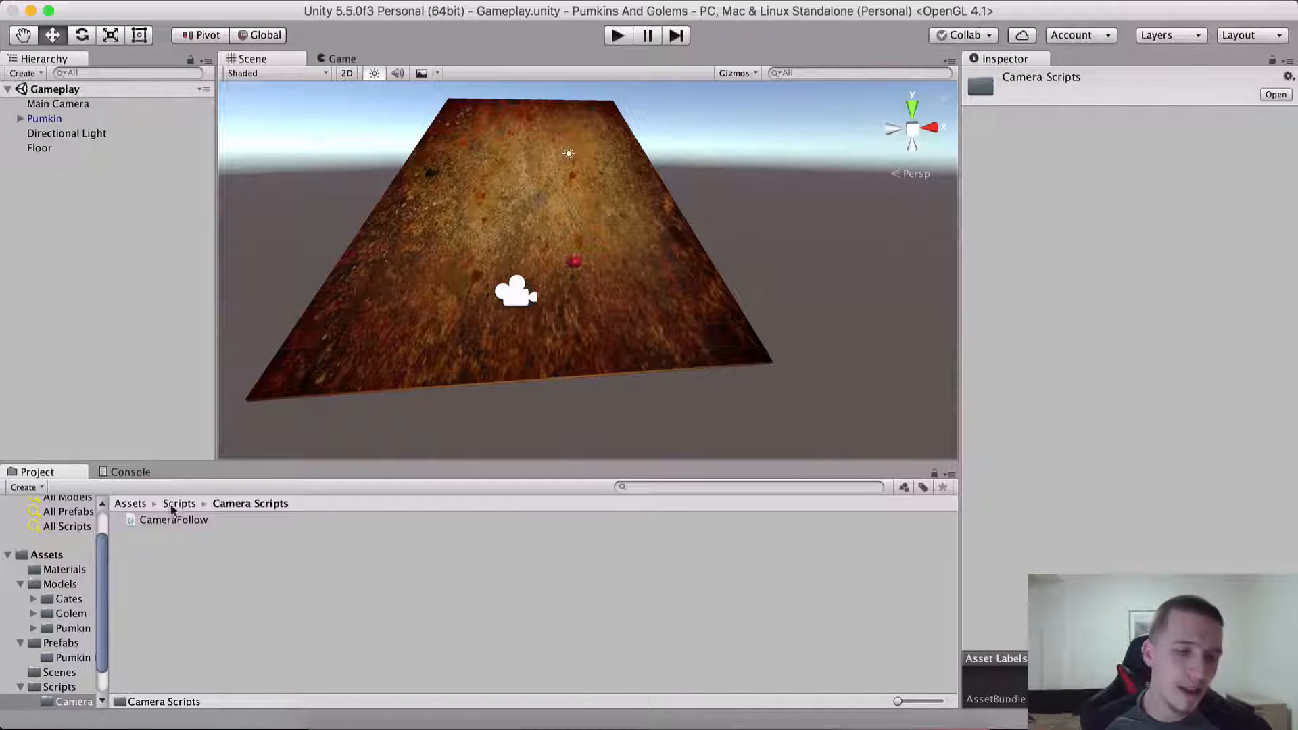
{"action": "left_click", "coordinate": [59, 104]}
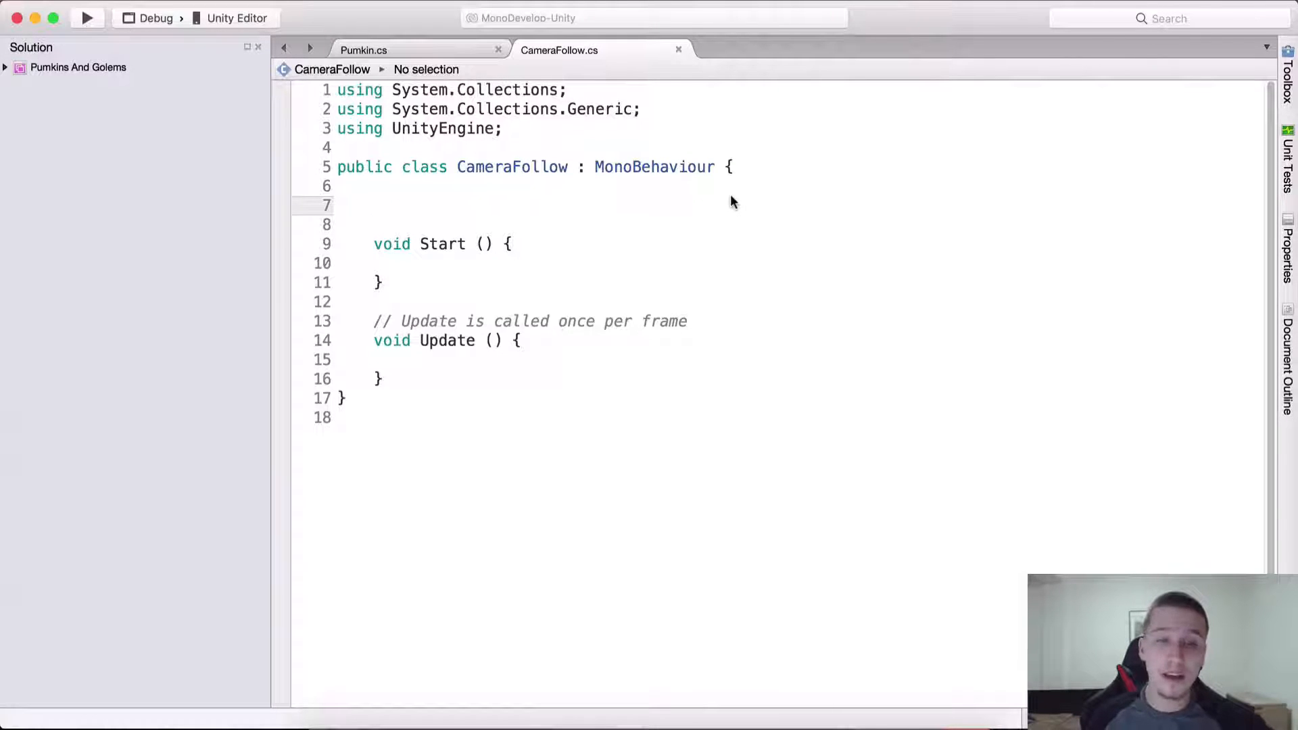
Declare private Transform pumkinPos and private Pumkin pumkinScript fields.
{"action": "type", "text": "pr"}
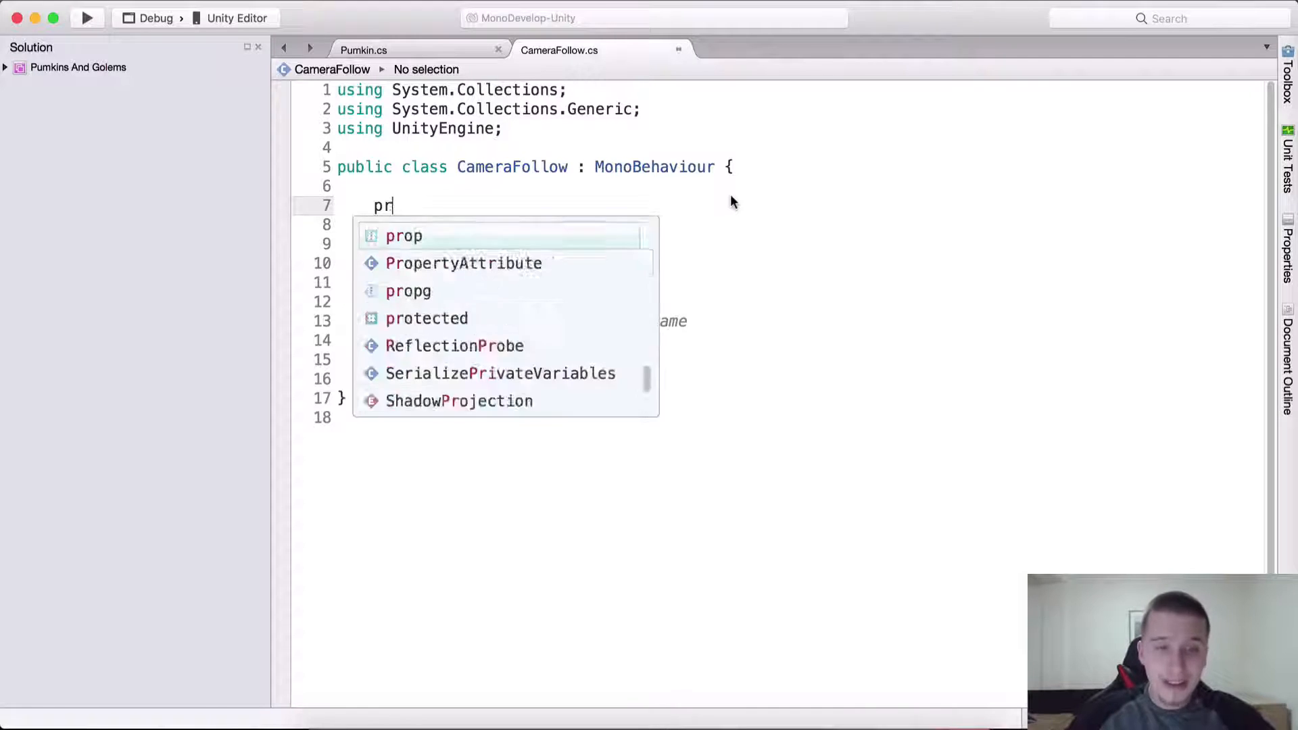
{"action": "type", "text": "ivate Transform pumk"}
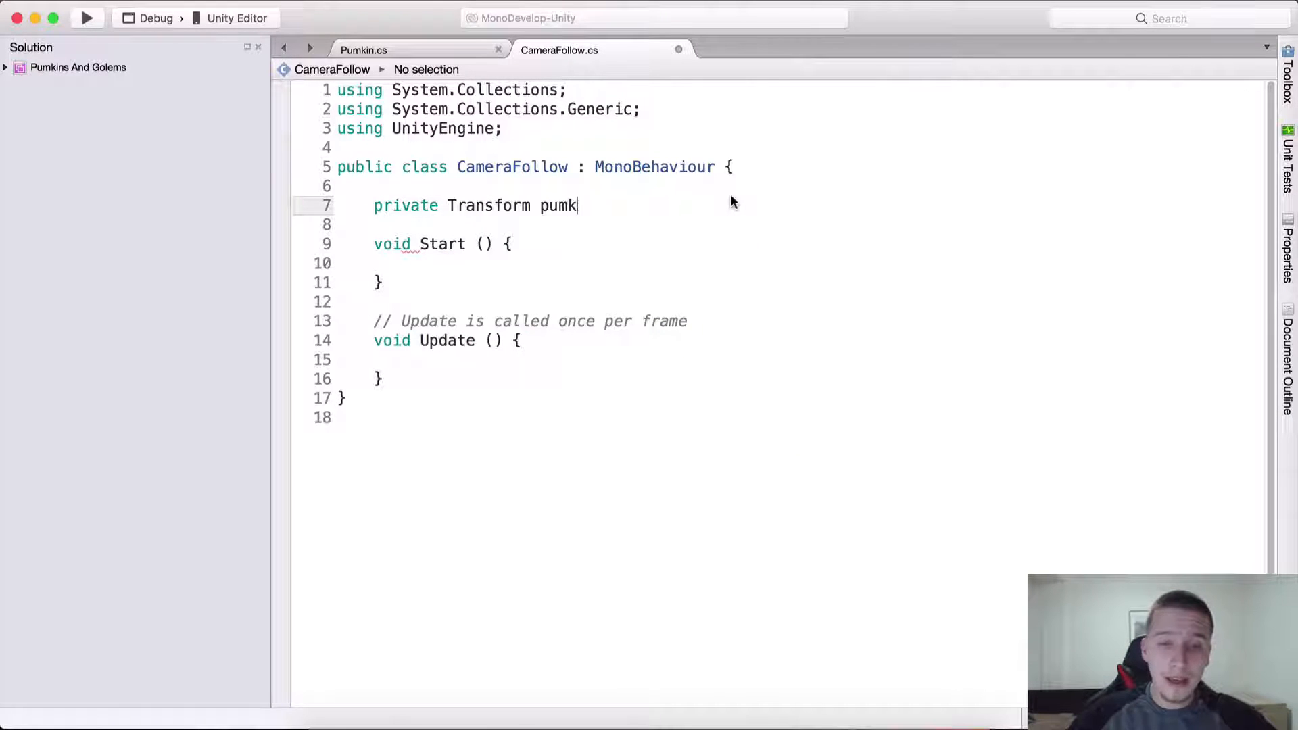
{"action": "type", "text": "inTransform;"}
{"action": "left_click", "coordinate": [802, 224]}
{"action": "type", "text": "private"}
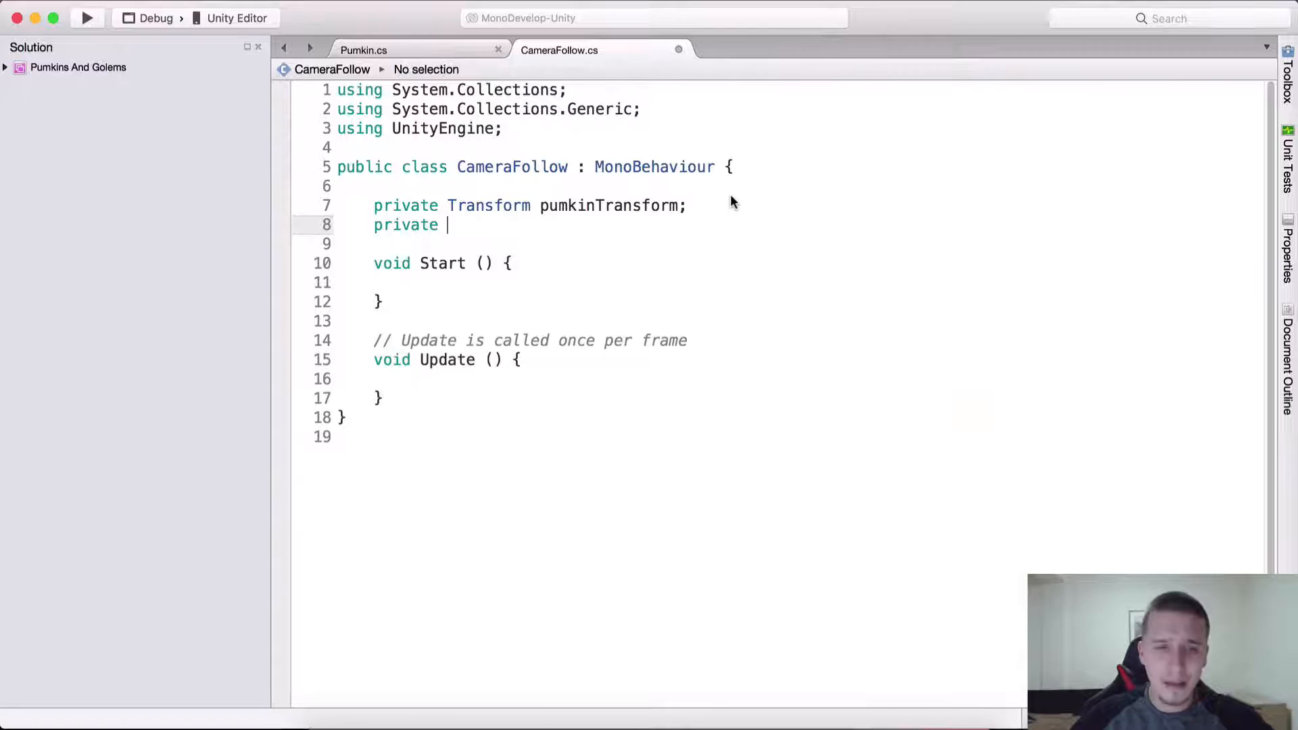
{"action": "type", "text": "Pumkin"}
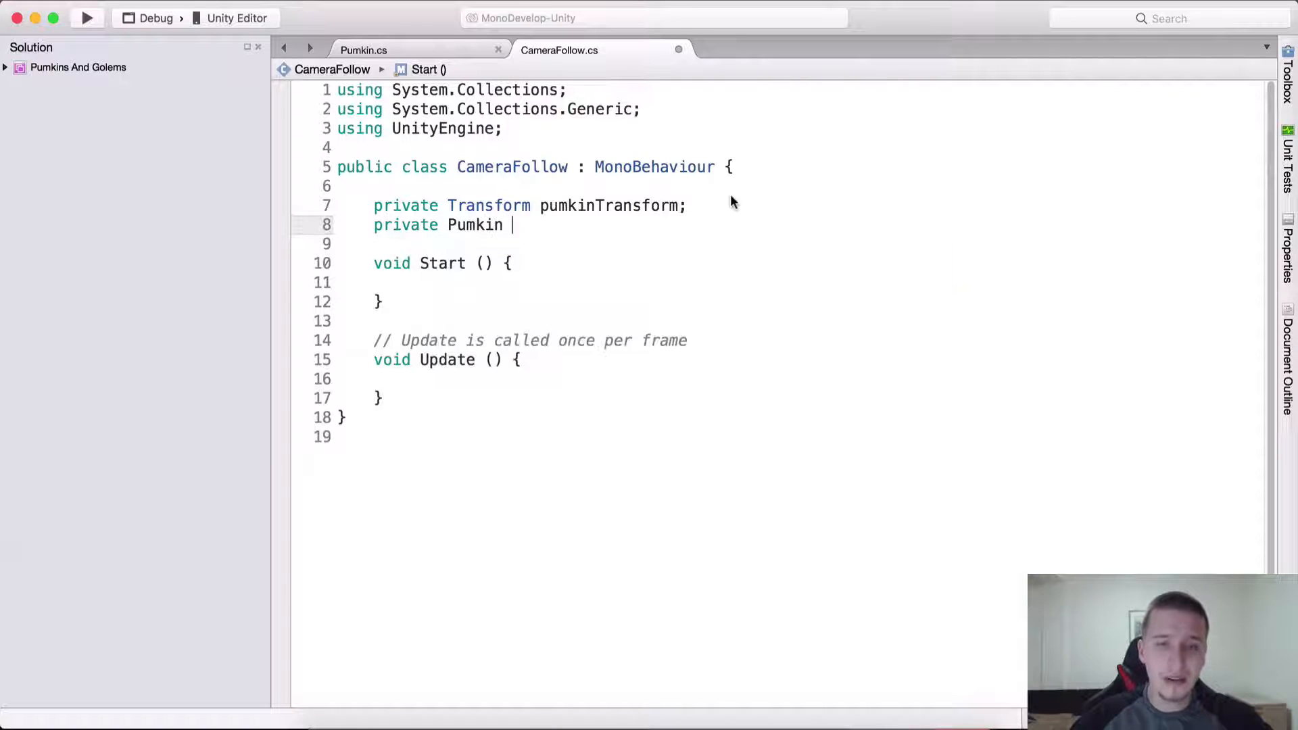
{"action": "type", "text": "pumkinScr"}
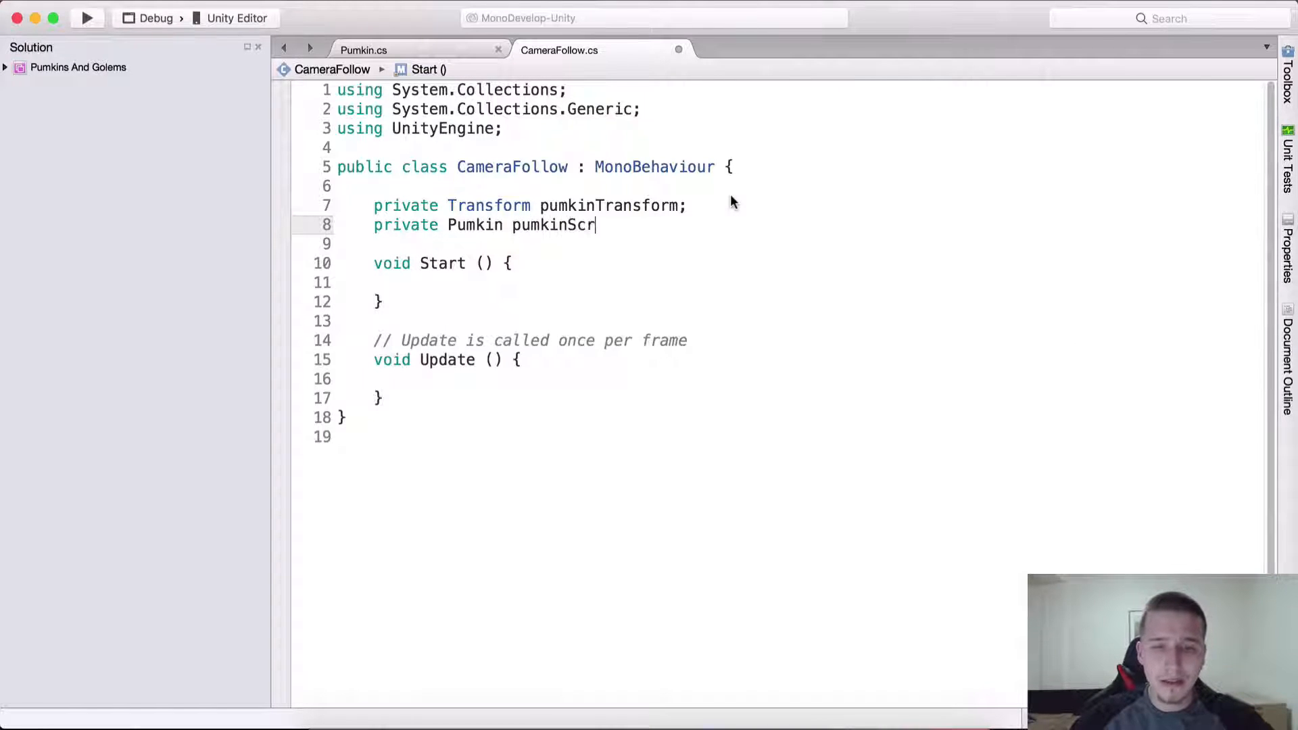
{"action": "type", "text": "ipt;"}
{"action": "left_click", "coordinate": [513, 205]}
{"action": "type", "text": "Po"}
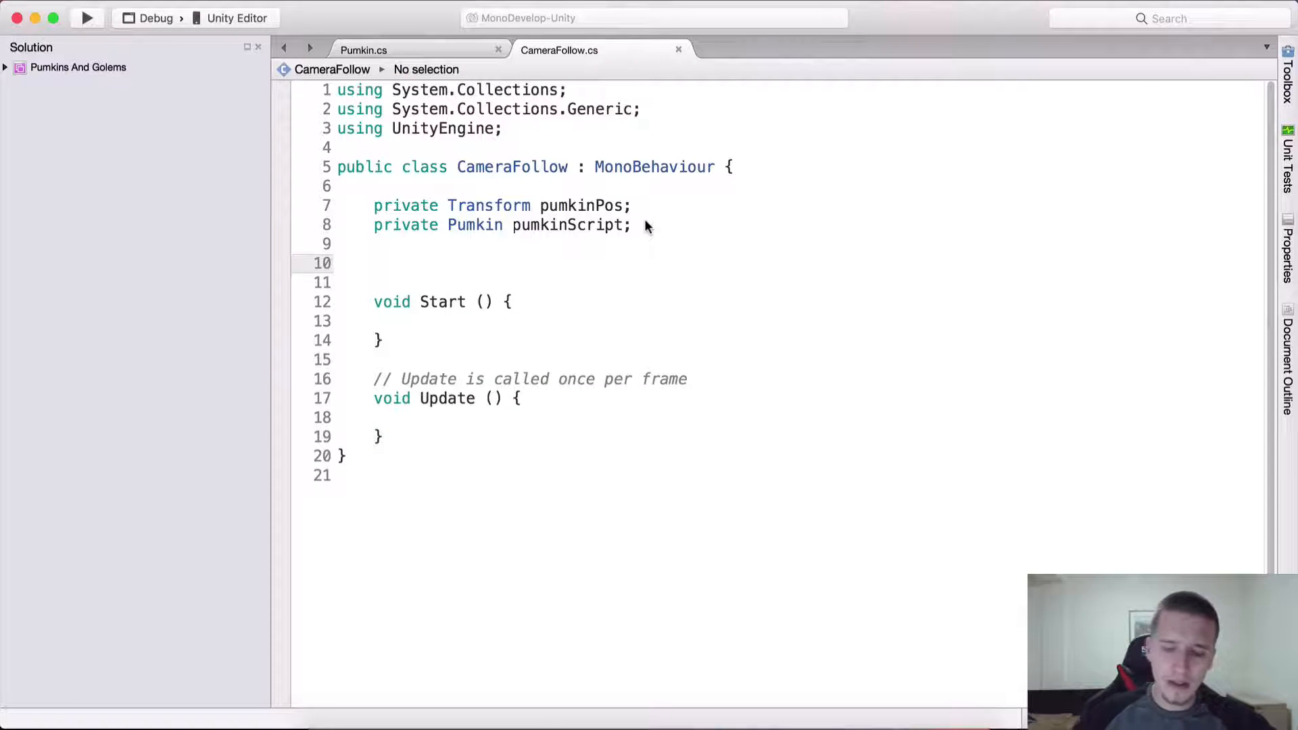
Declare public float zDistance = 7f and public float yDistance = 4f.
{"action": "type", "text": "public float zDista"}
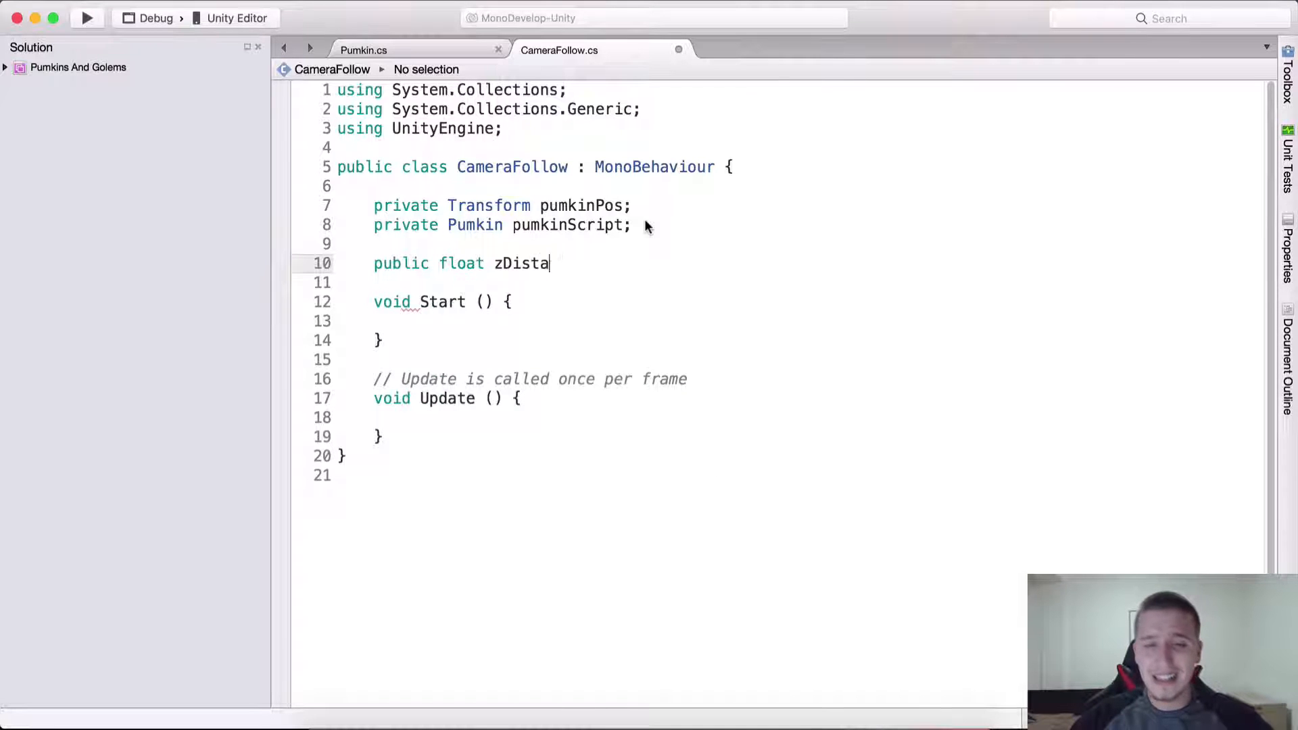
{"action": "type", "text": "nce ="}
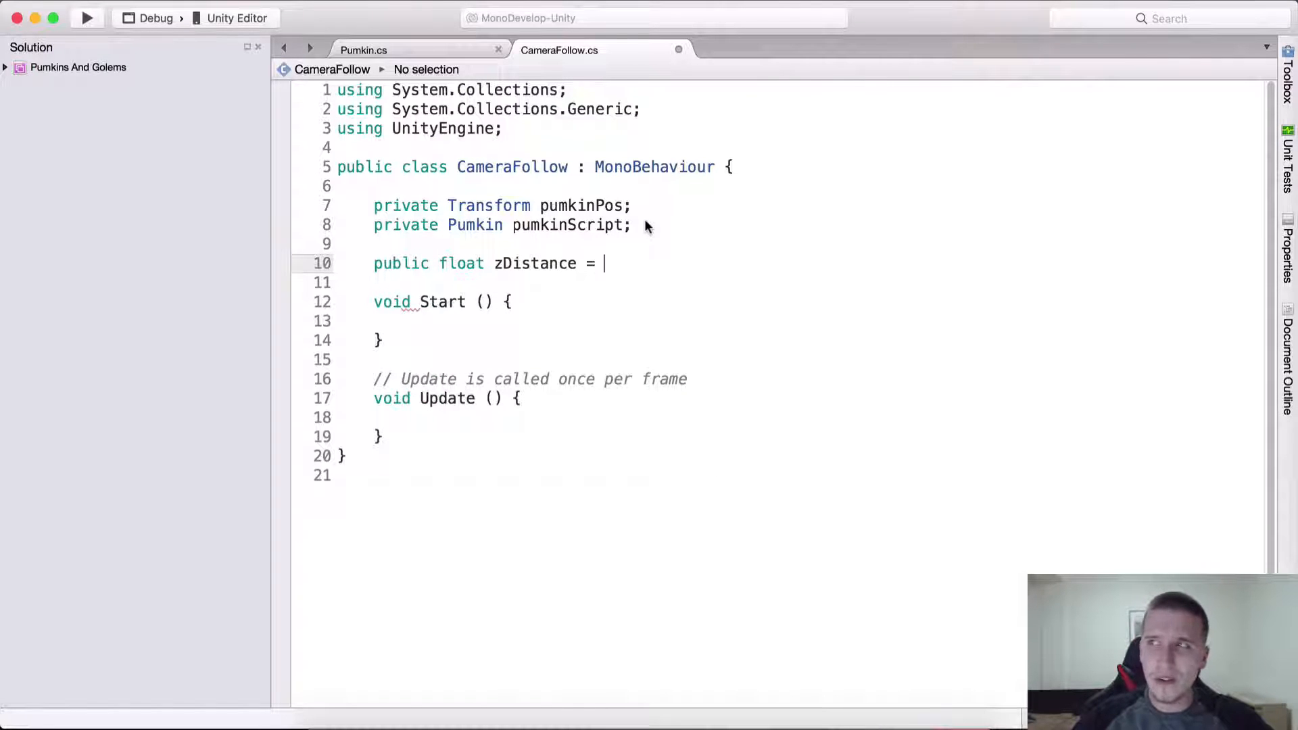
{"action": "type", "text": "7f;"}
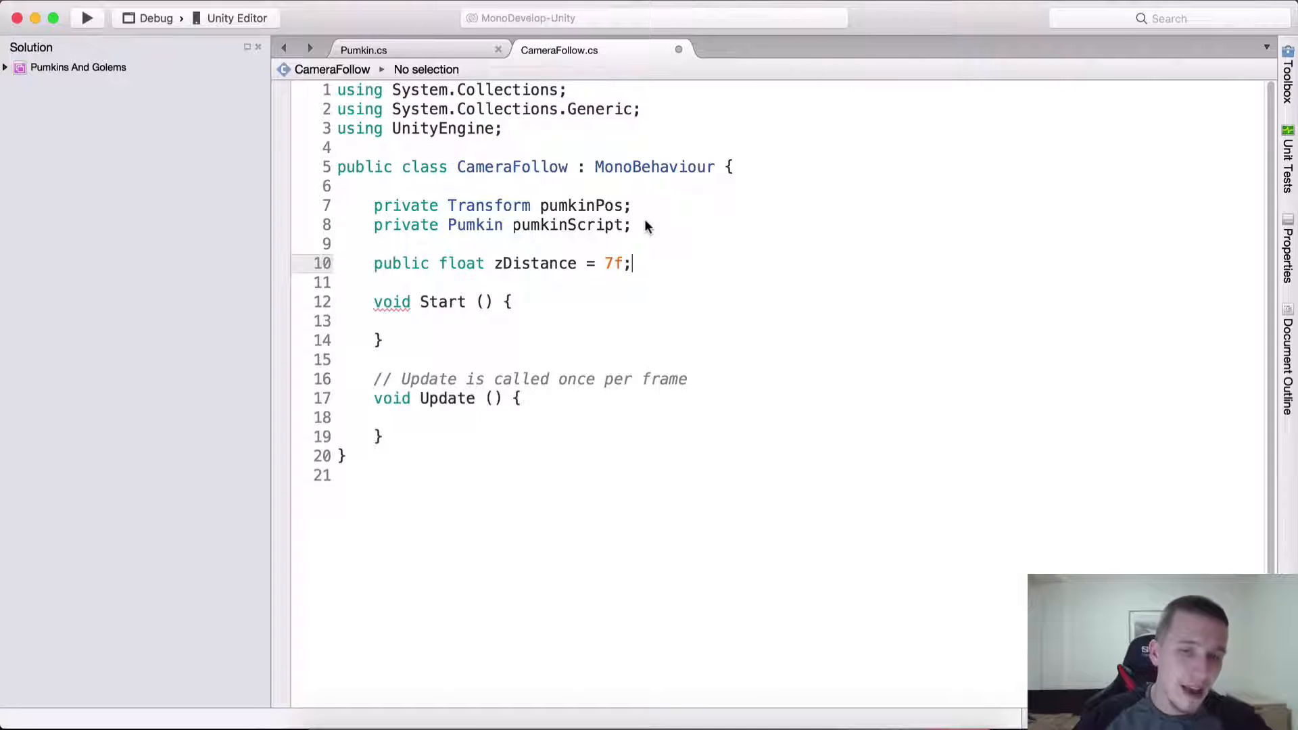
{"action": "type", "text": "public float yDi"}
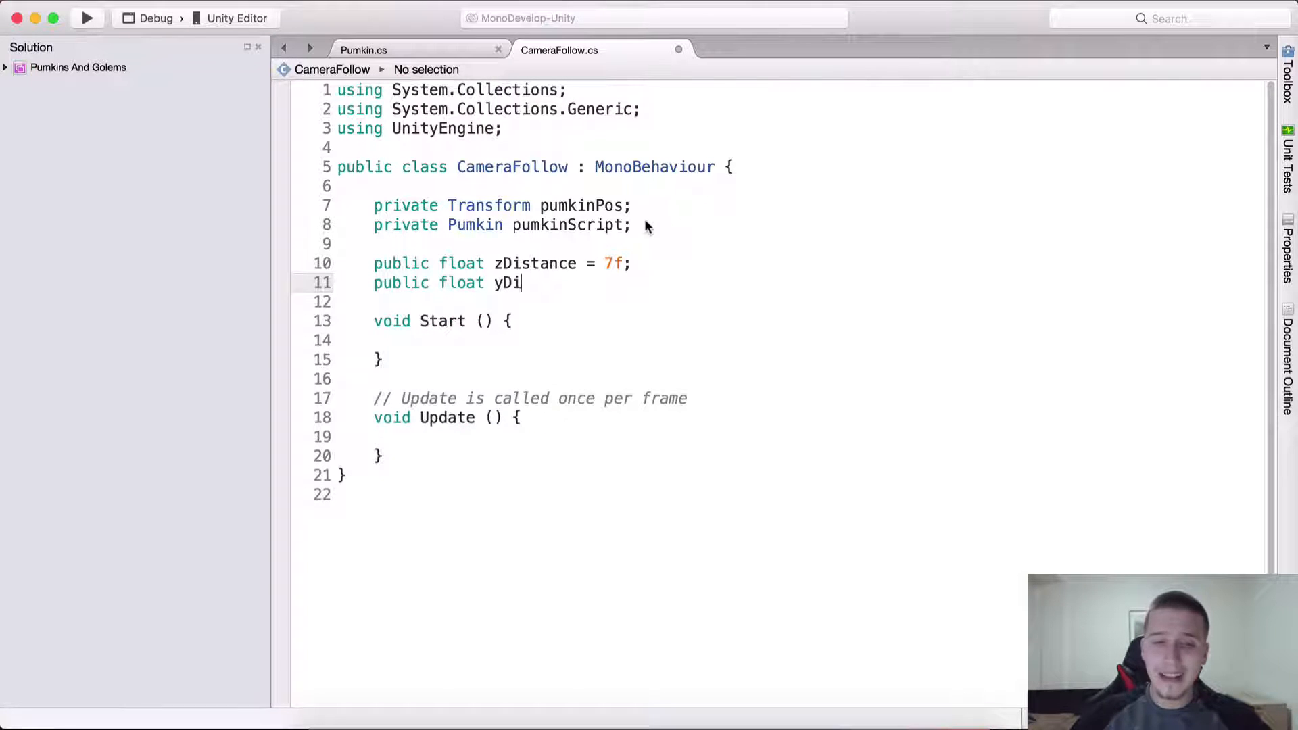
{"action": "type", "text": "stance ="}
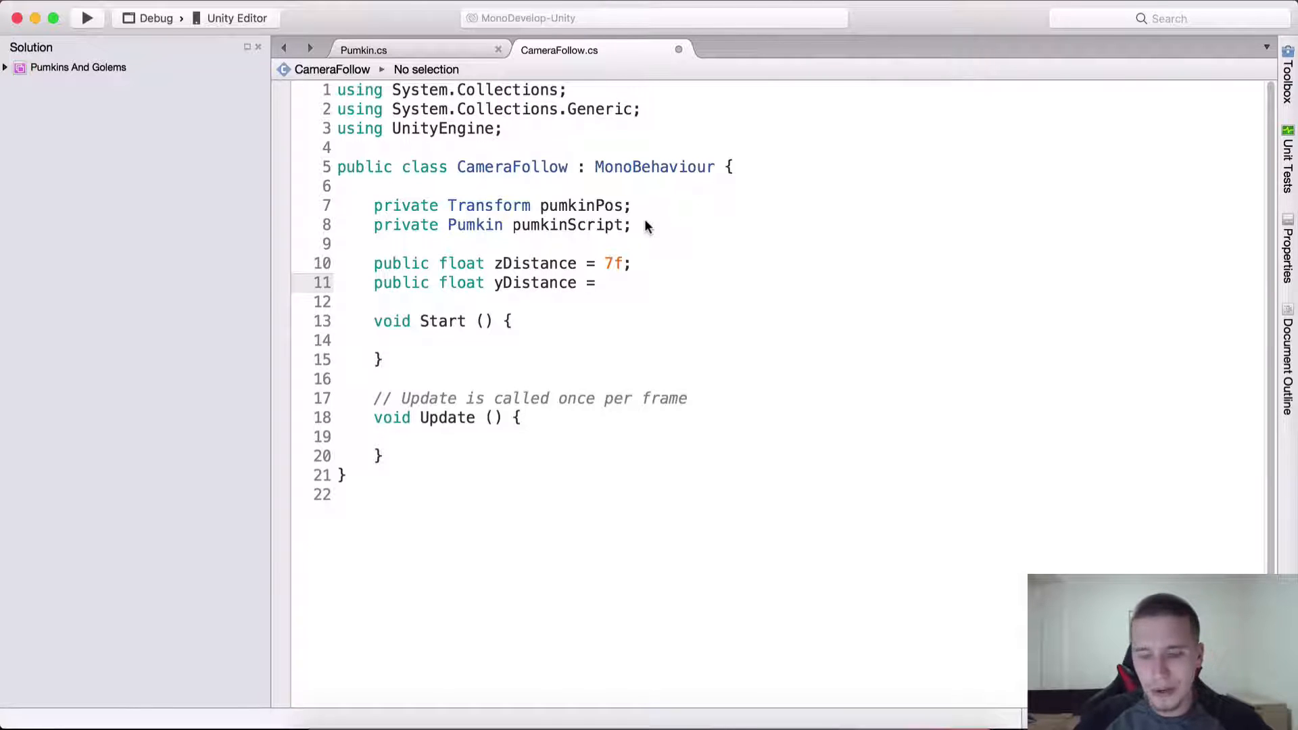
{"action": "type", "text": "4"}
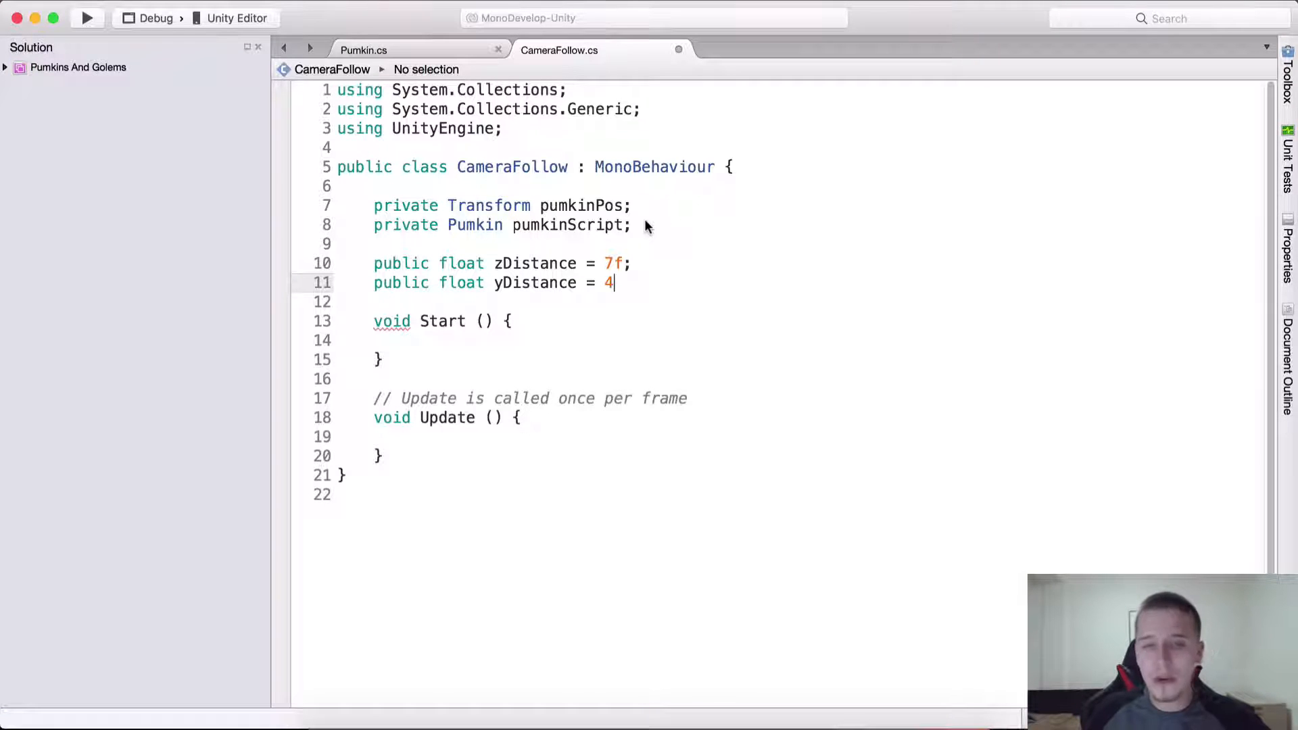
{"action": "type", "text": "f;"}
{"action": "left_click", "coordinate": [802, 320]}
{"action": "type", "text": "A"}
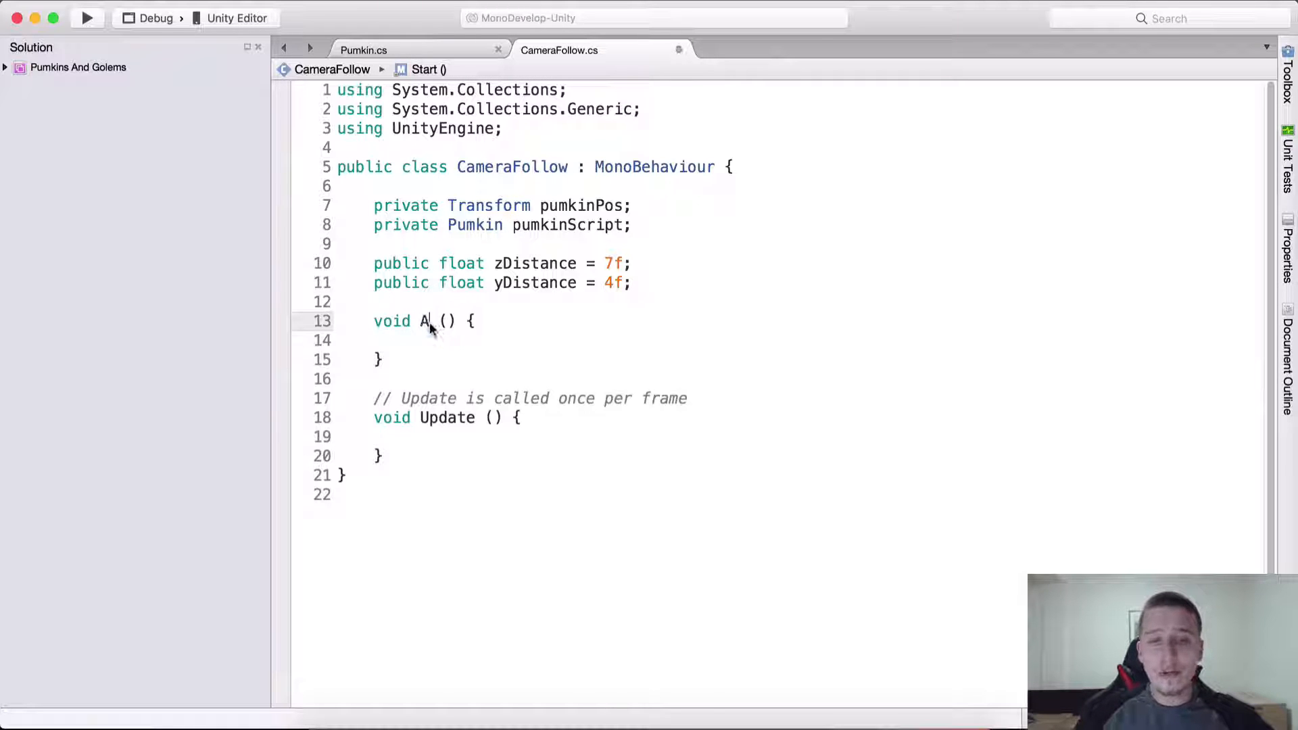
Rename Start to Awake and mark the class's closing brace with a // class comment.
{"action": "type", "text": "wake"}
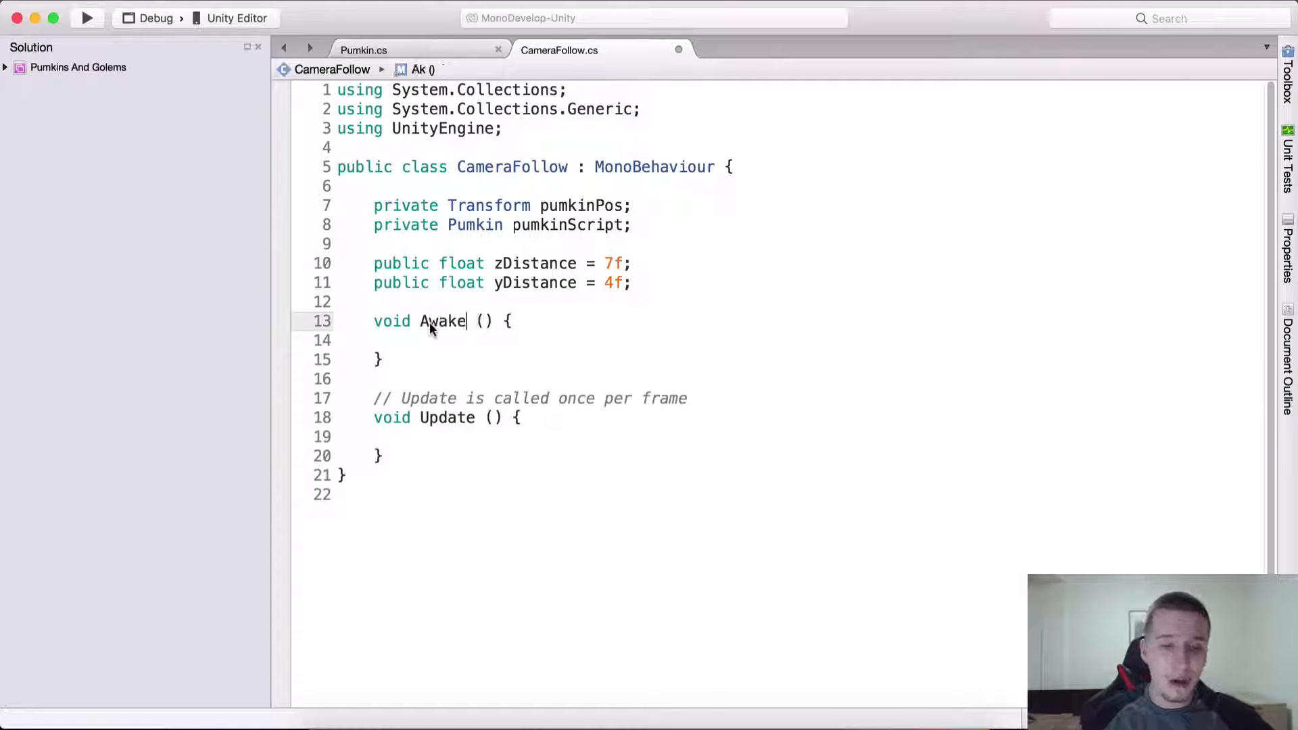
{"action": "type", "text": "// class"}
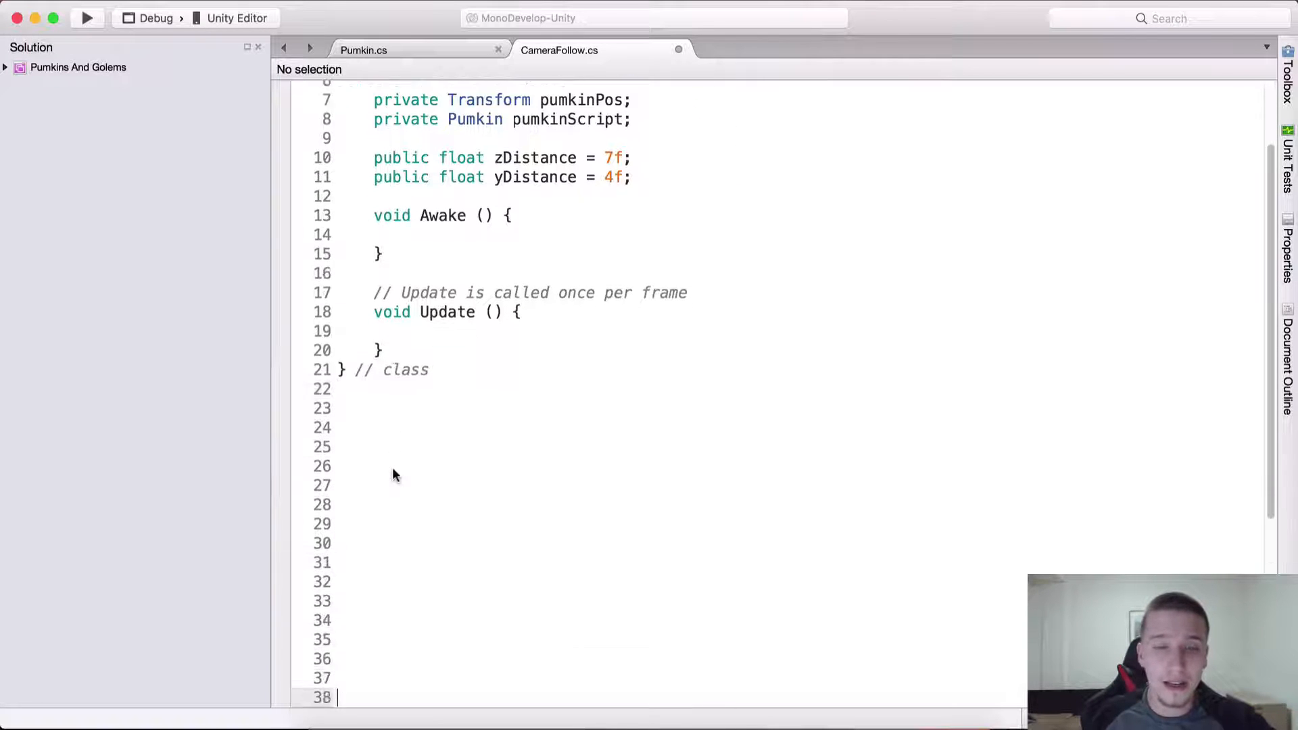
{"action": "scroll", "scroll_direction": "down", "scroll_amount": 3}
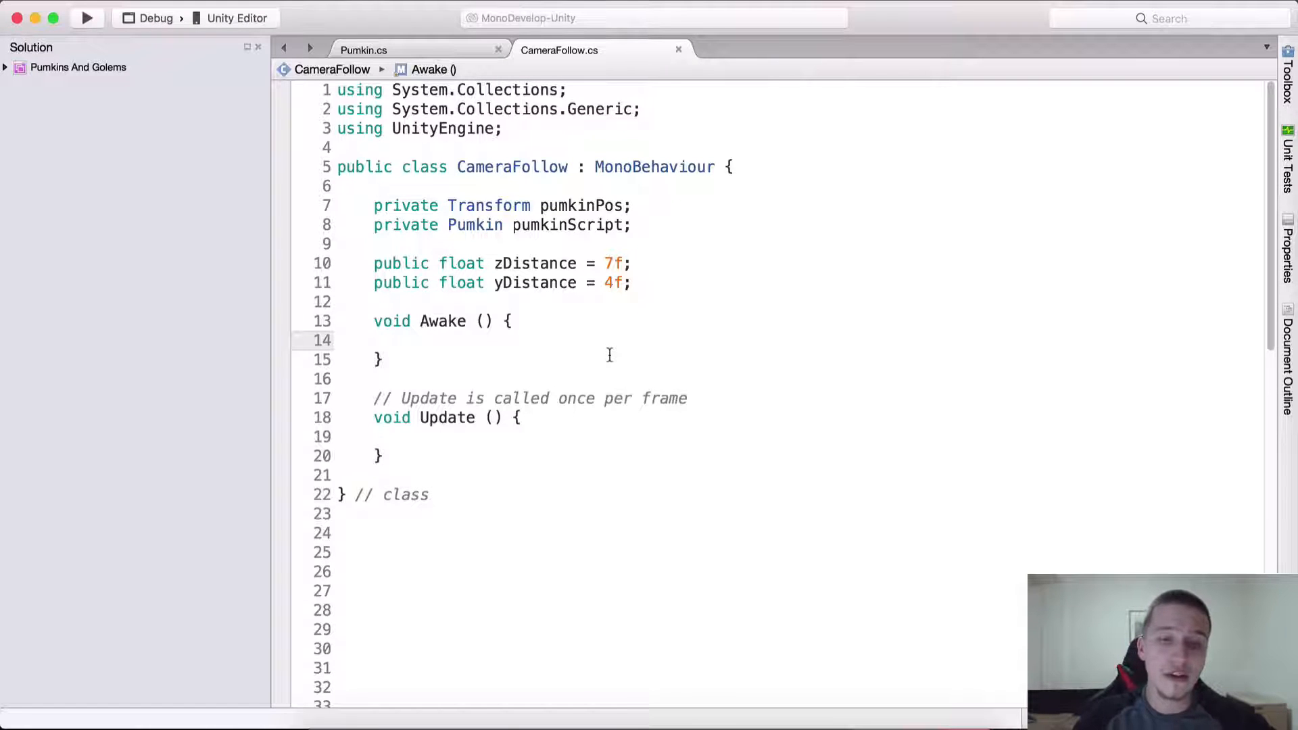
In Awake, assign pumkinPos from GameObject.Find with an empty name string.
{"action": "type", "text": "pumkinPos ="}
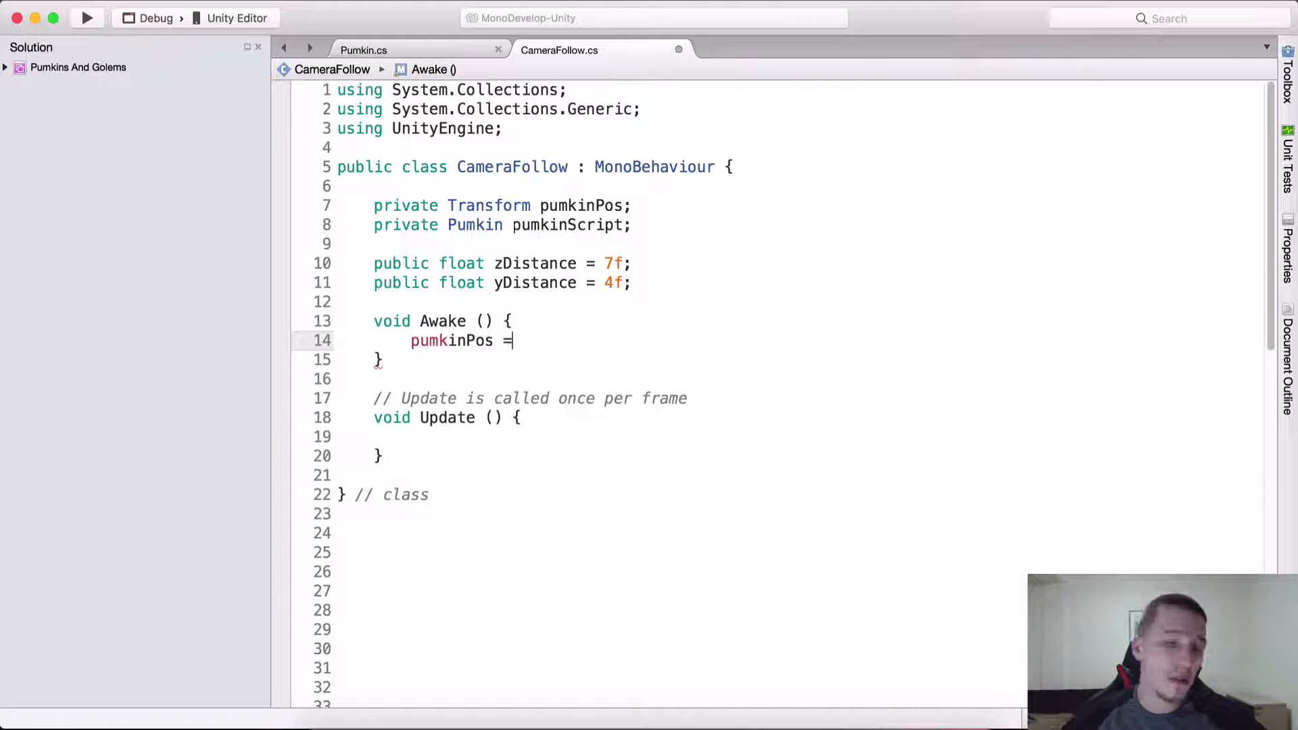
{"action": "type", "text": "GameObject]"}
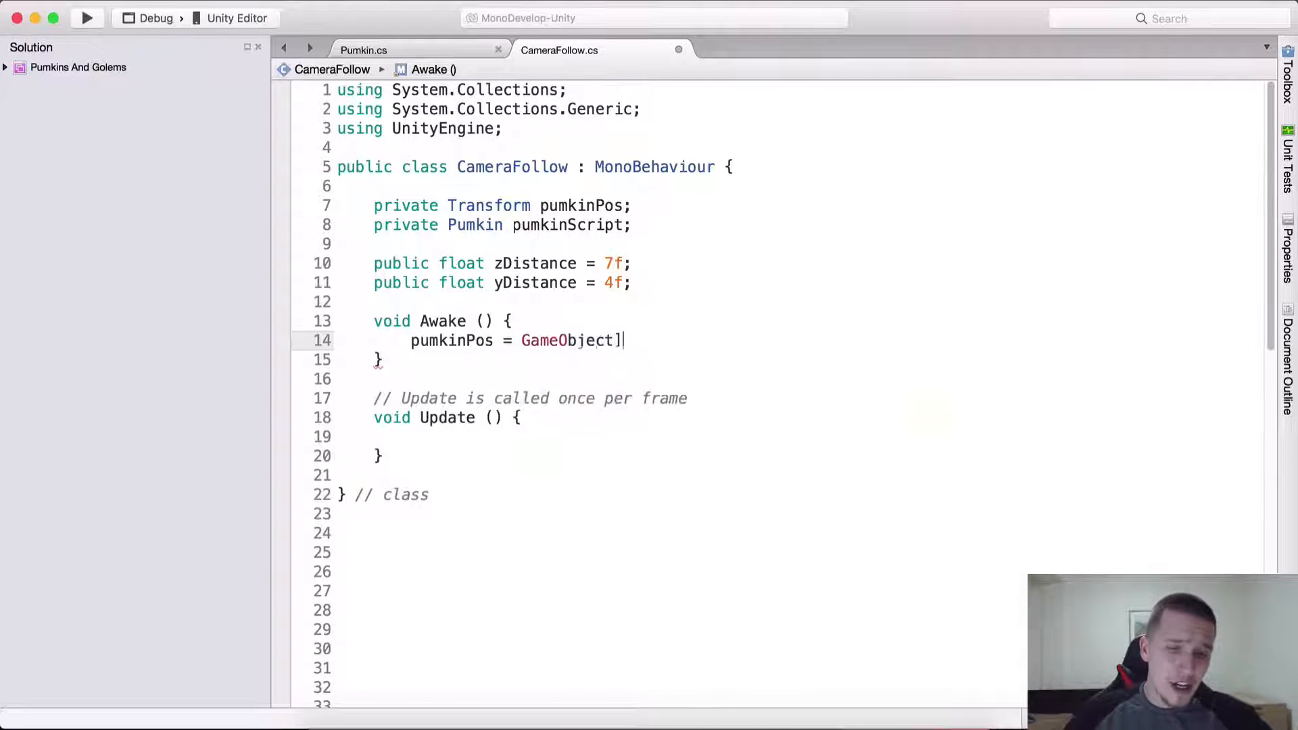
{"action": "type", "text": ".Find"}
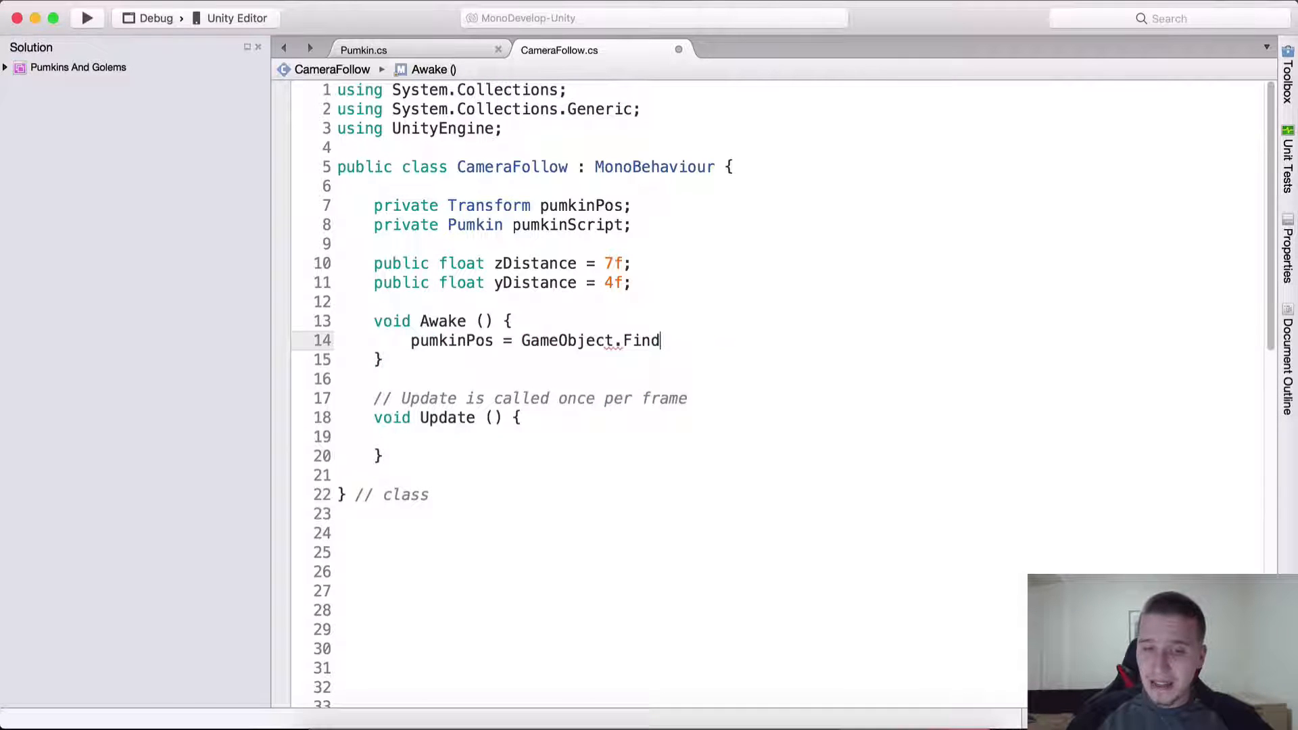
{"action": "type", "text": "(\"\");"}
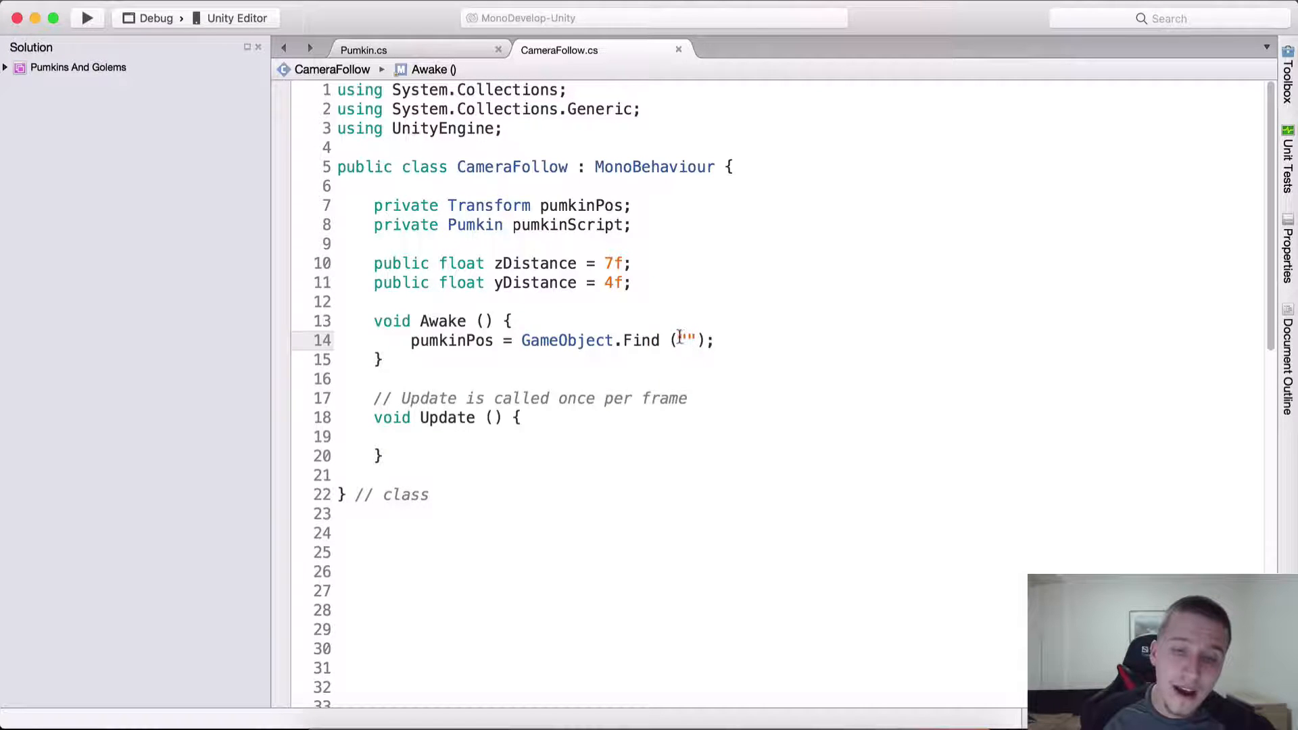
{"action": "double_click", "coordinate": [687, 341]}
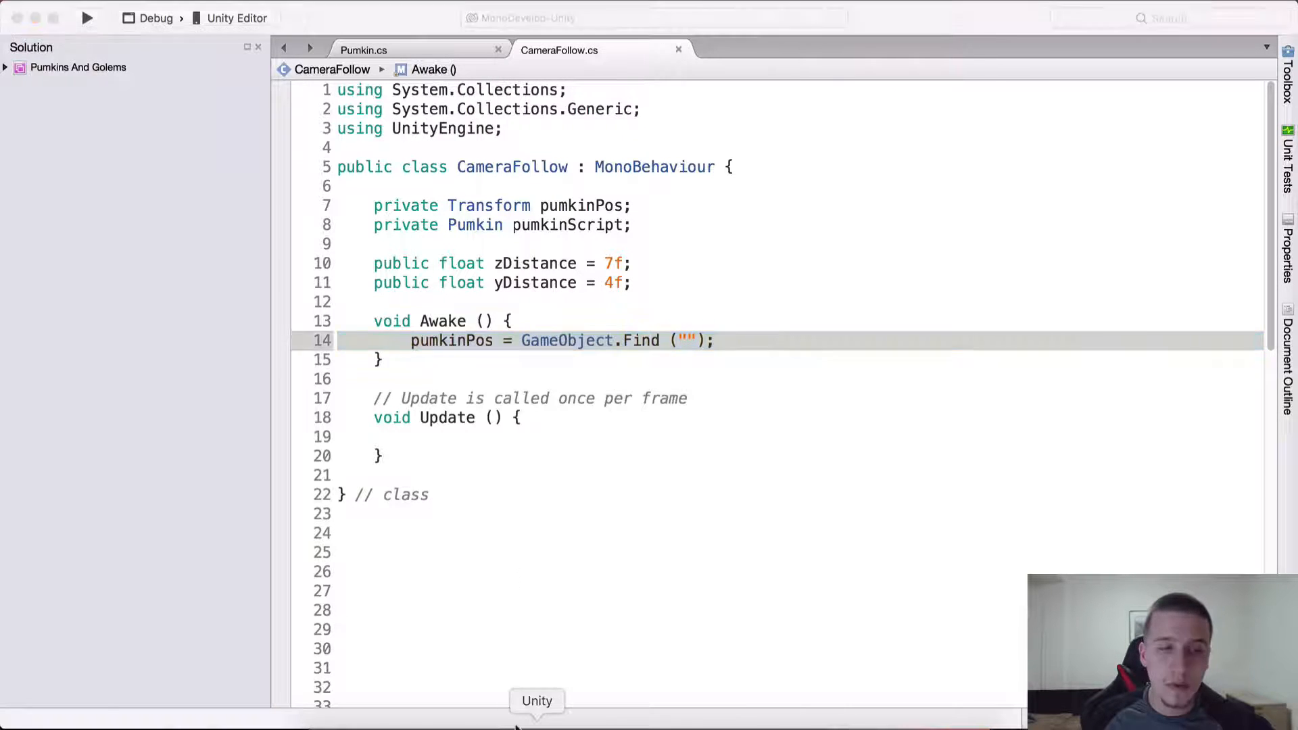
{"action": "left_click", "coordinate": [536, 701]}
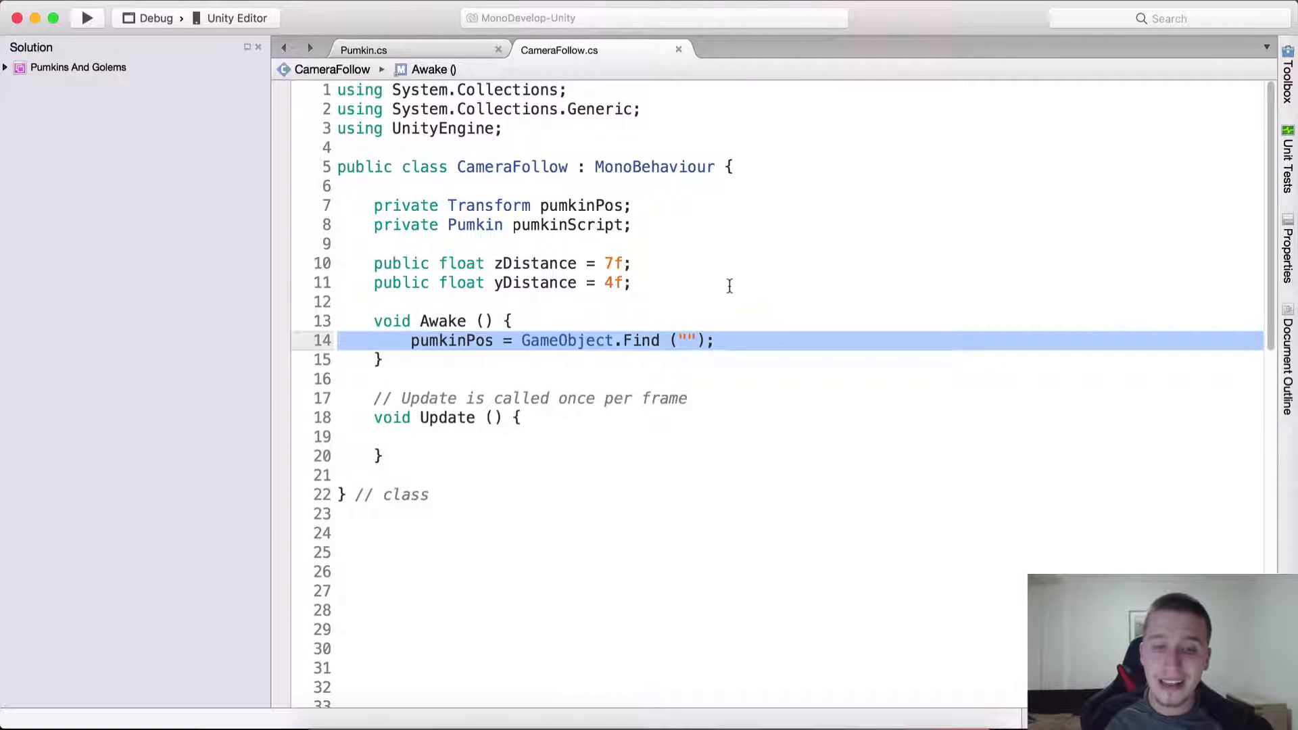
Declare private string PUMKING_OBJ = "Pumkin" and select its name for reuse.
{"action": "type", "text": "p"}
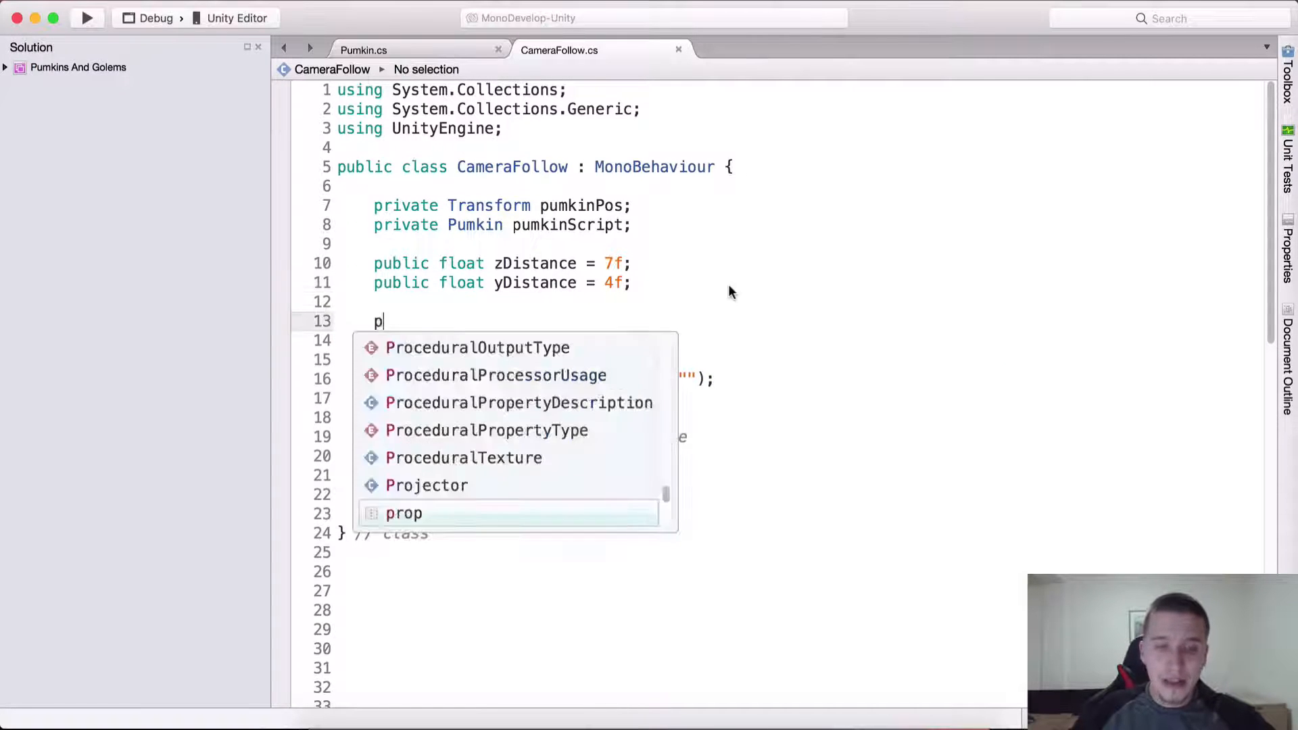
{"action": "type", "text": "rivate string"}
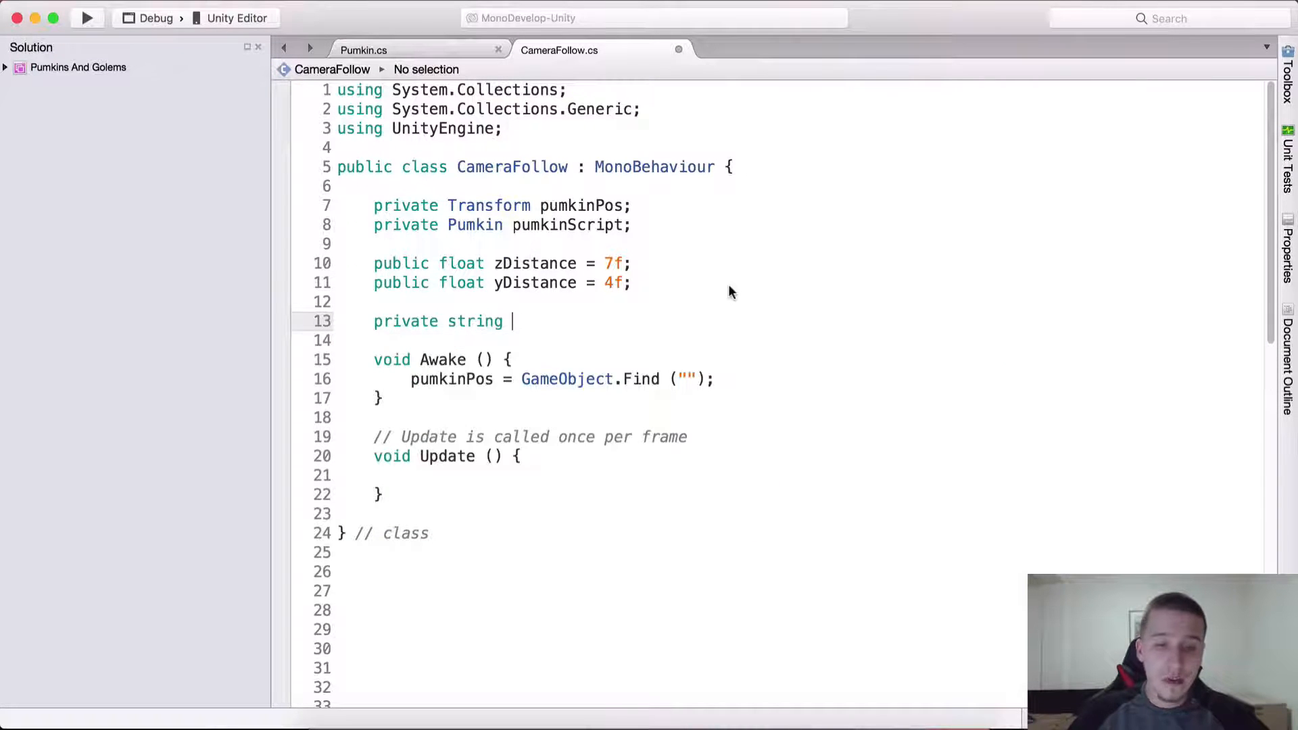
{"action": "type", "text": "PUMKING_"}
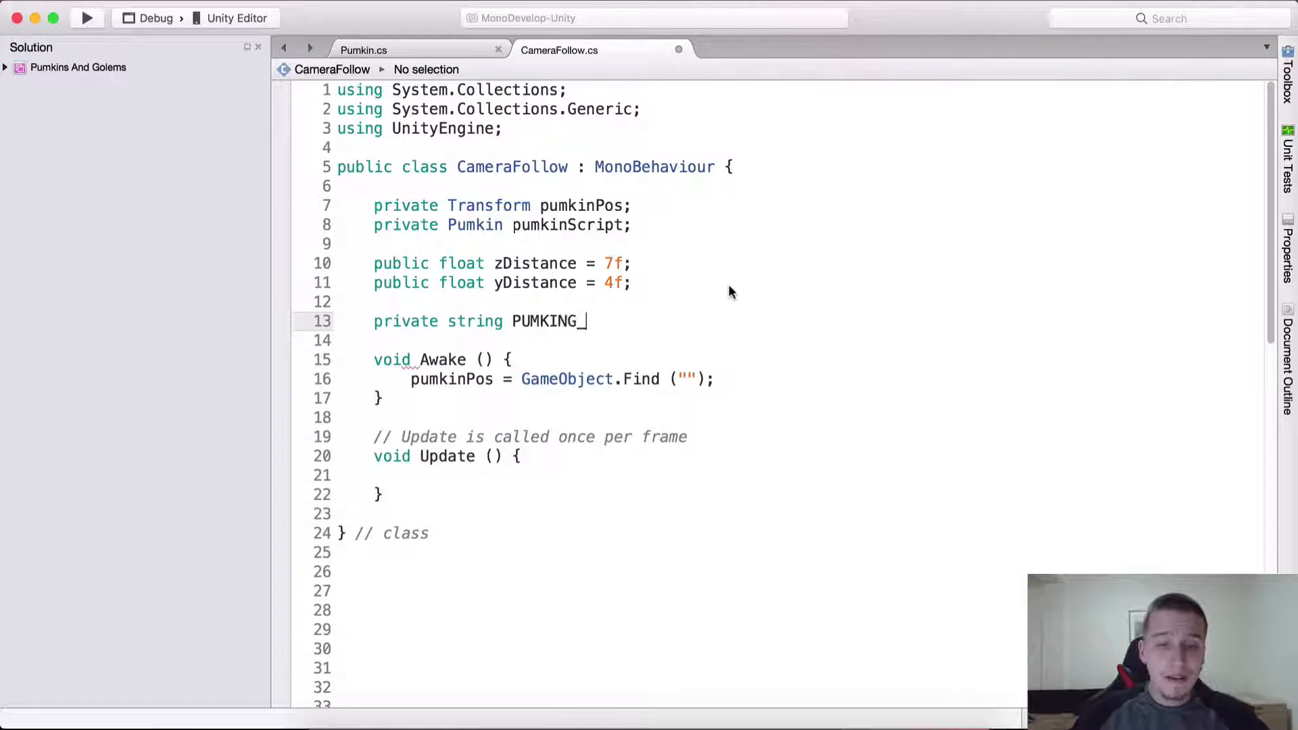
{"action": "type", "text": "_OBJ = \"P"}
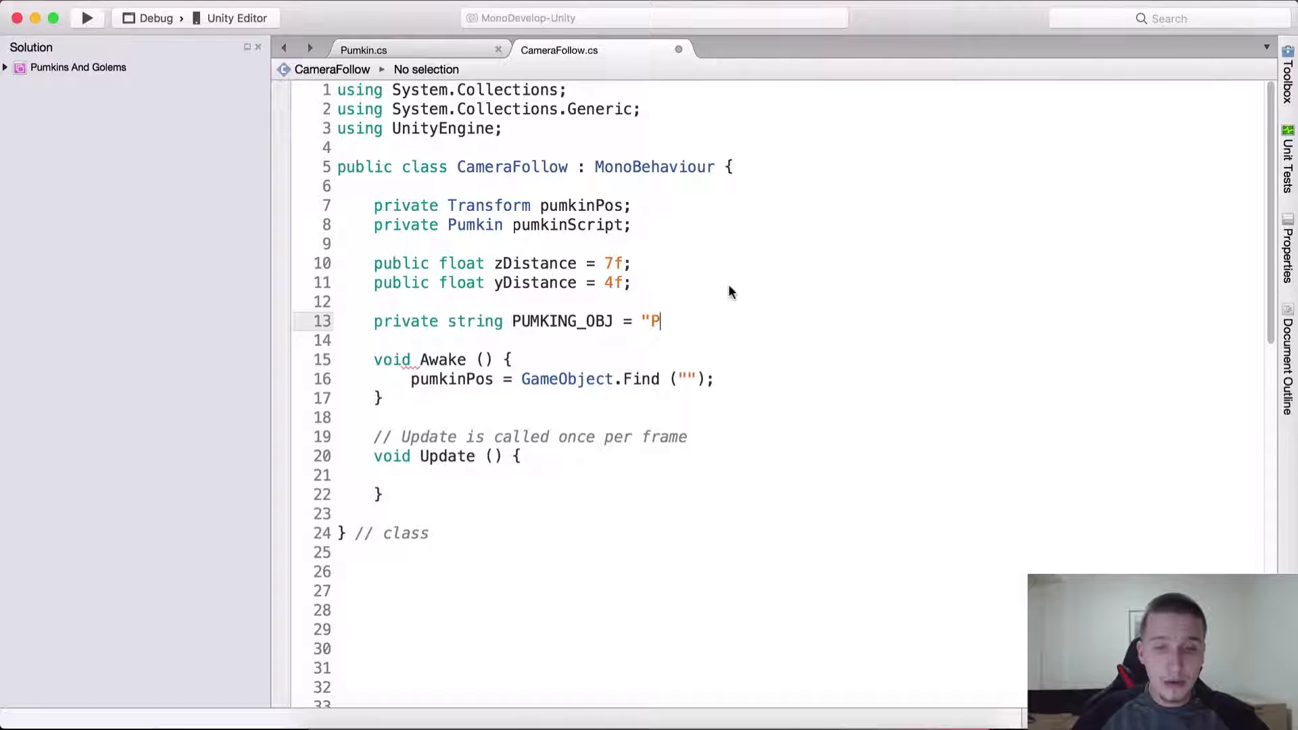
{"action": "type", "text": "umkin\";"}
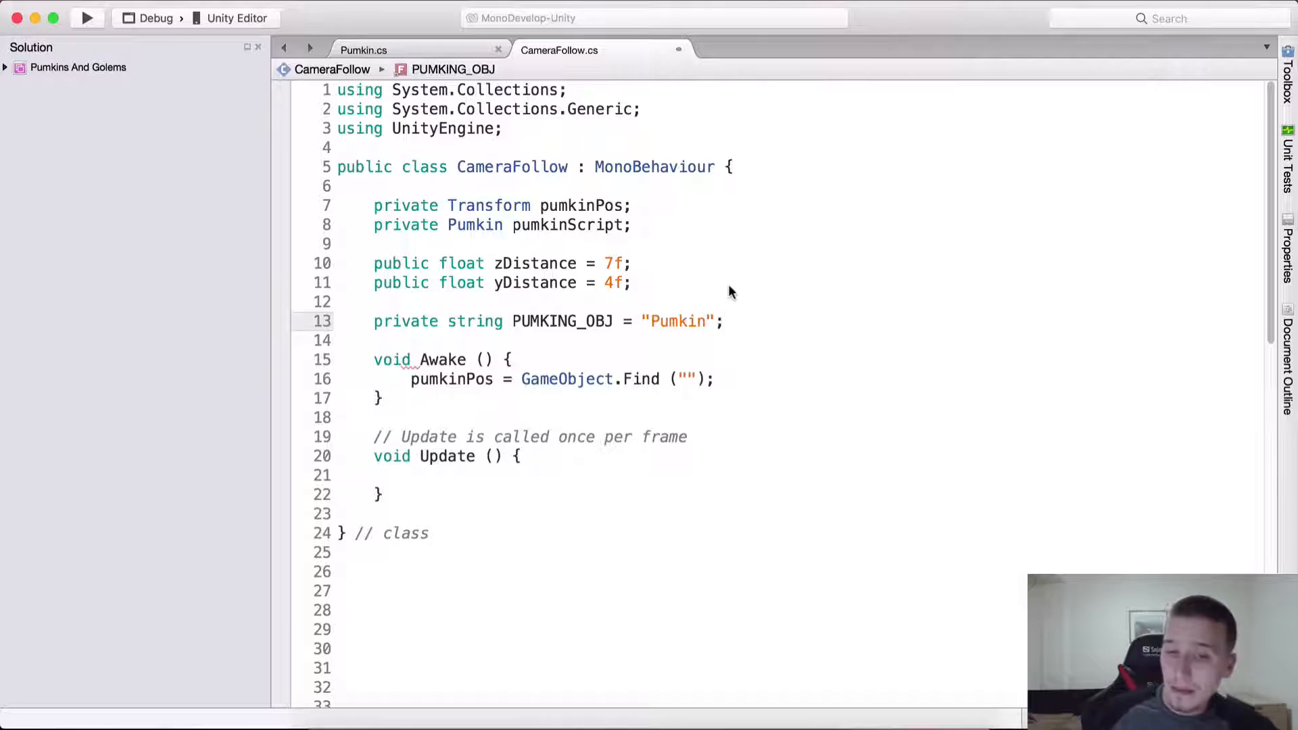
{"action": "left_click_drag", "start_coordinate": [566, 321], "coordinate": [725, 322]}
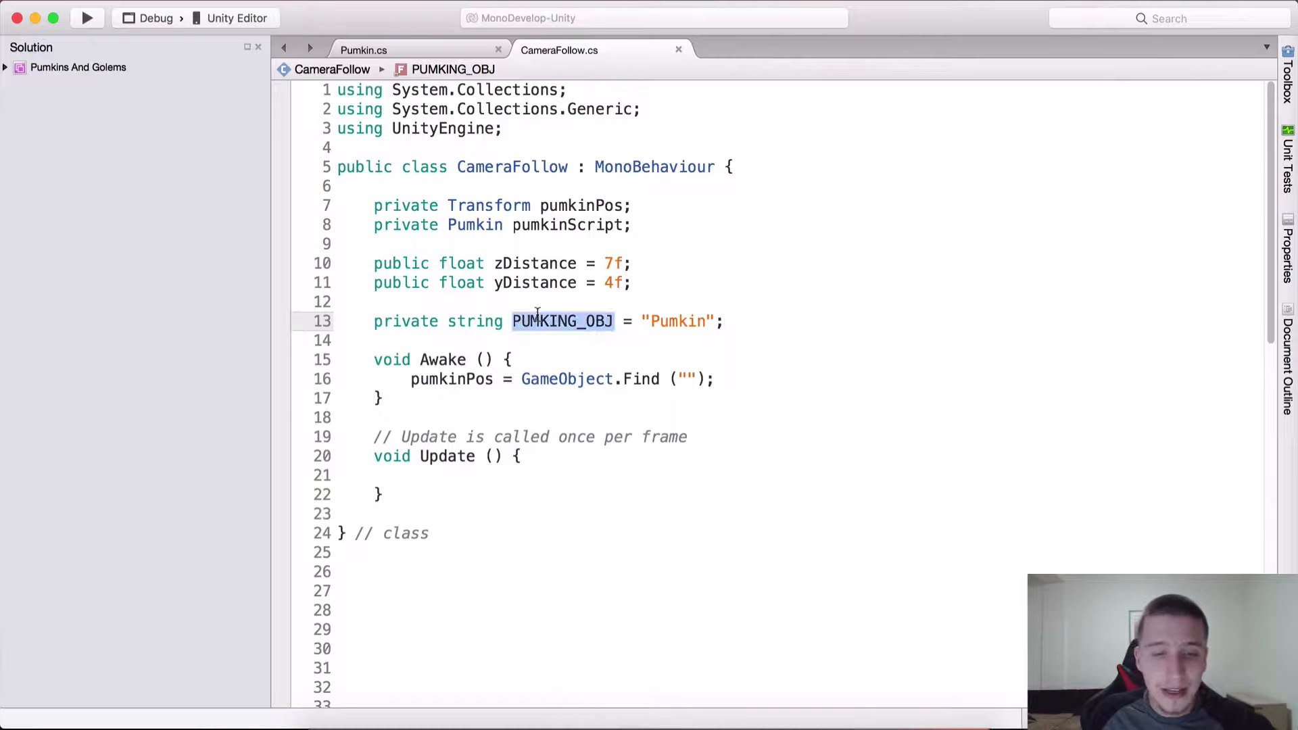
Complete the Awake line as pumkinPos = GameObject.Find(PUMKING_OBJ).transform.
{"action": "type", "text": "PUMKING_OBJ"}
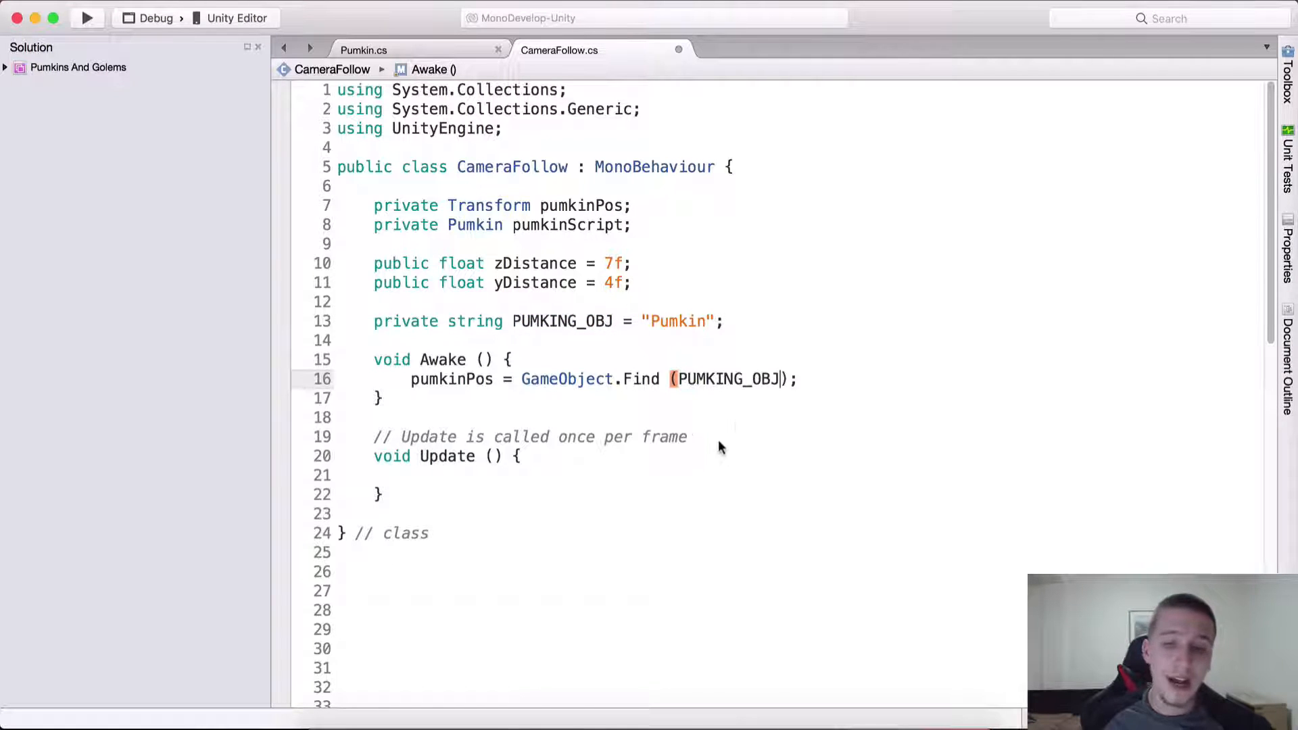
{"action": "type", "text": ".transform"}
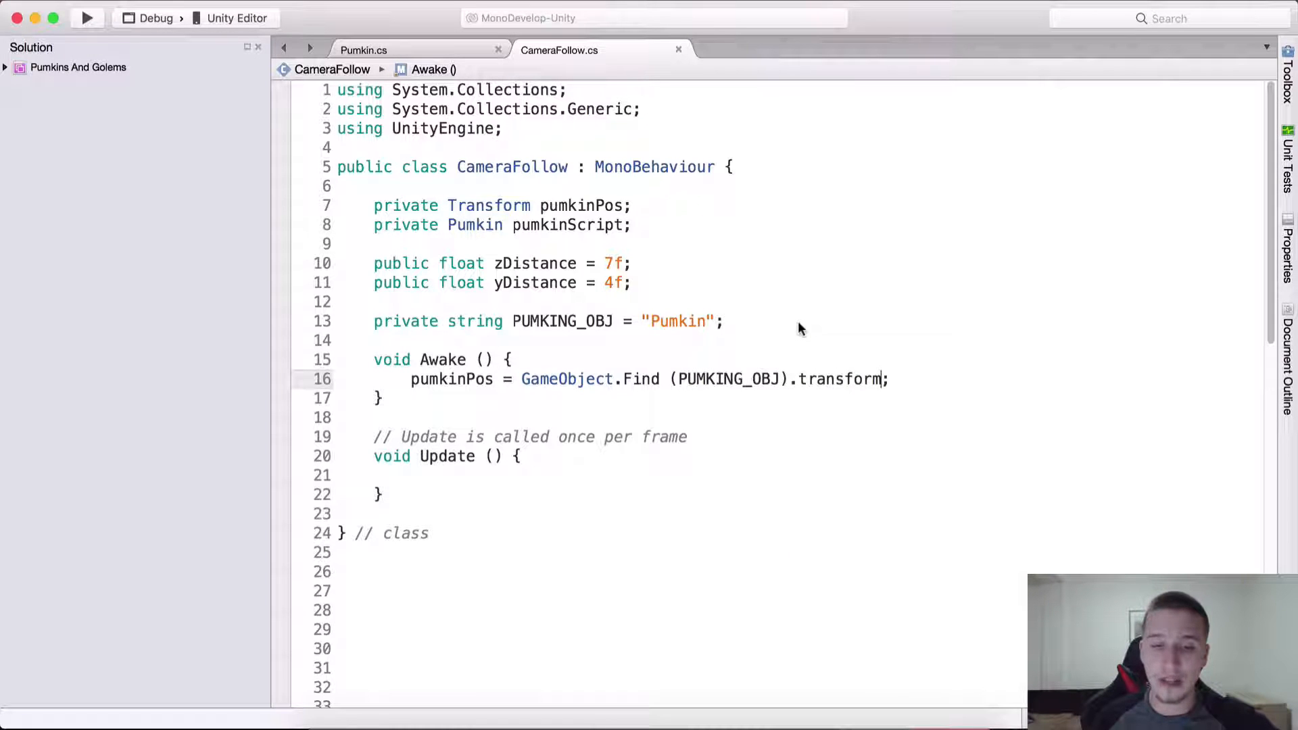
{"action": "scroll", "scroll_direction": "down", "scroll_amount": 3}
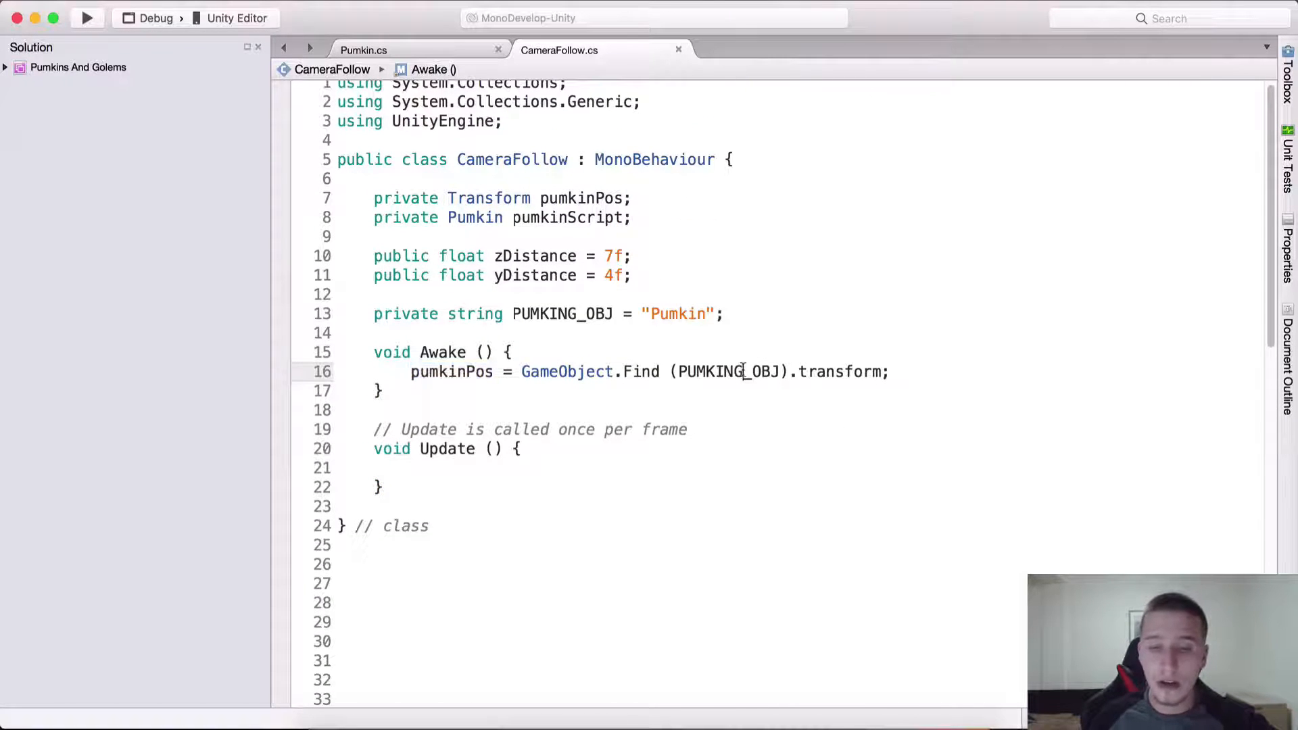
Swap Find's argument between "Pumkin" and PUMKING_OBJ, settling on the PUMKING_OBJ constant.
{"action": "double_click", "coordinate": [727, 370]}
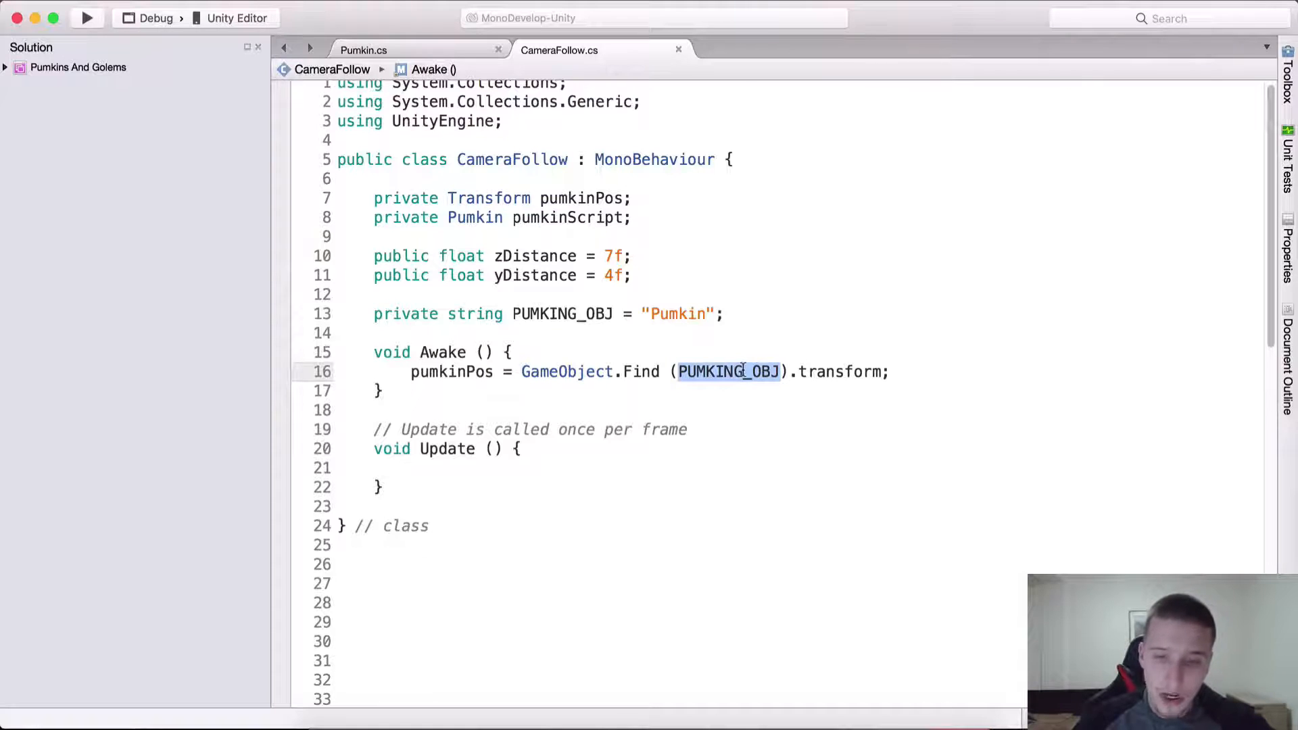
{"action": "type", "text": "\"Pumkin\""}
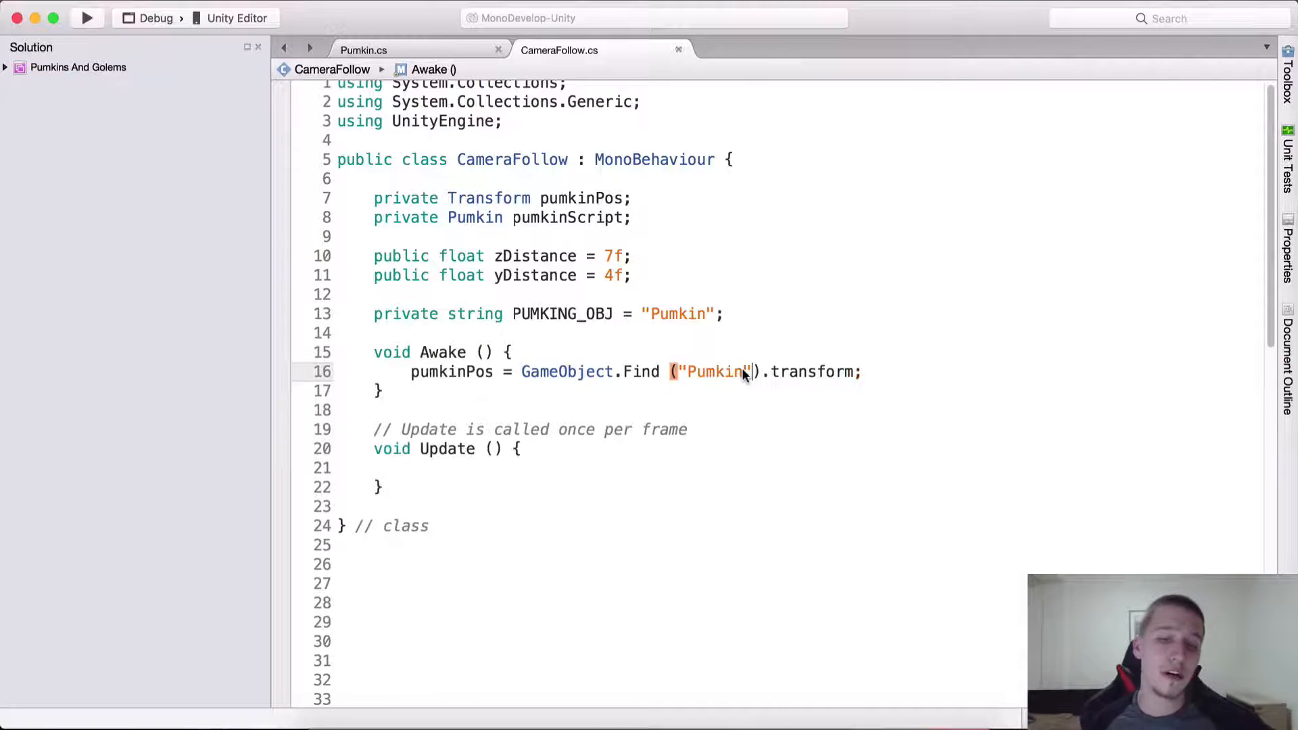
{"action": "type", "text": "PUMKING_OBJ"}
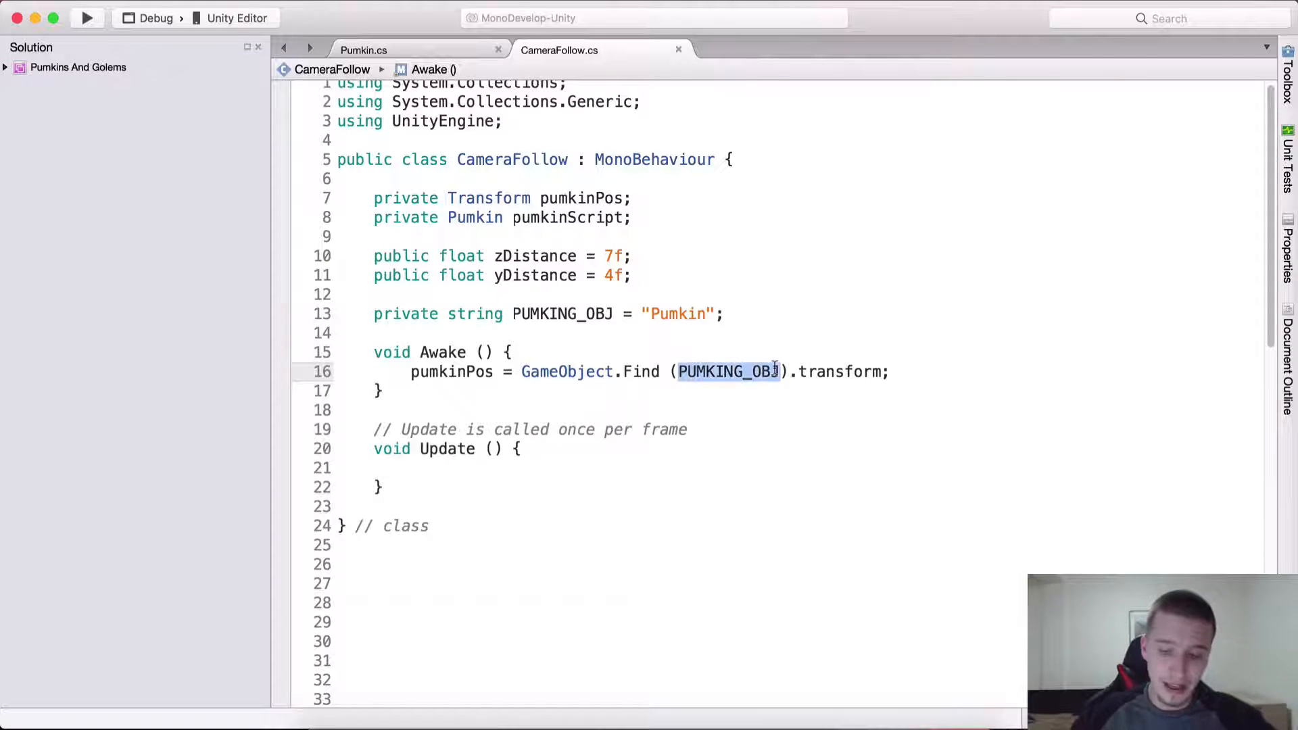
{"action": "type", "text": "\"Pumkin\""}
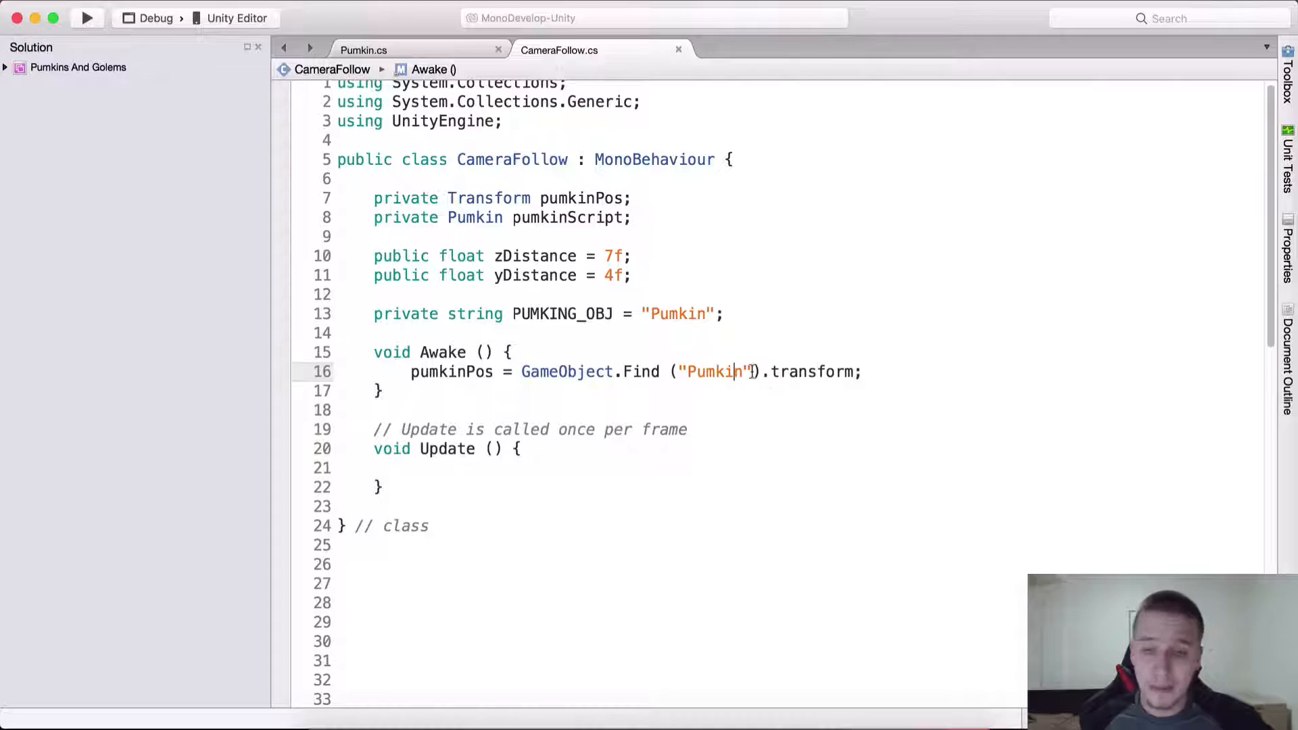
{"action": "double_click", "coordinate": [714, 371]}
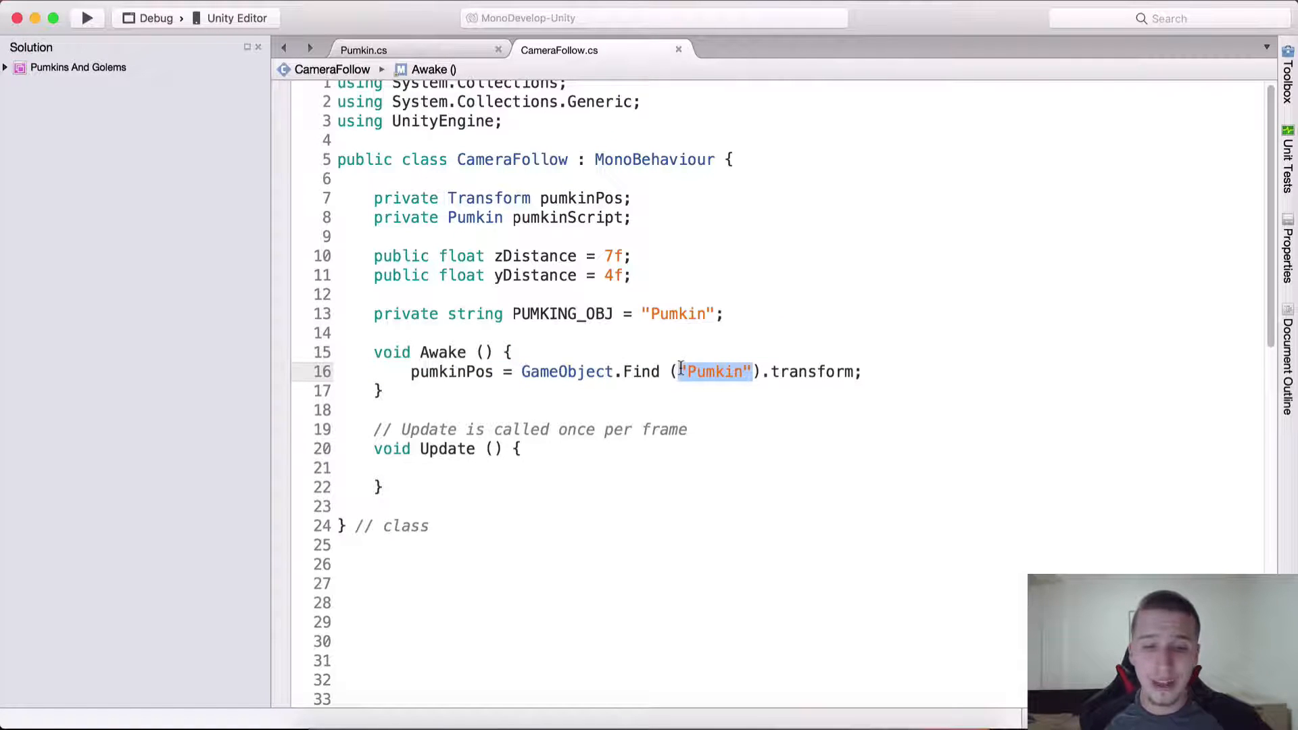
{"action": "type", "text": "PUMKING_OBJ"}
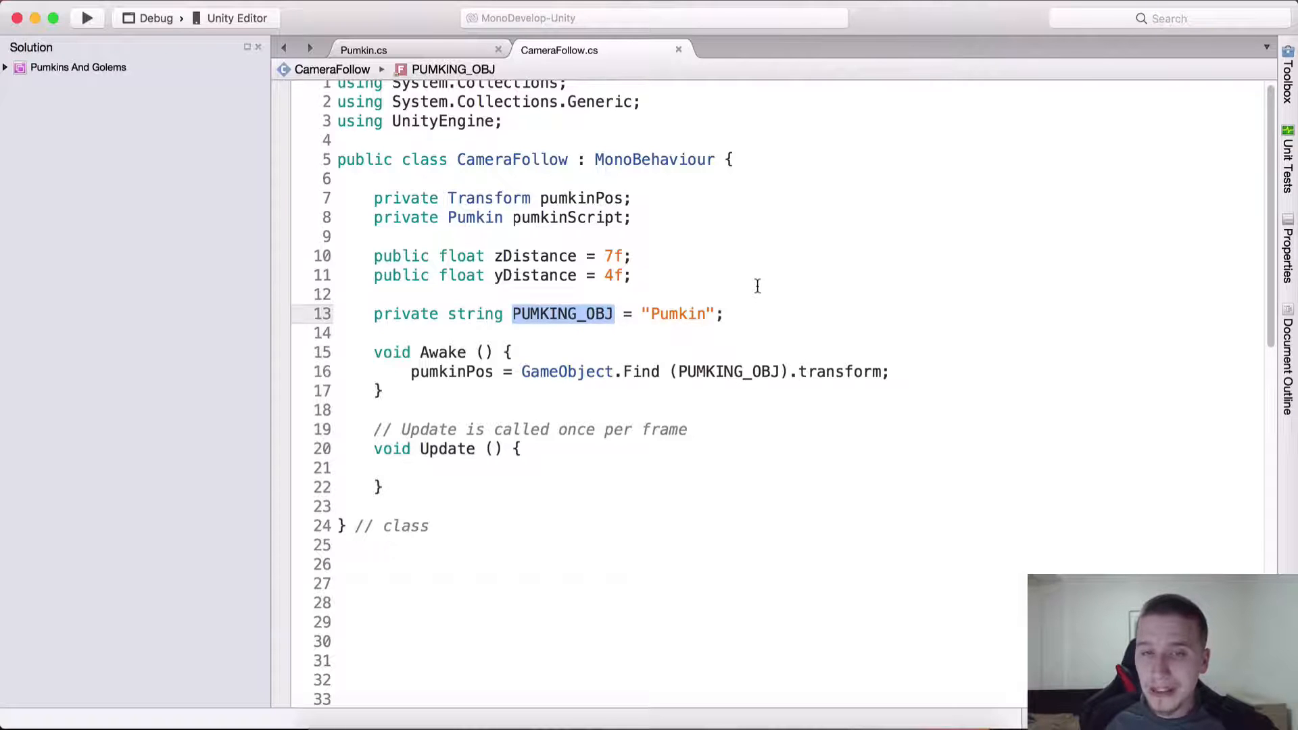
{"action": "double_click", "coordinate": [677, 313]}
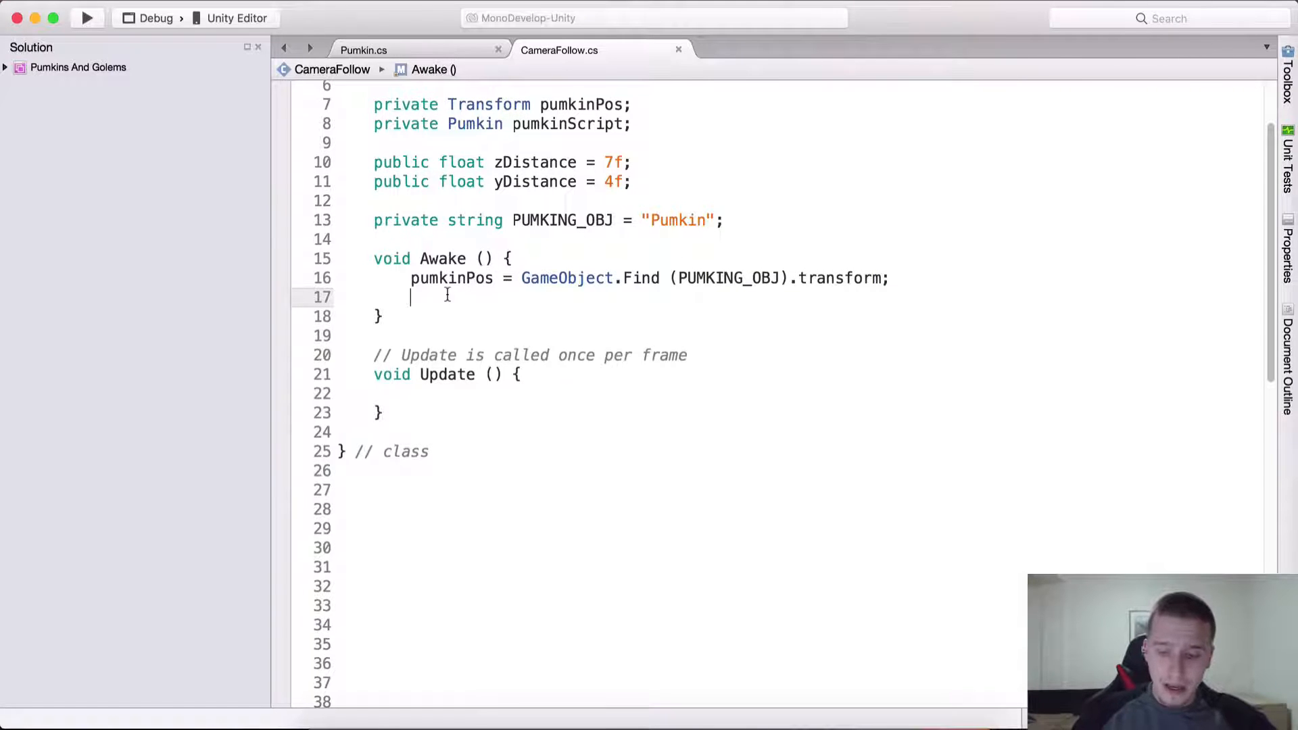
Assign pumkinScript = pumkinPos.gameObject.GetComponent<Pumkin>() and delete the Update comment.
{"action": "type", "text": "pumkinScript ="}
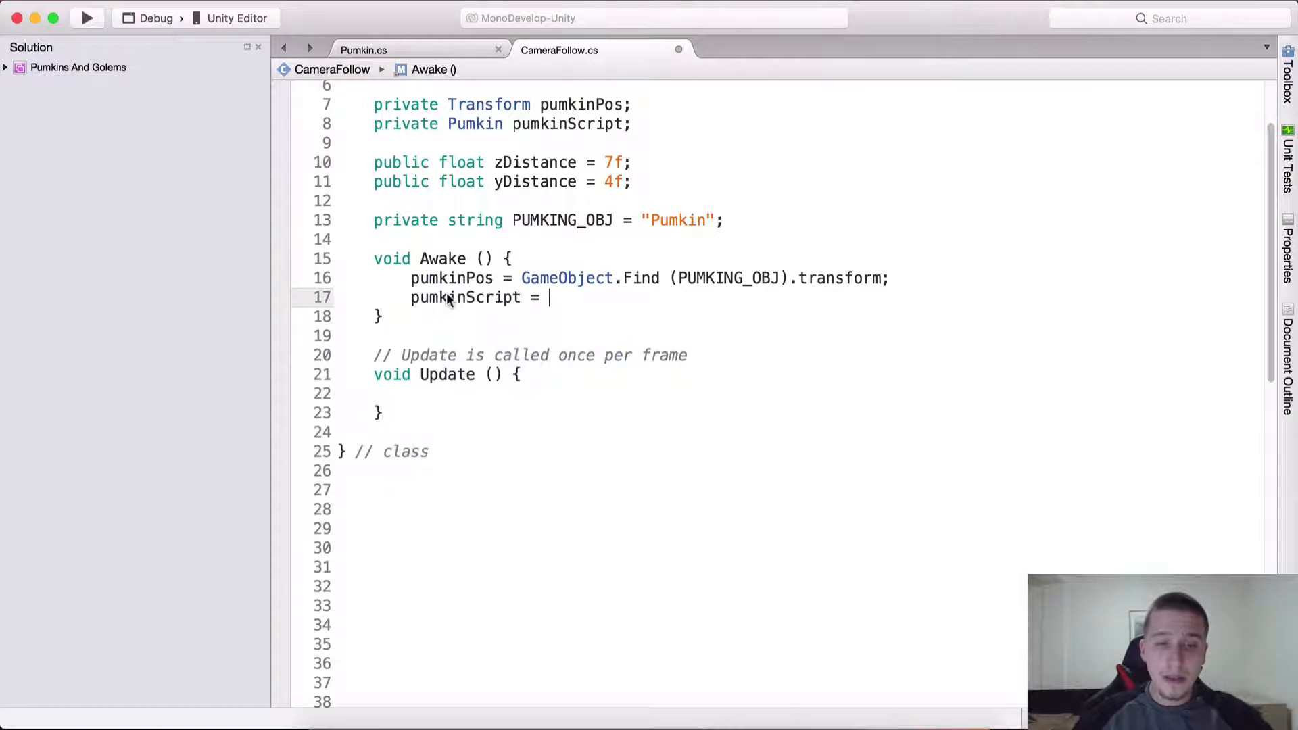
{"action": "type", "text": "pumkinPos"}
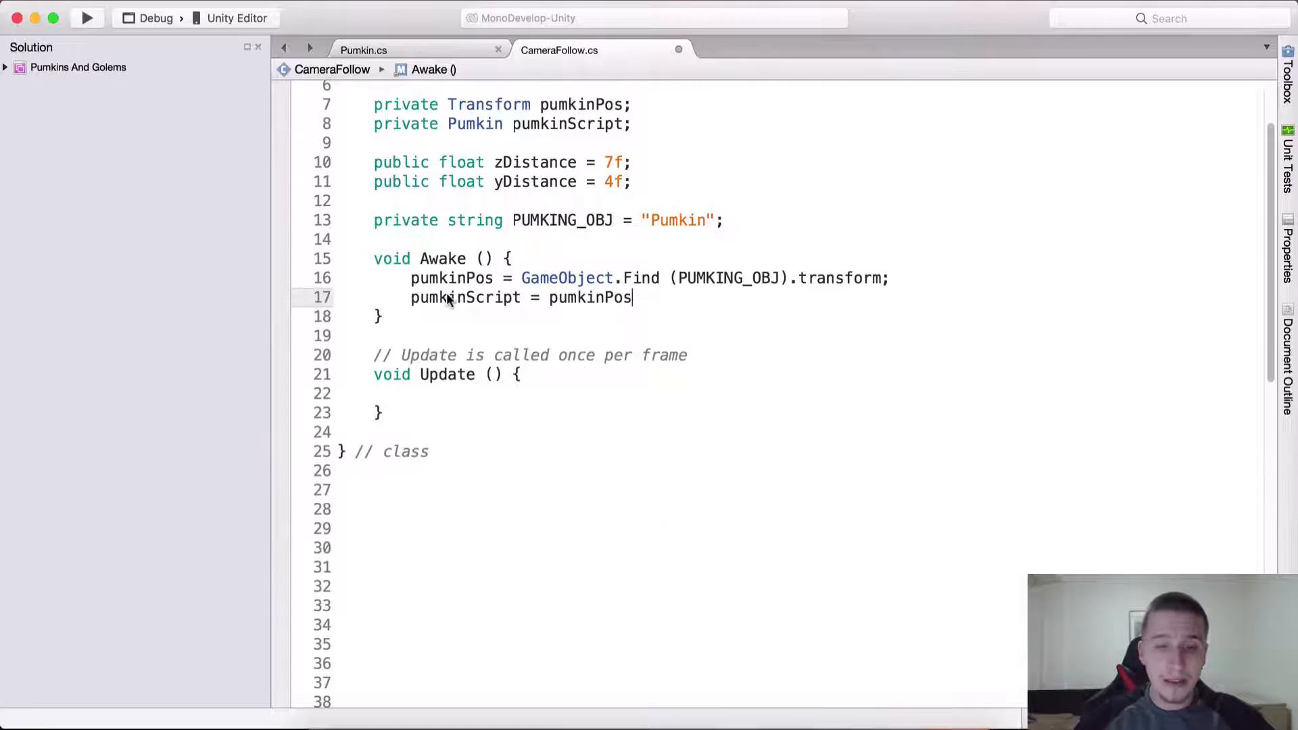
{"action": "type", "text": ".gameObject."}
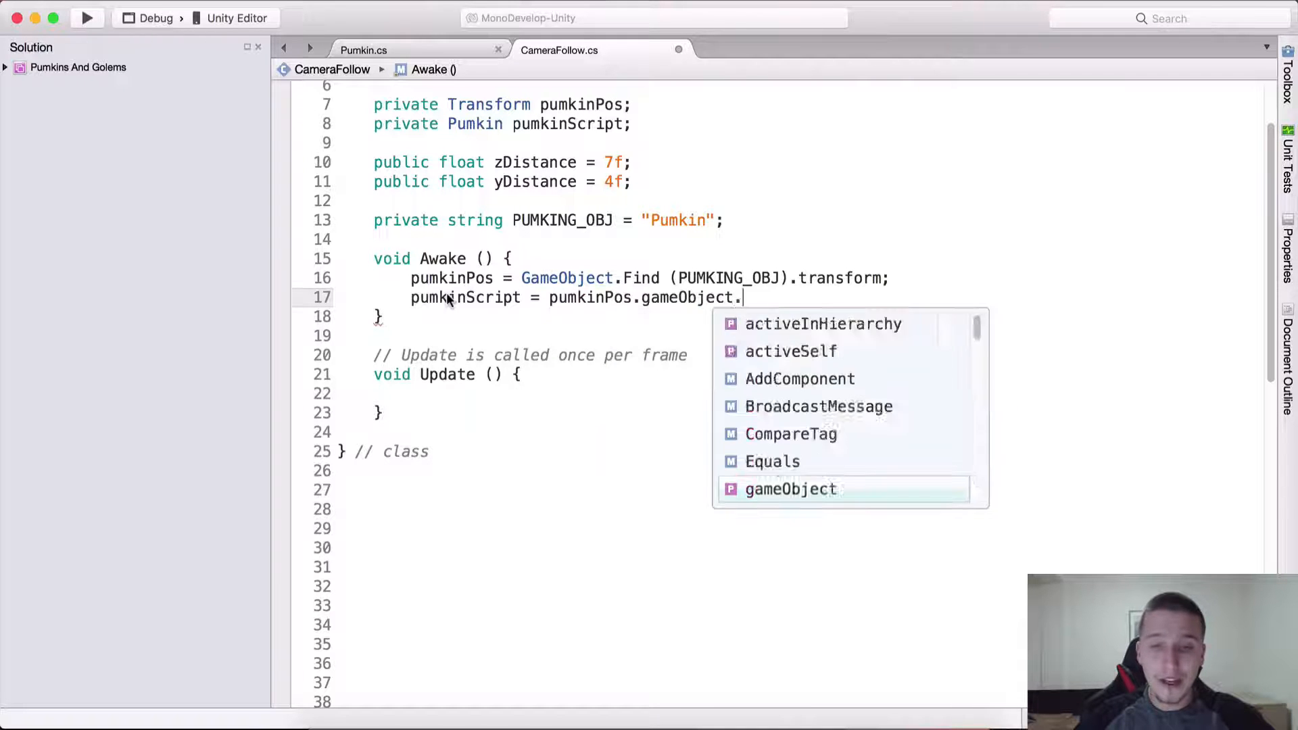
{"action": "type", "text": "GetComponent<"}
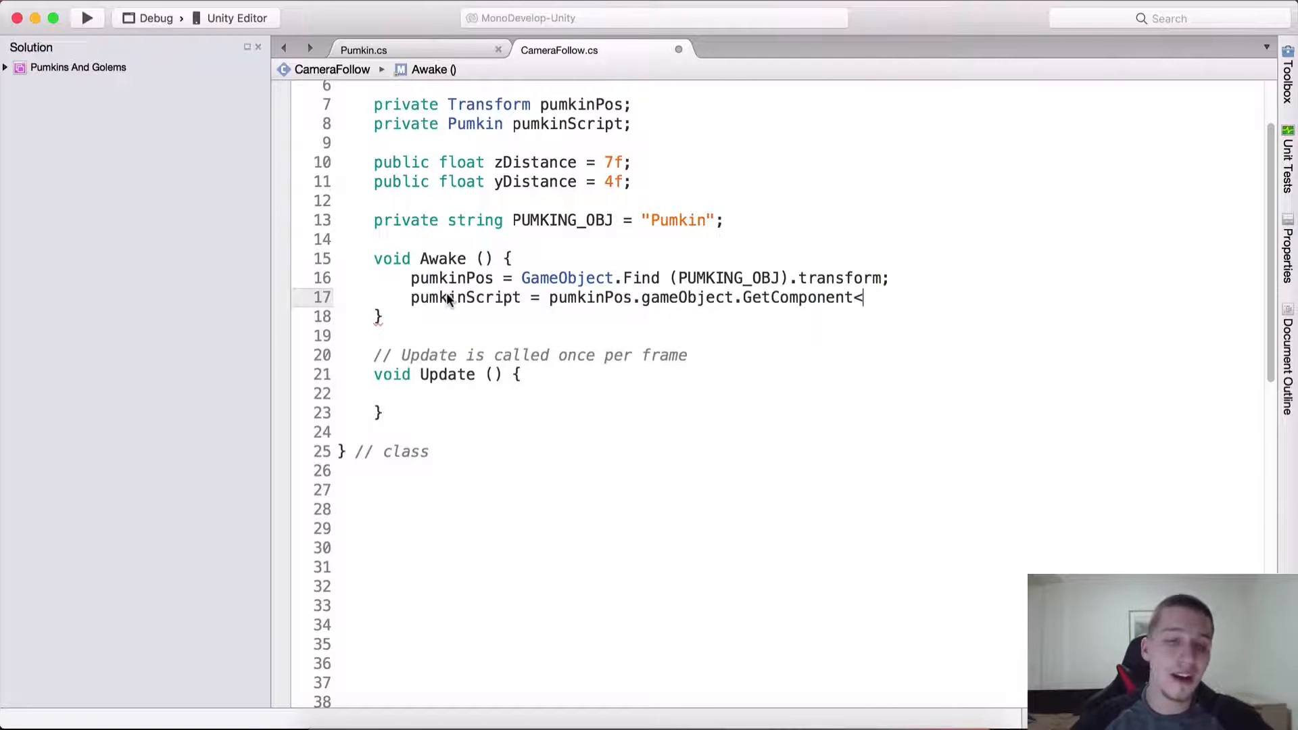
{"action": "type", "text": "<Pumkin> ();"}
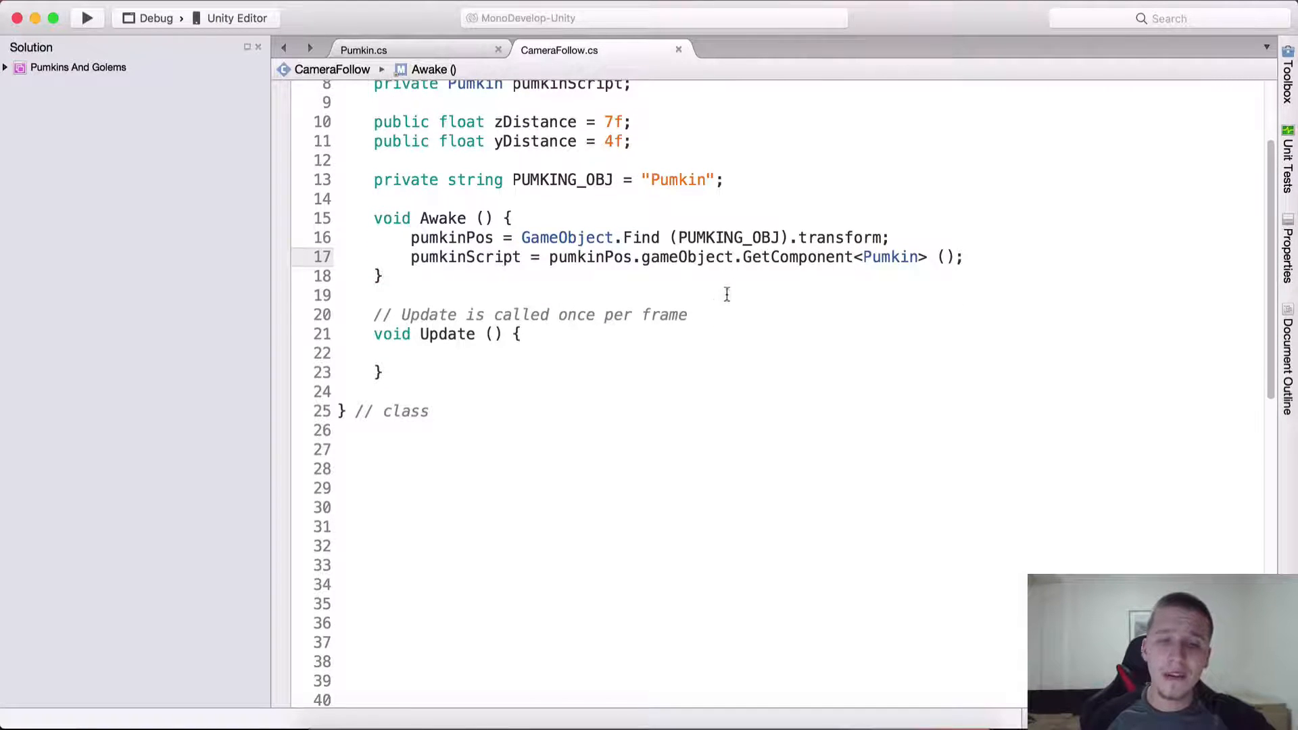
{"action": "key", "text": "Delete"}
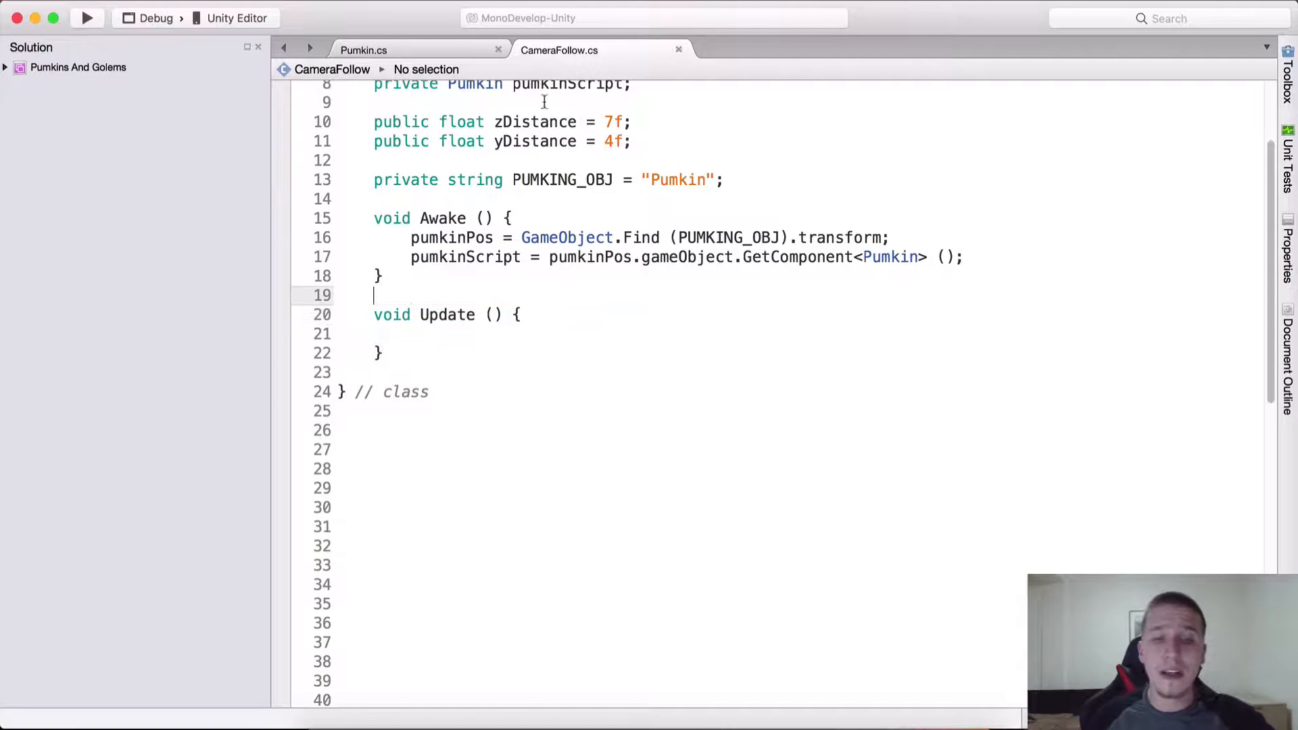
In Pumkin.cs, add public bool isAlive with a [HideInInspector] attribute above it.
{"action": "left_click", "coordinate": [362, 50]}
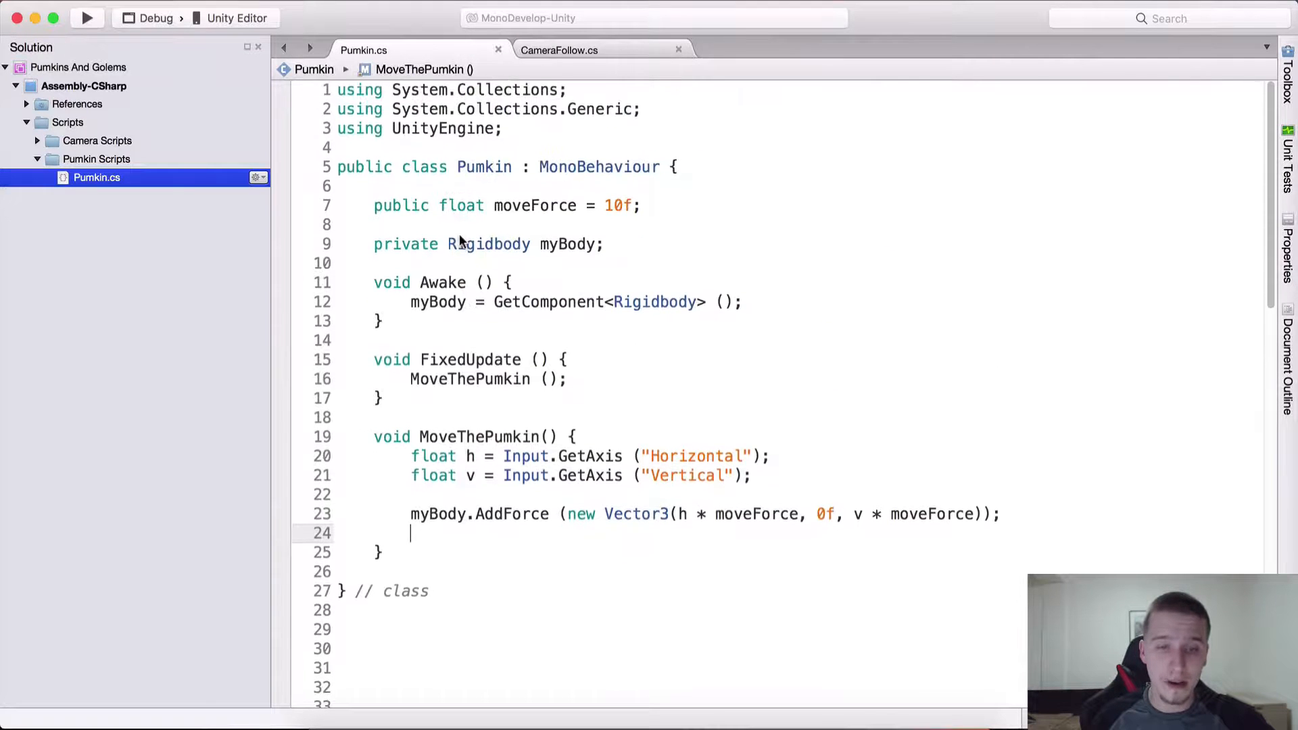
{"action": "key", "text": "Return"}
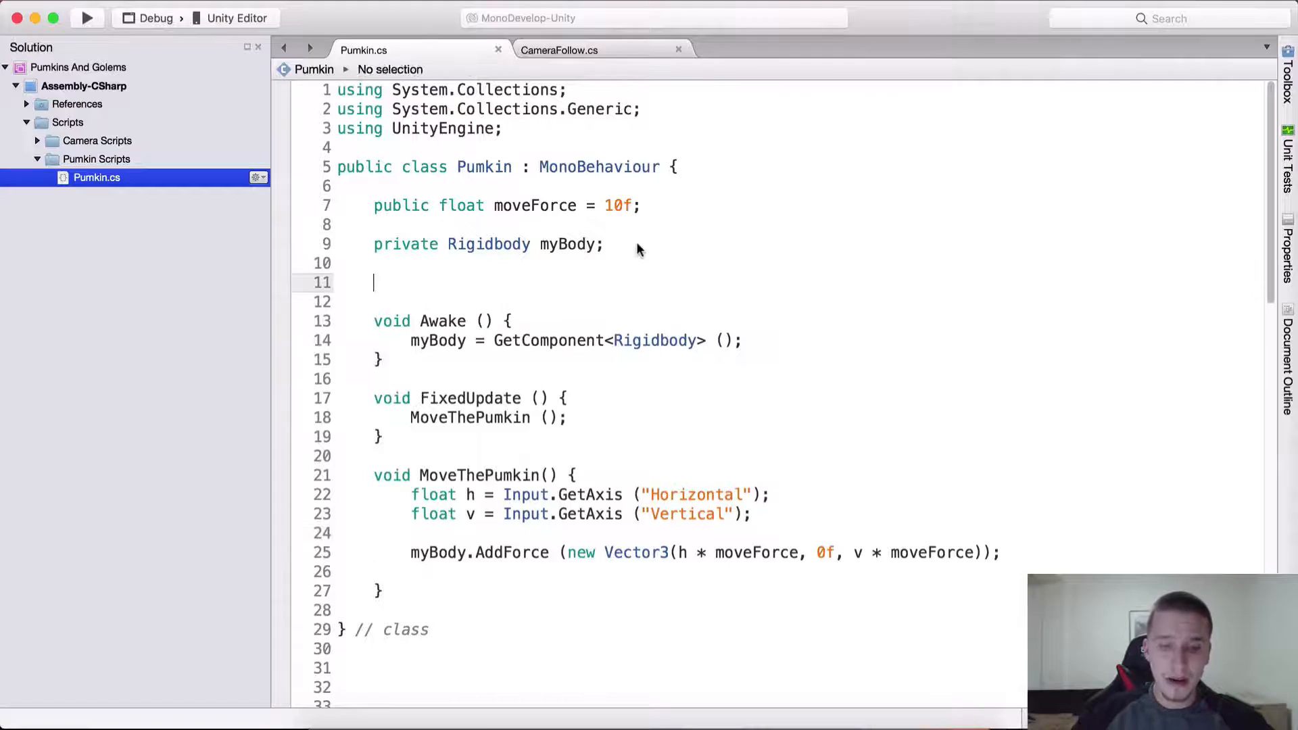
{"action": "type", "text": "public bool"}
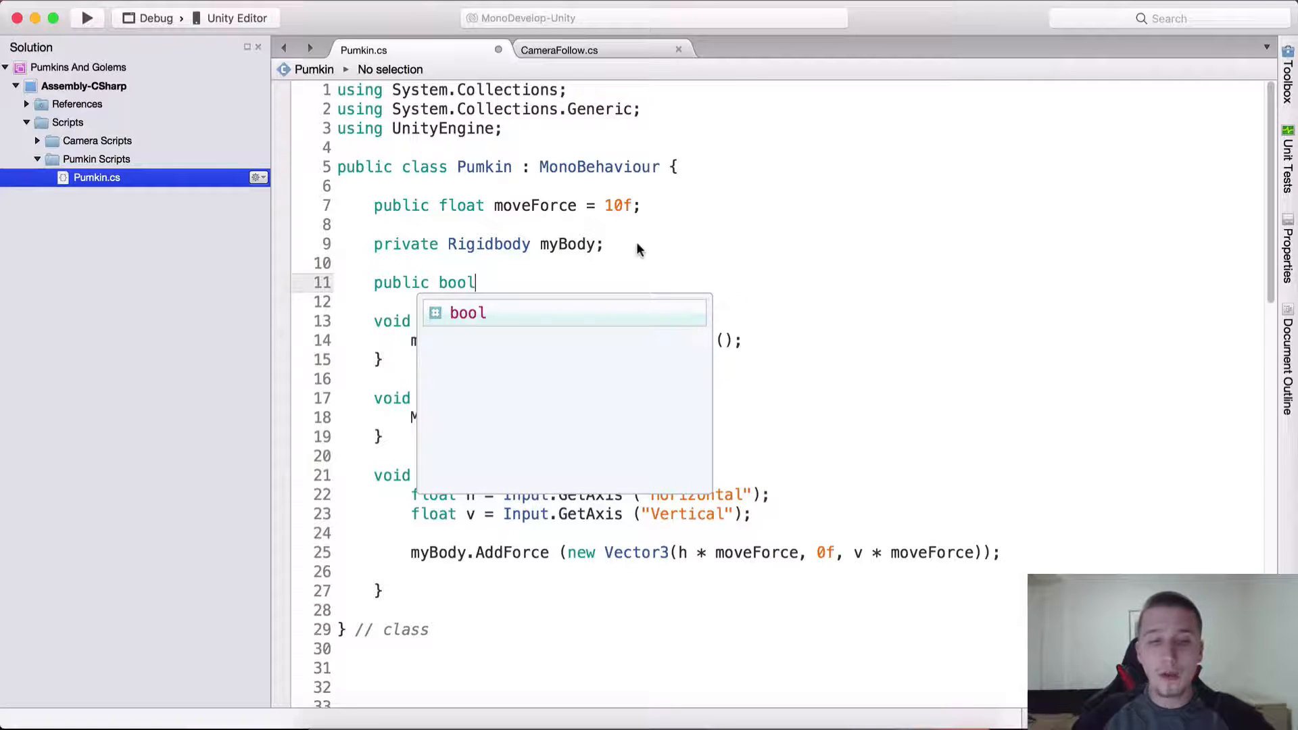
{"action": "type", "text": "isAlive;"}
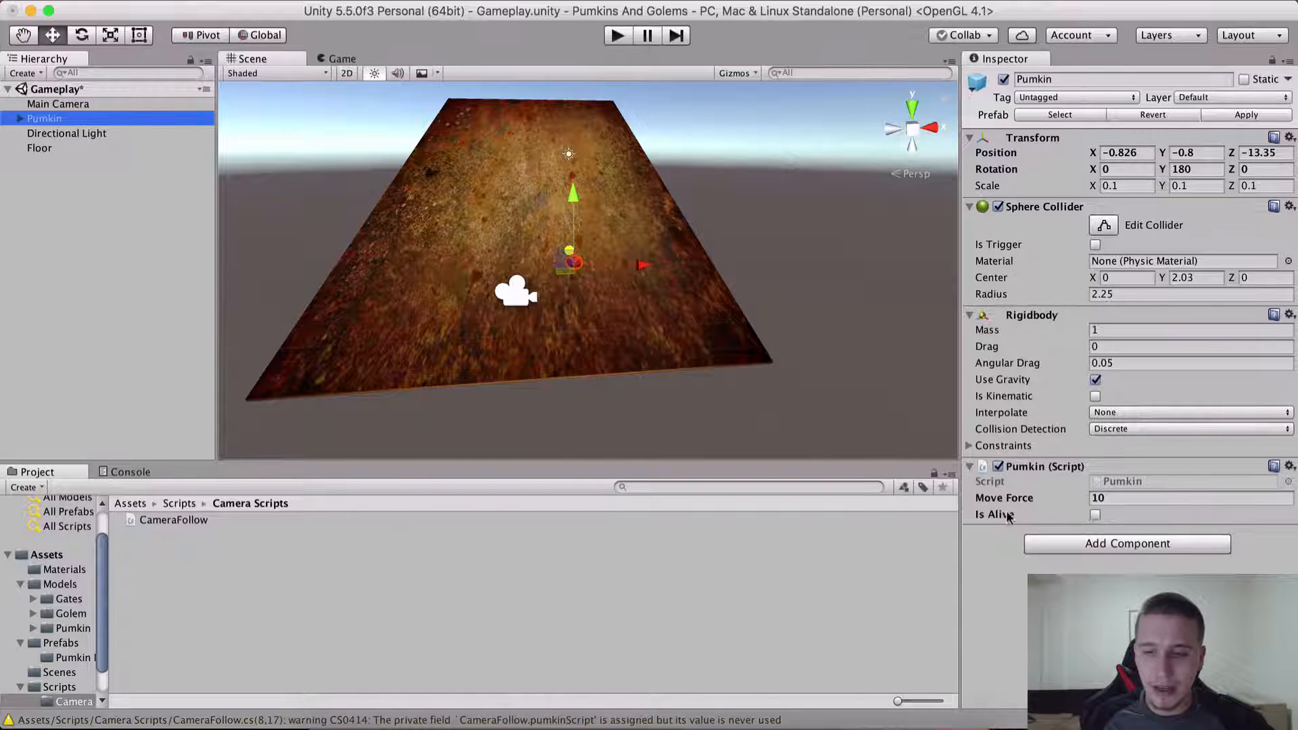
{"action": "mouse_move", "coordinate": [720, 682]}
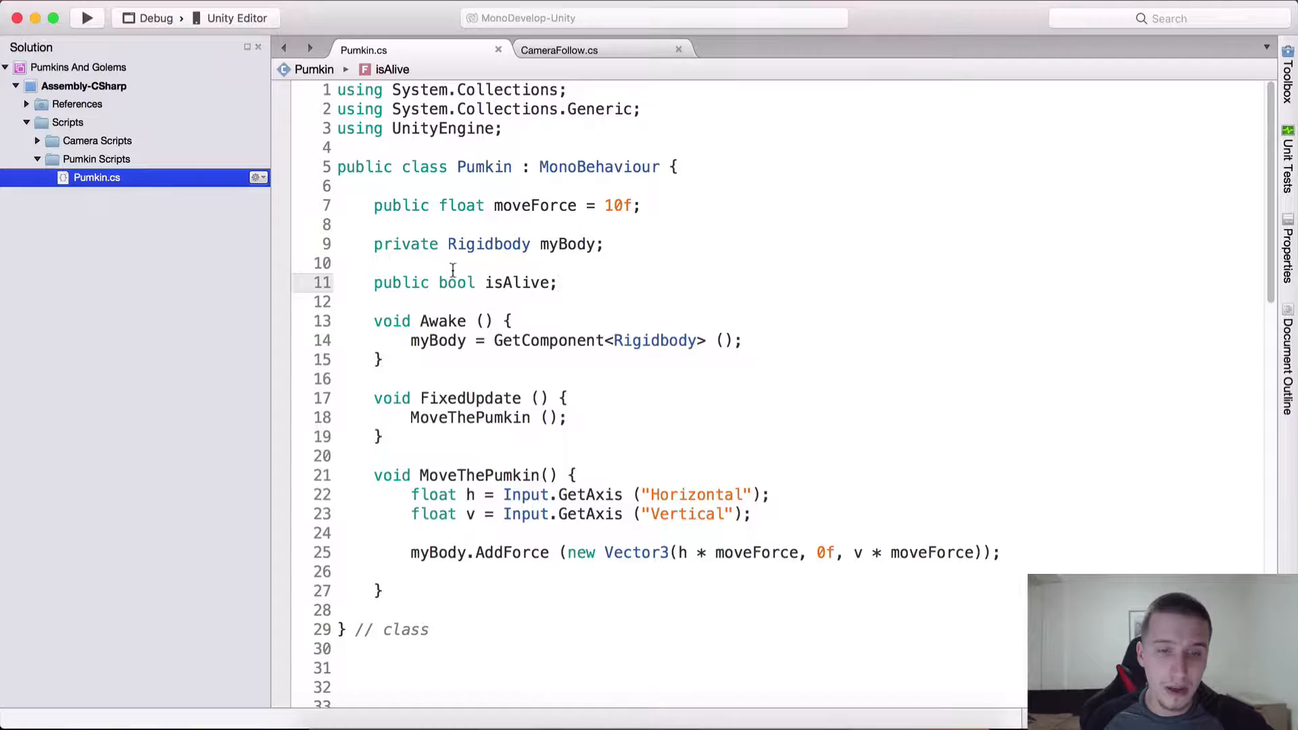
{"action": "type", "text": "["}
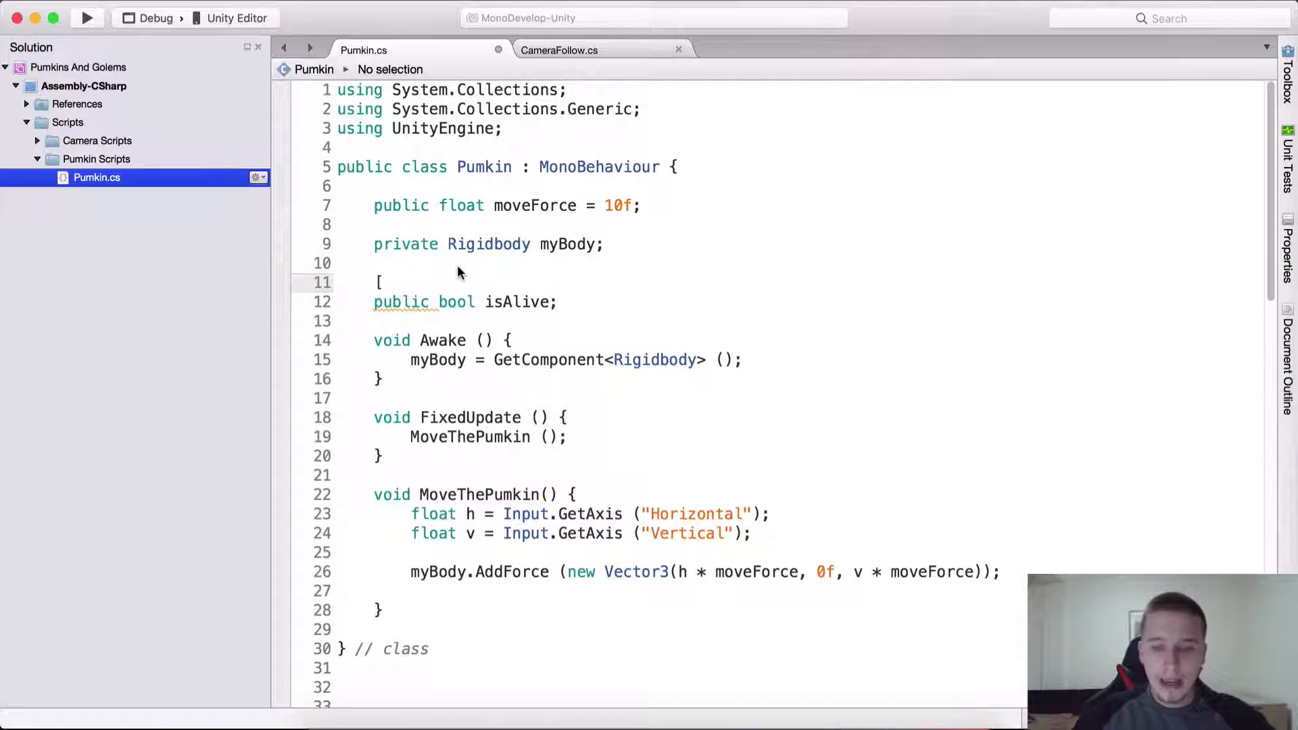
{"action": "type", "text": "HideInInspector]"}
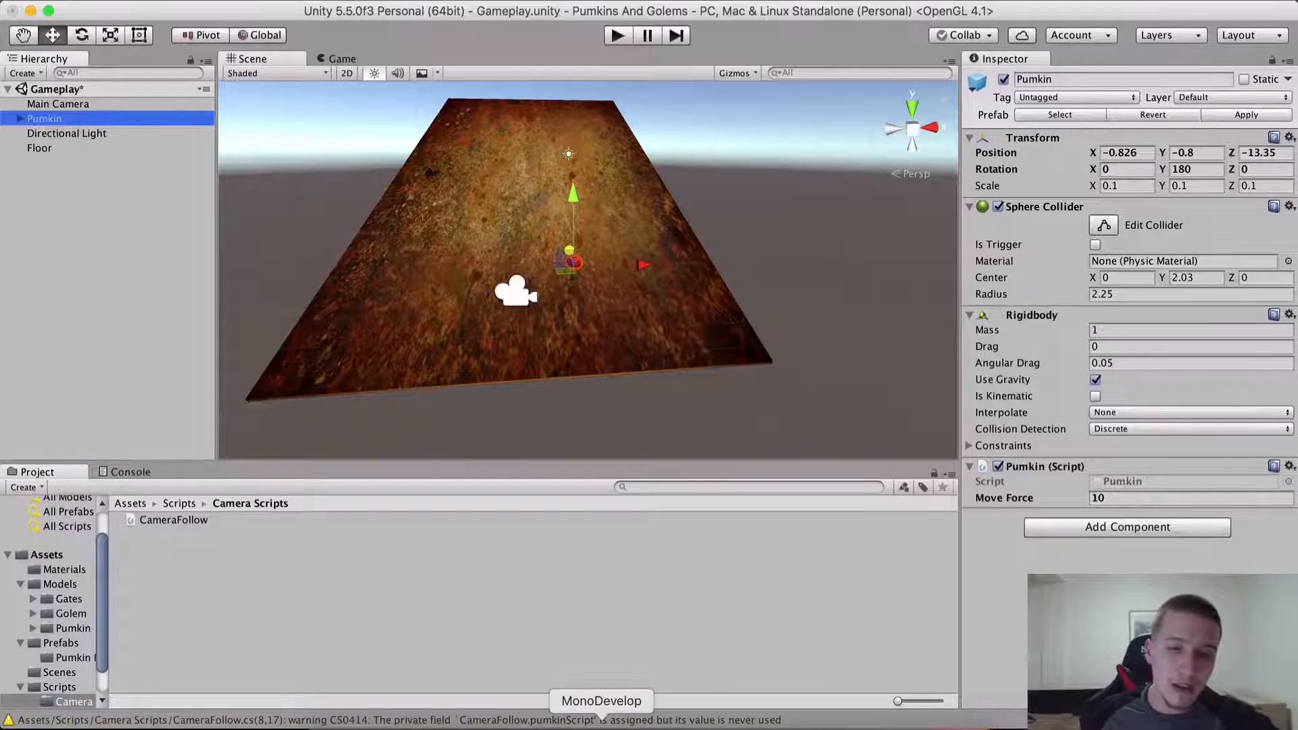
Set isAlive = true in Pumkin's Awake, then return to CameraFollow.cs.
{"action": "left_click", "coordinate": [600, 702]}
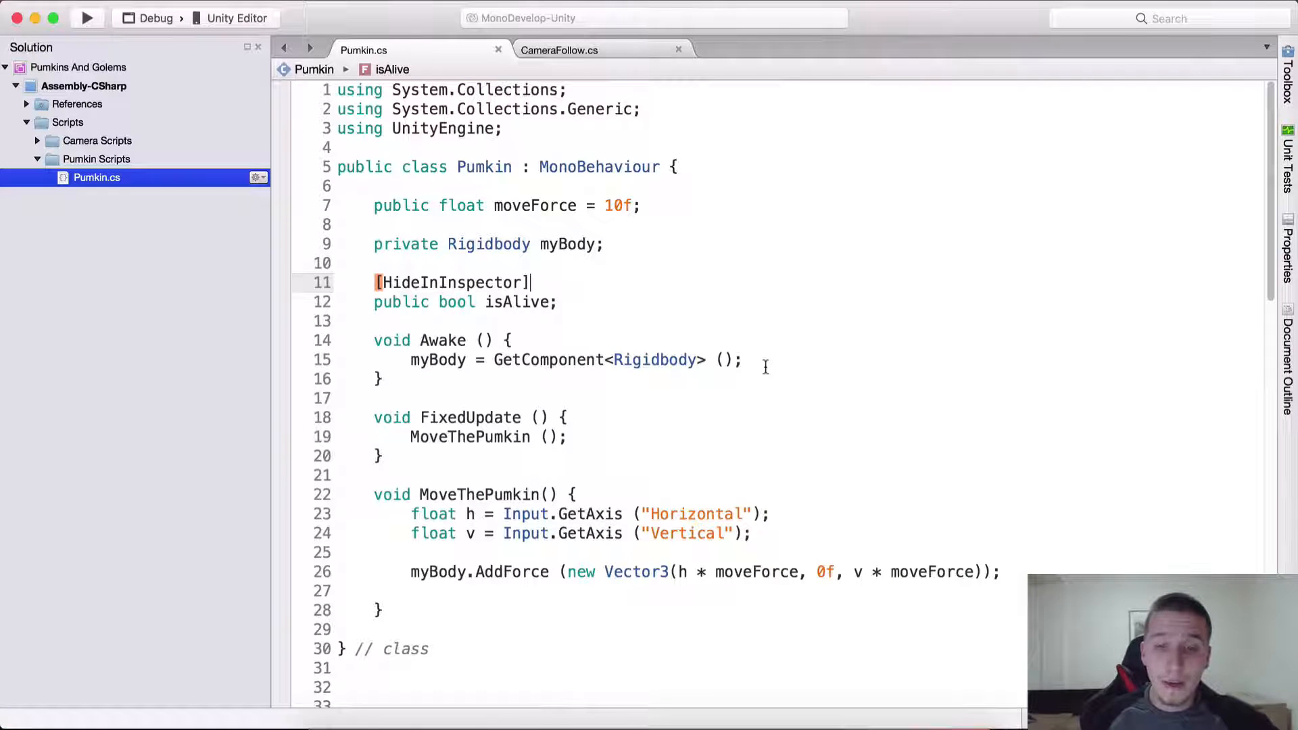
{"action": "type", "text": "i"}
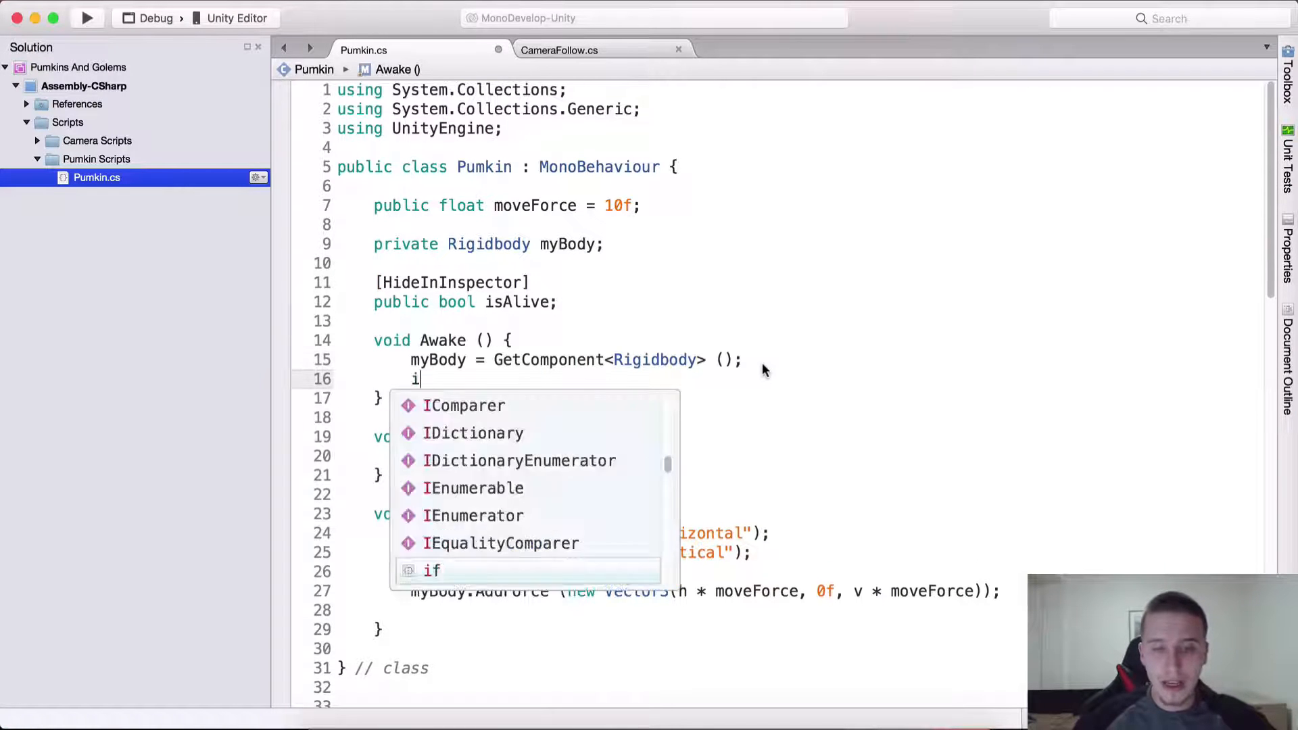
{"action": "type", "text": "sAlive = true;"}
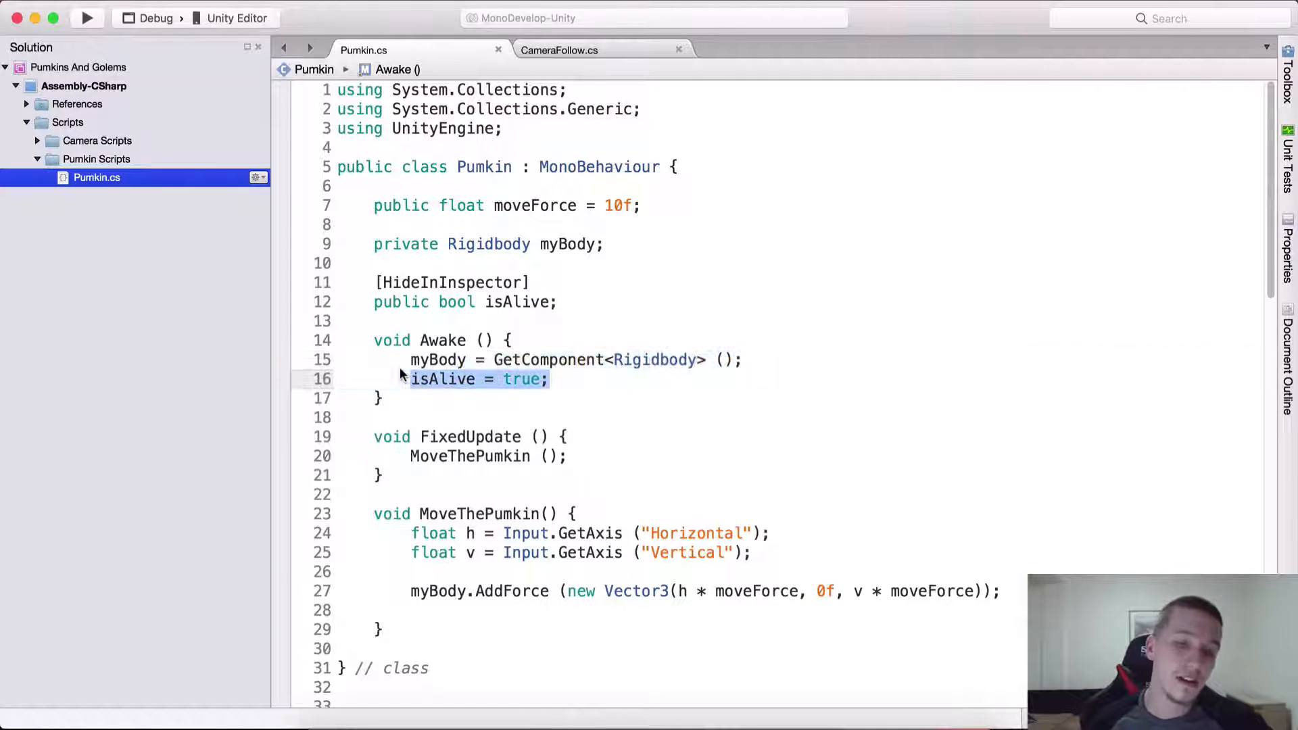
{"action": "left_click", "coordinate": [550, 378]}
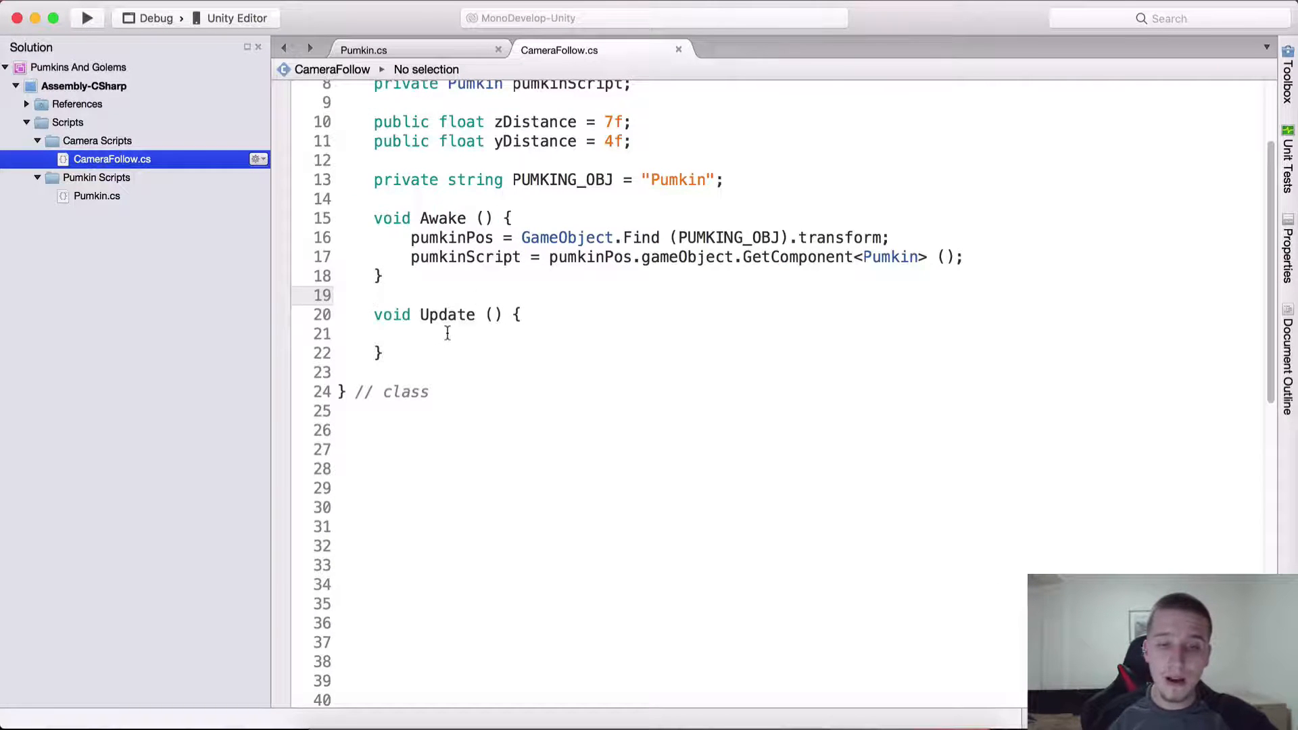
Add a void SetPosition() method and call SetPosition(); from Update.
{"action": "type", "text": "void Set"}
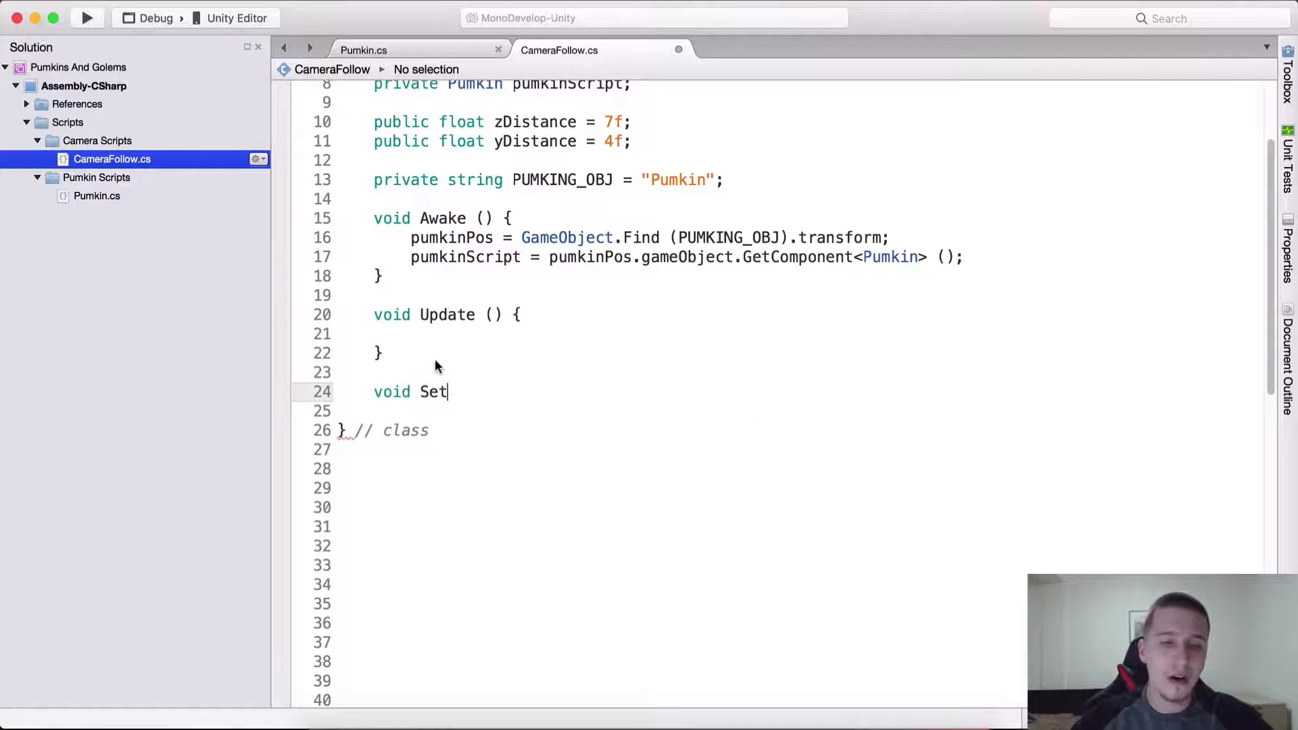
{"action": "type", "text": "Position() {"}
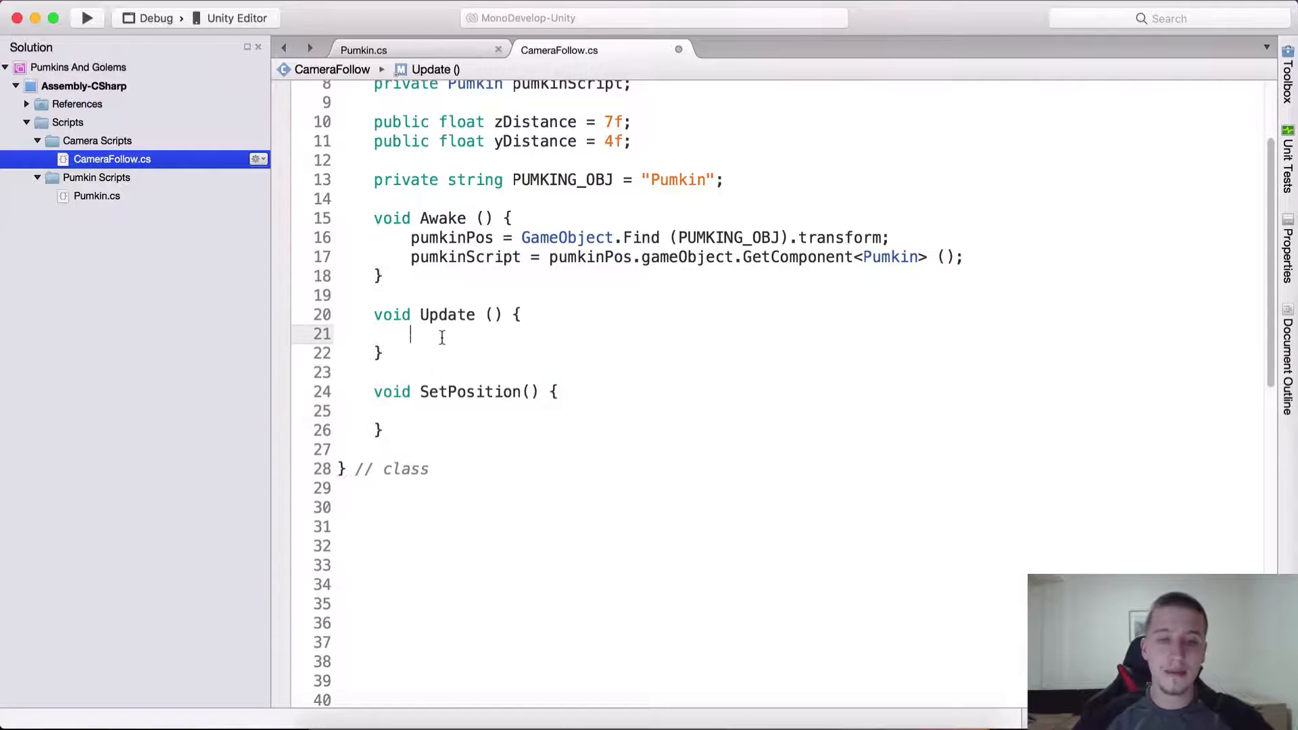
{"action": "type", "text": "SetPosition("}
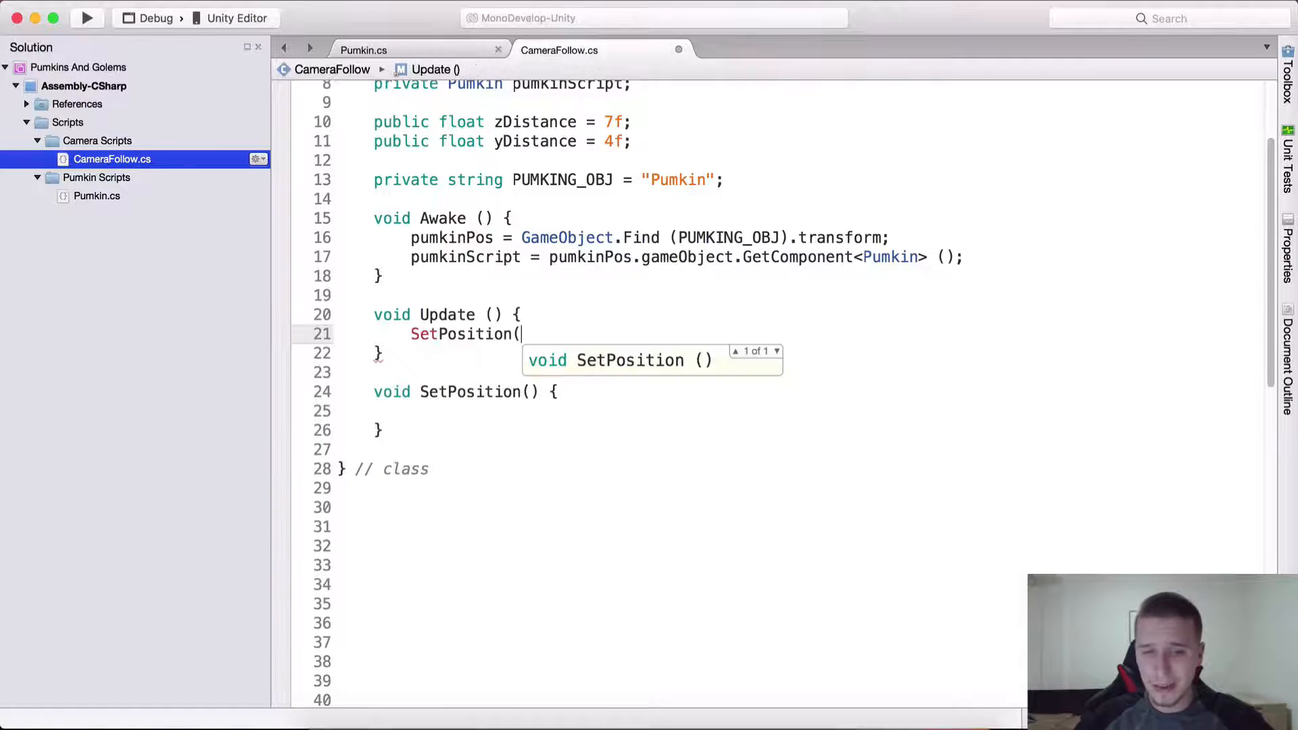
{"action": "type", "text": ");"}
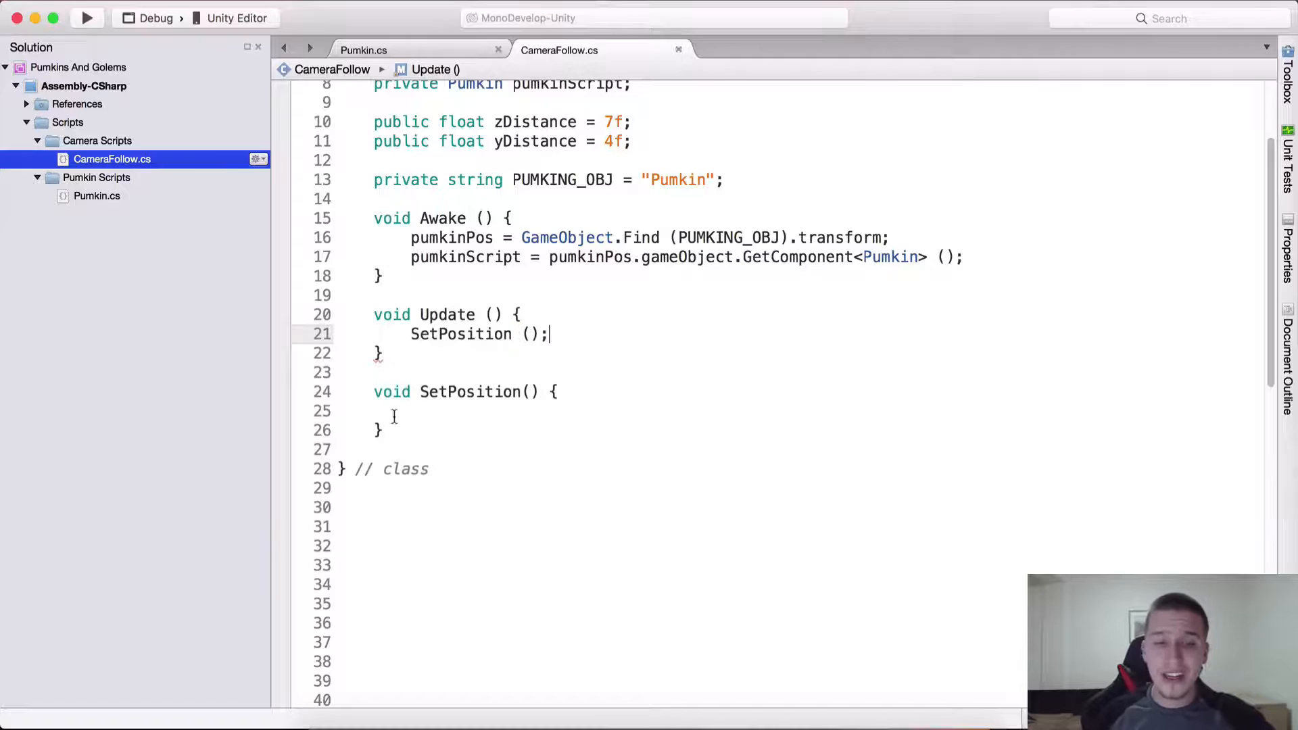
Inside SetPosition, write an empty if (pumkinScript.isAlive) block.
{"action": "left_click", "coordinate": [422, 411]}
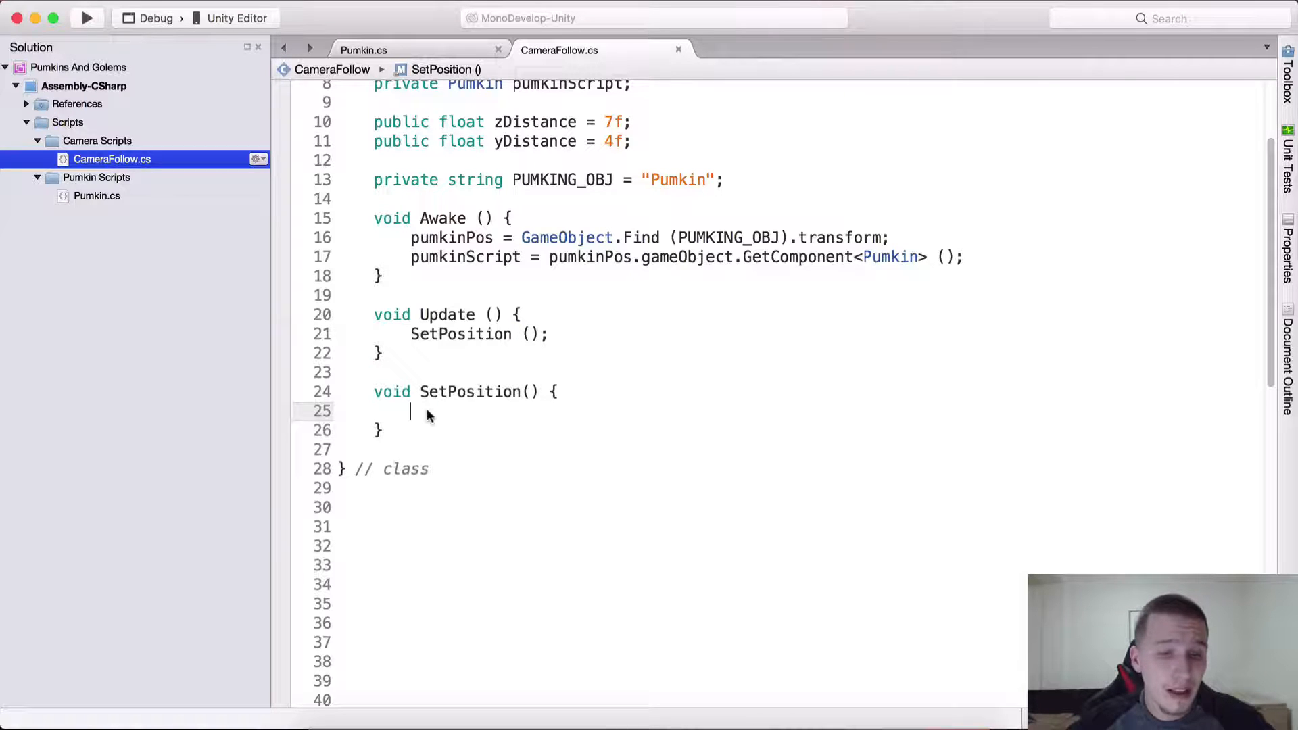
{"action": "type", "text": "if (pumkn"}
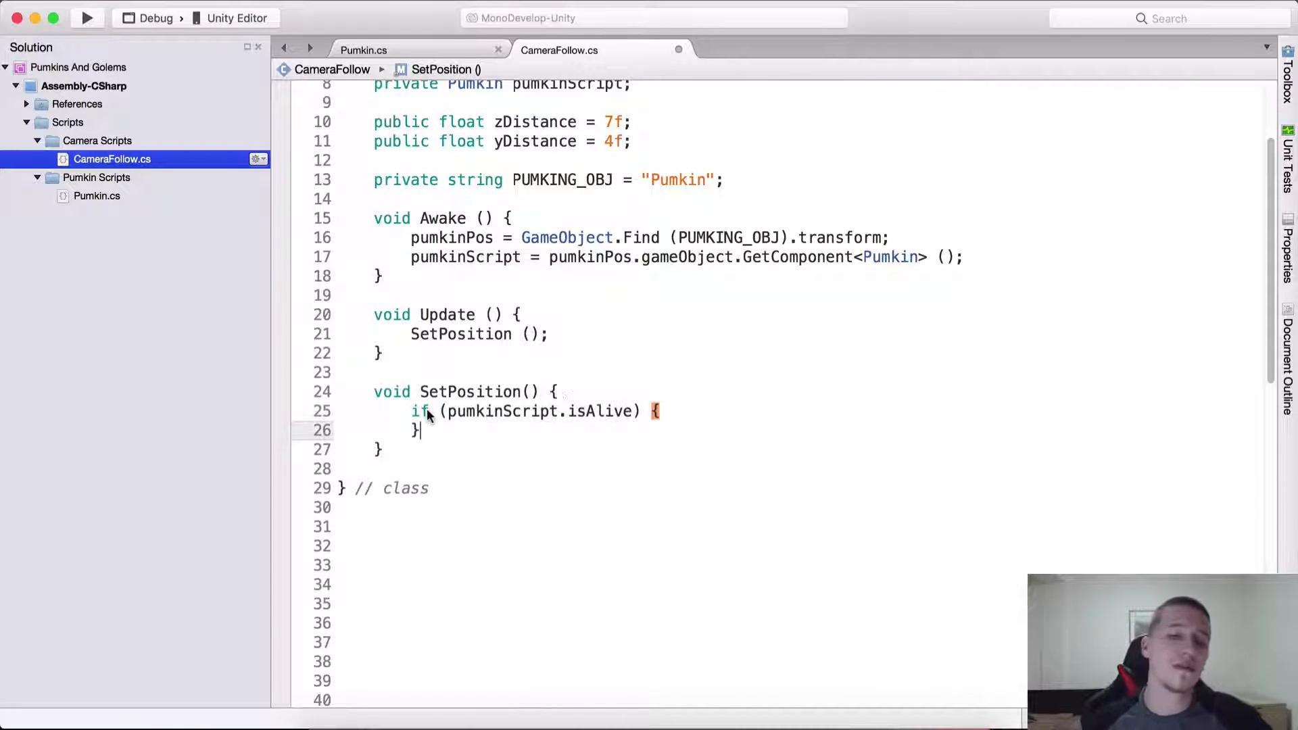
{"action": "key", "text": "Return"}
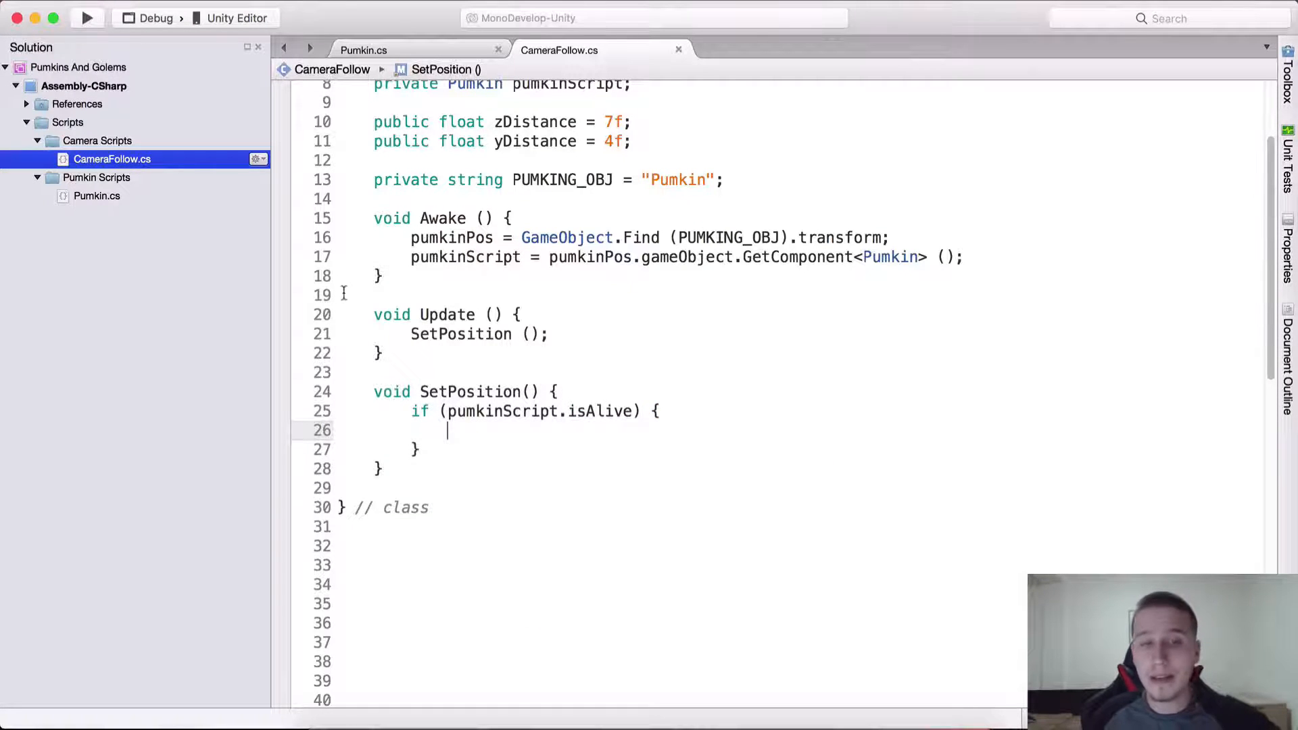
{"action": "left_click", "coordinate": [362, 50]}
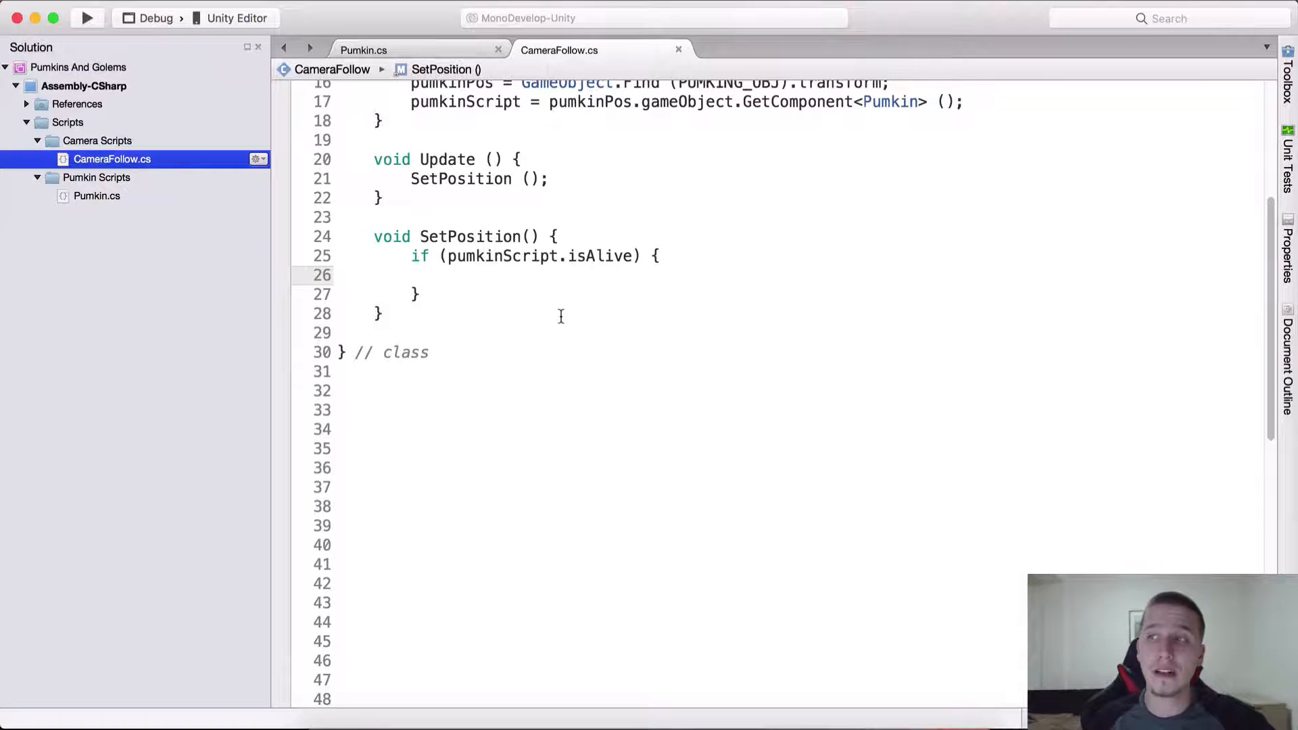
Declare Vector3 temp = transform.position inside the isAlive check.
{"action": "type", "text": "Vector3 temp"}
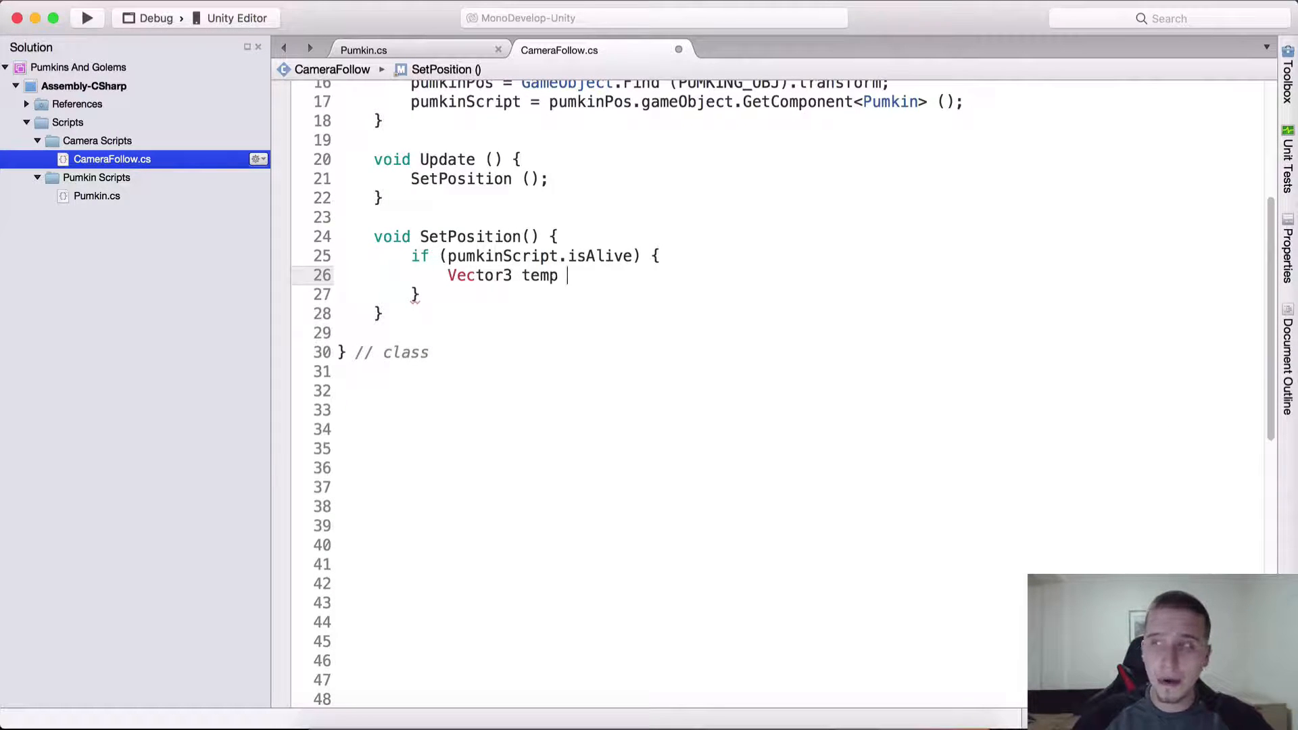
{"action": "type", "text": "= transform"}
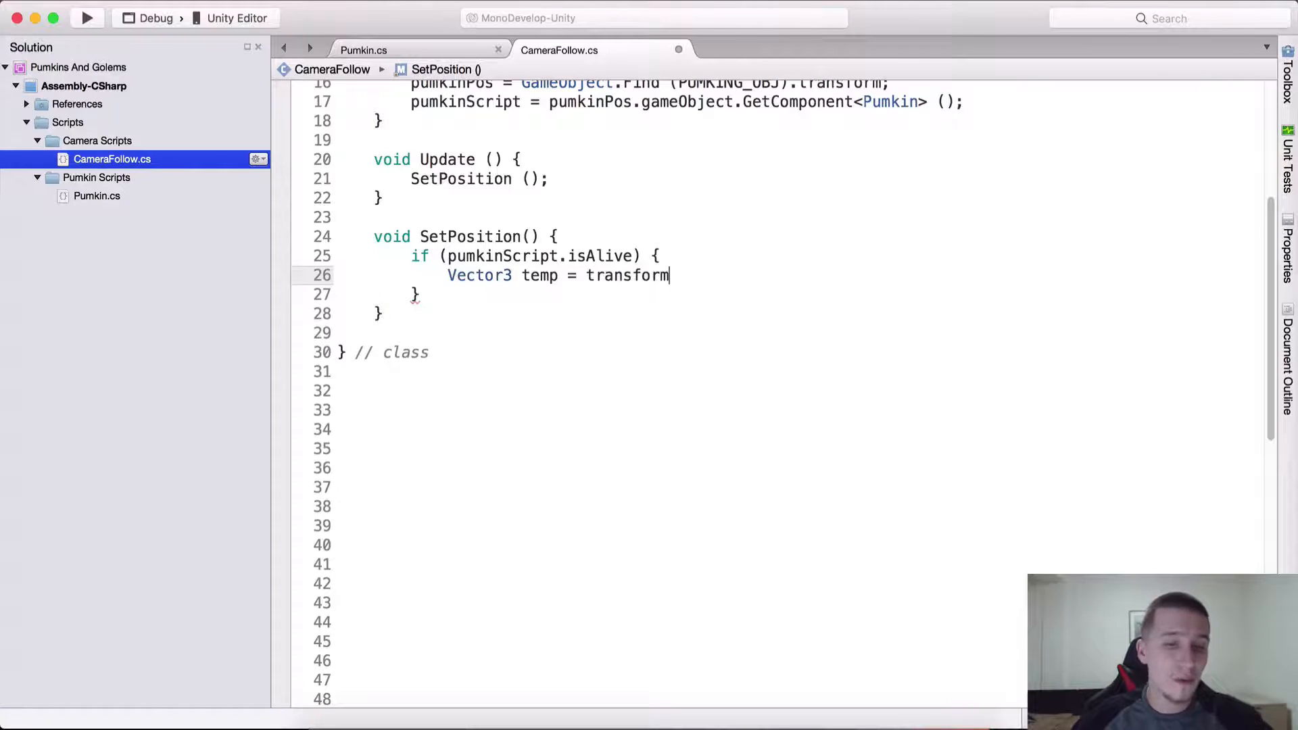
{"action": "type", "text": ".position;"}
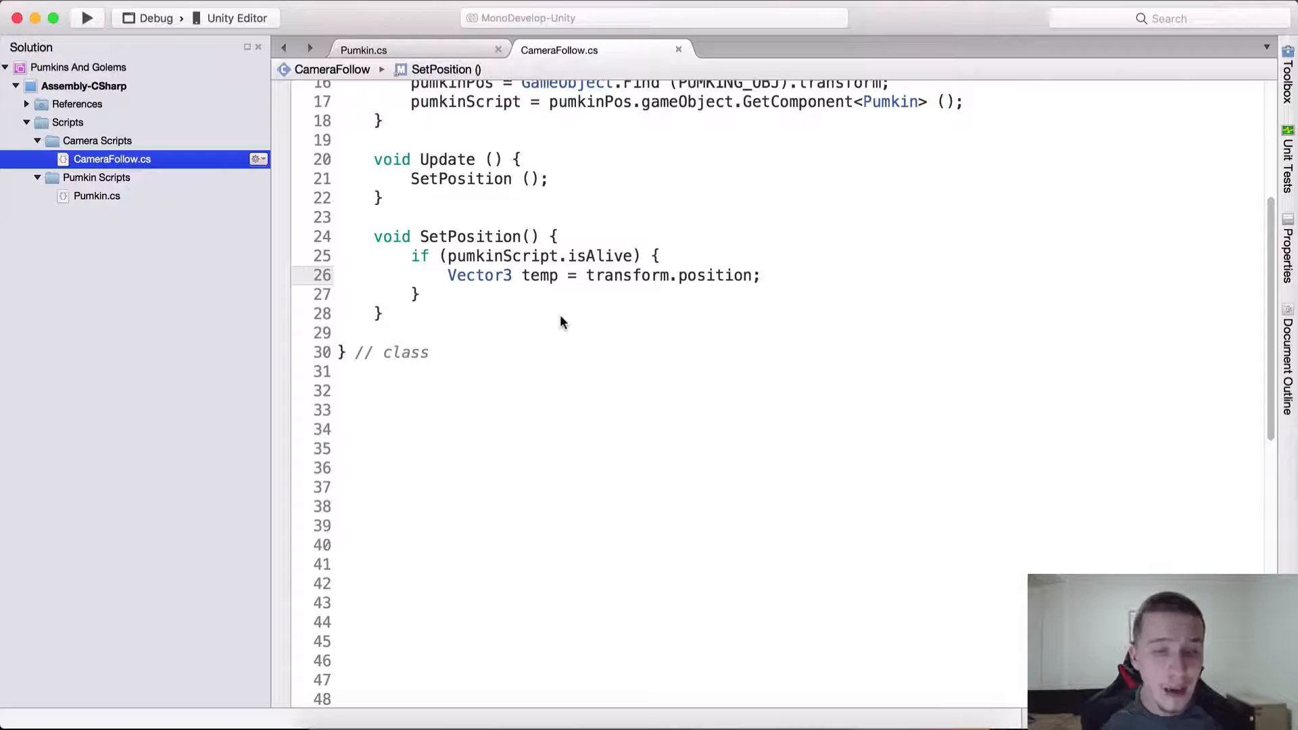
{"action": "double_click", "coordinate": [628, 275]}
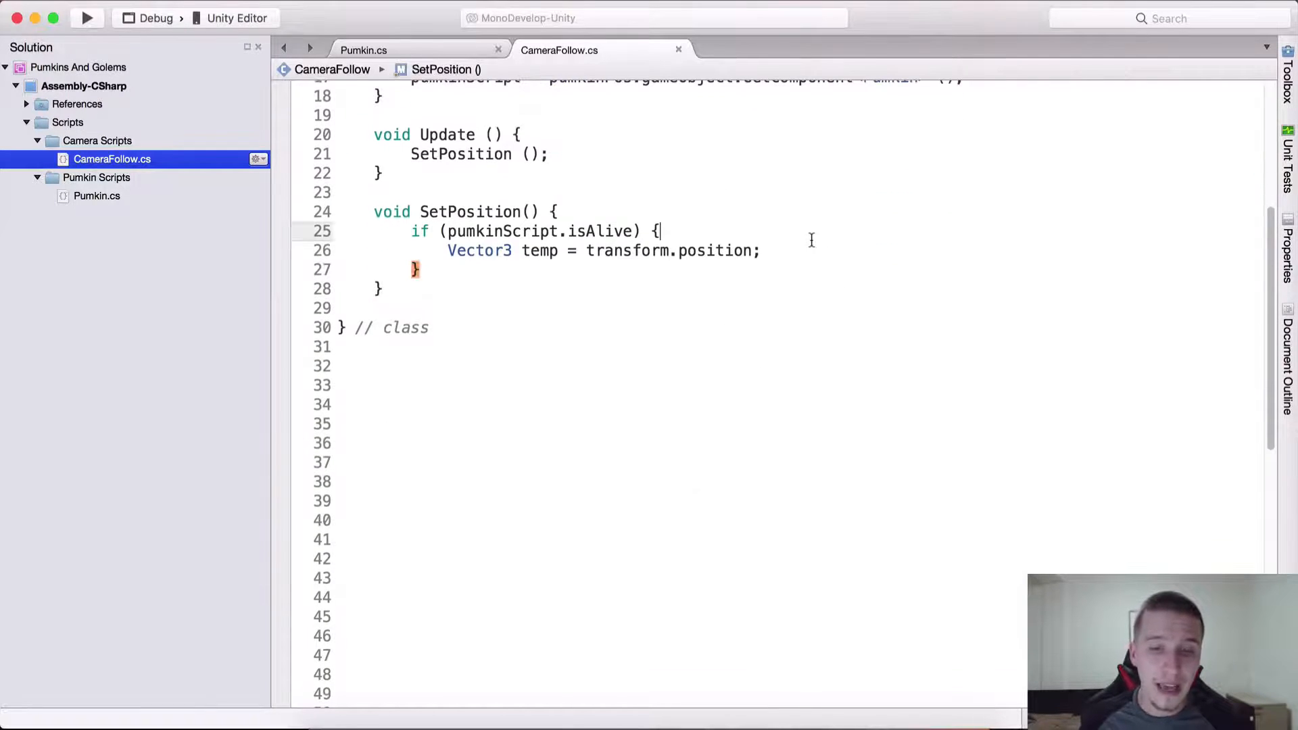
{"action": "key", "text": "enter"}
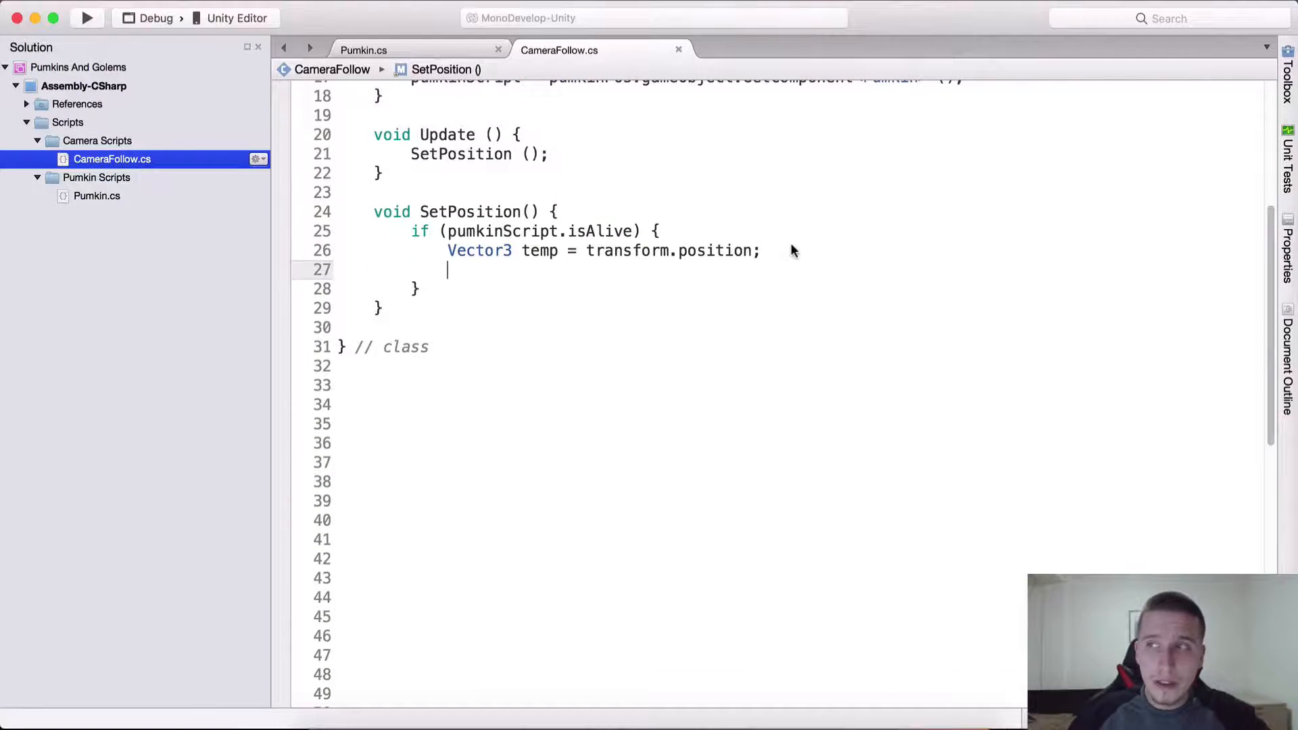
Set temp.y to pumkinPos.position.y + yDistance.
{"action": "type", "text": "temp."}
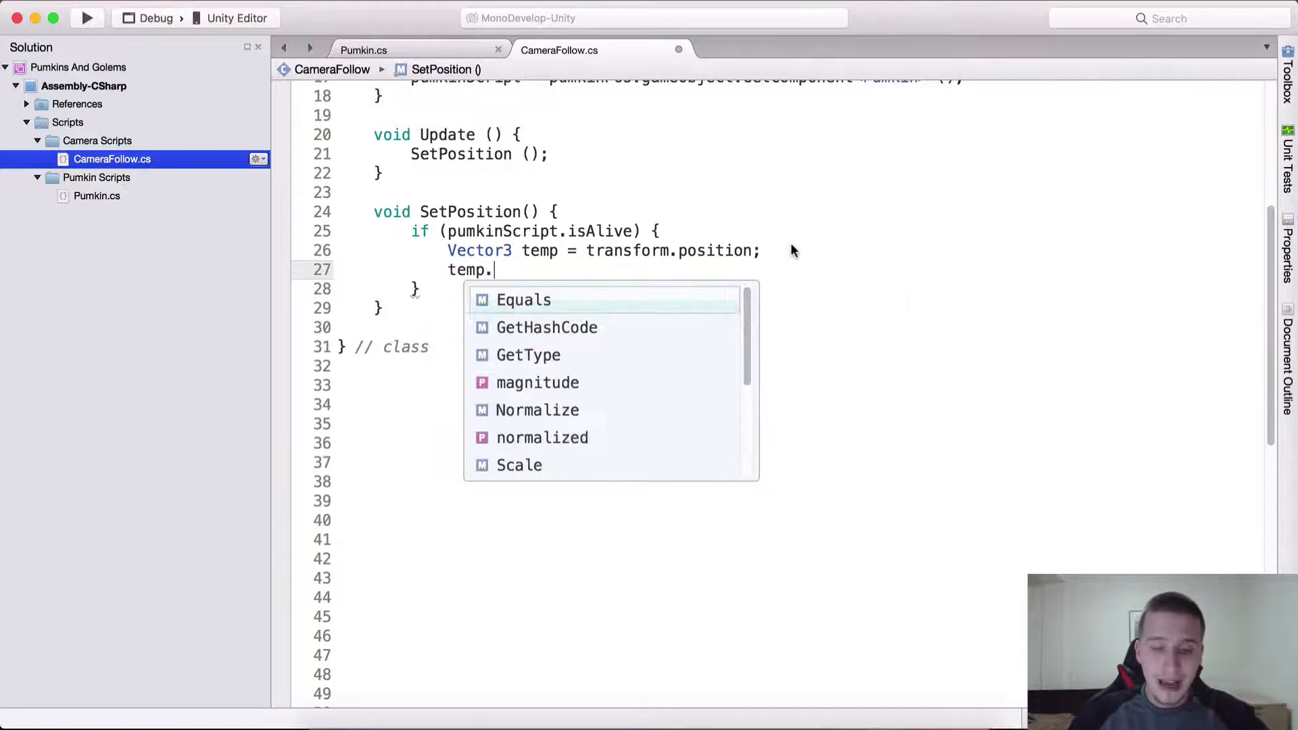
{"action": "type", "text": "y ="}
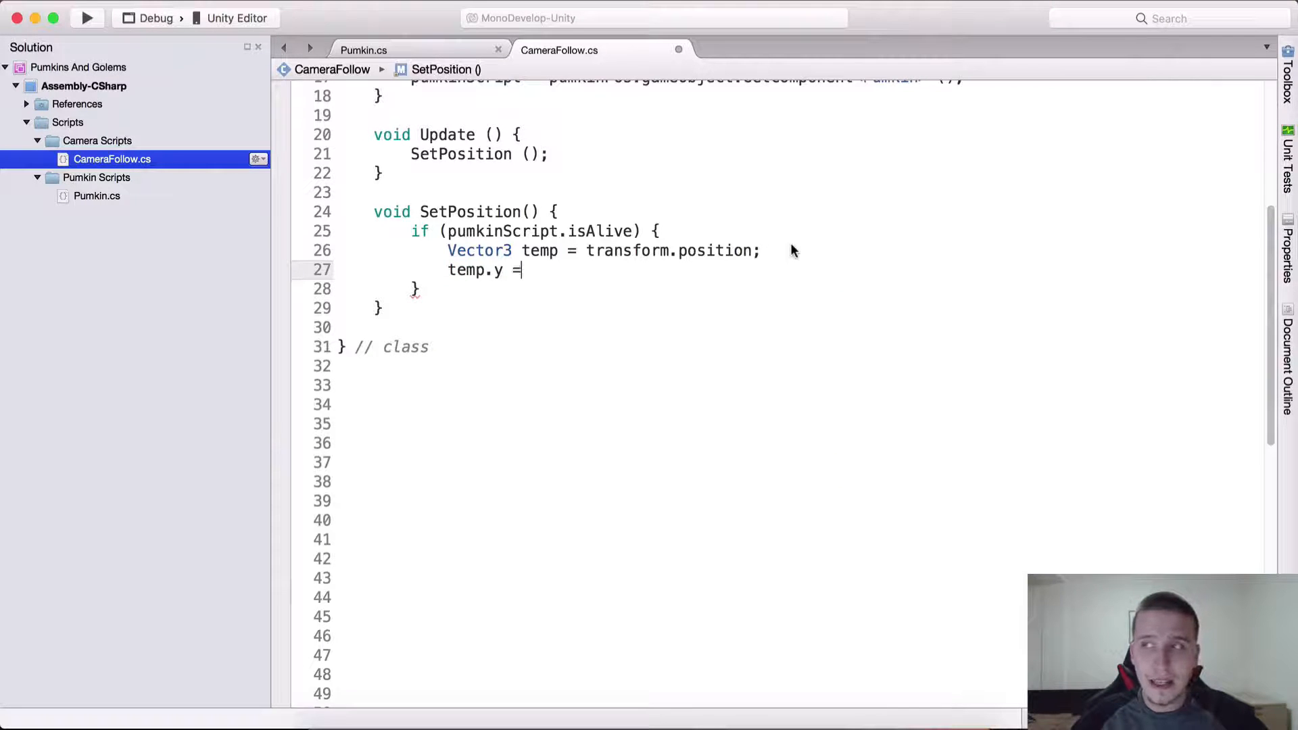
{"action": "type", "text": "pi"}
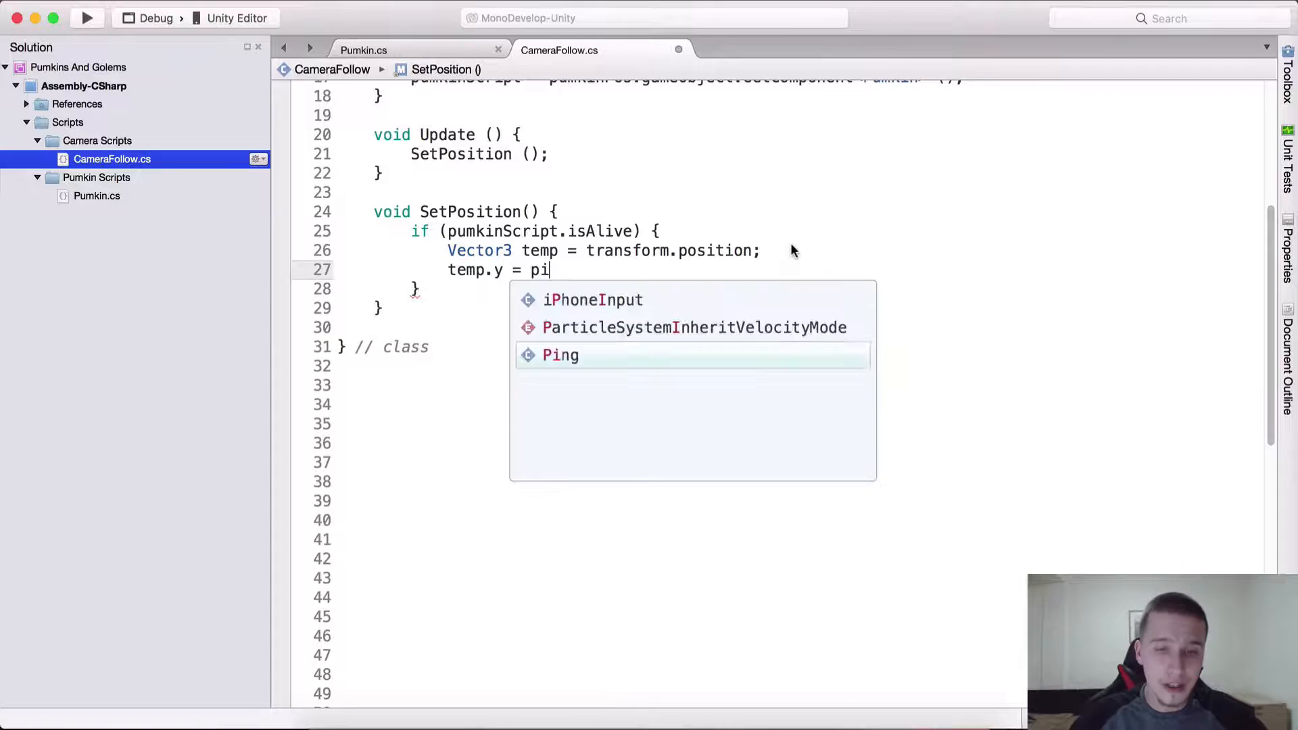
{"action": "type", "text": "mkin"}
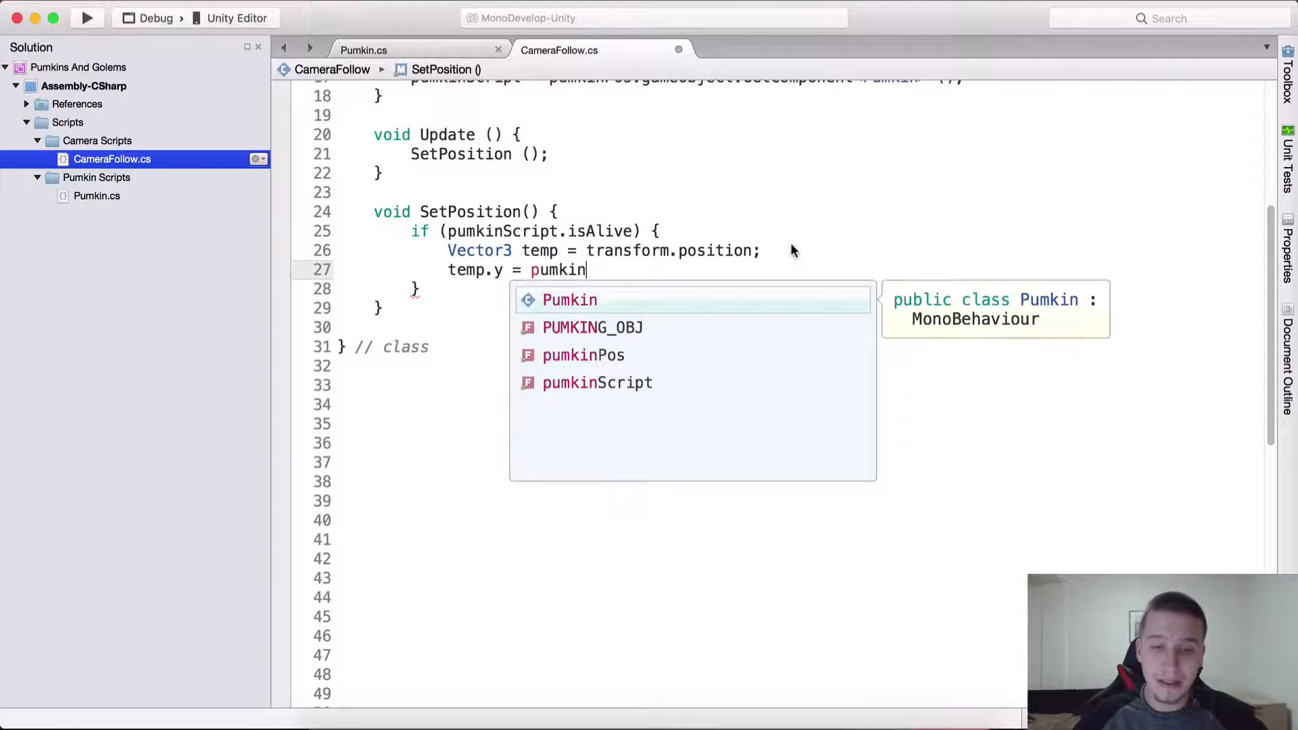
{"action": "type", "text": "Pos.position.y"}
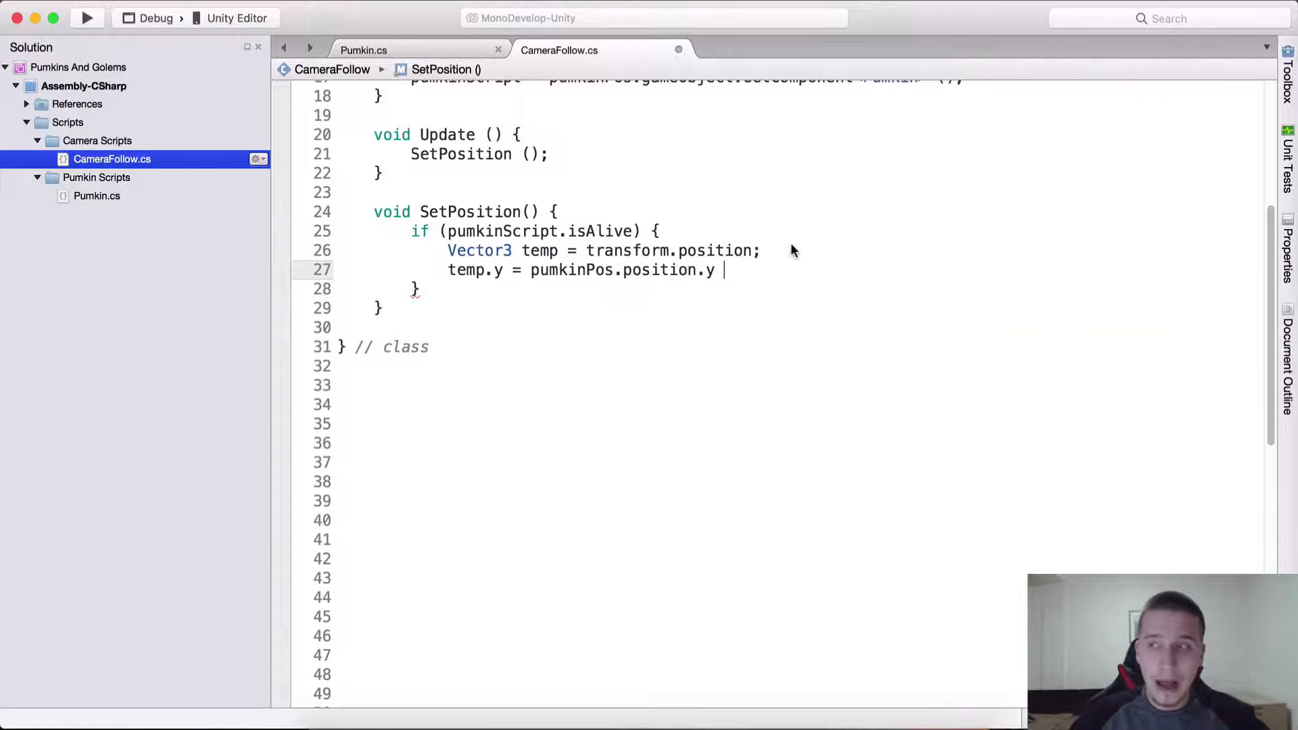
{"action": "type", "text": "+ yDistance;"}
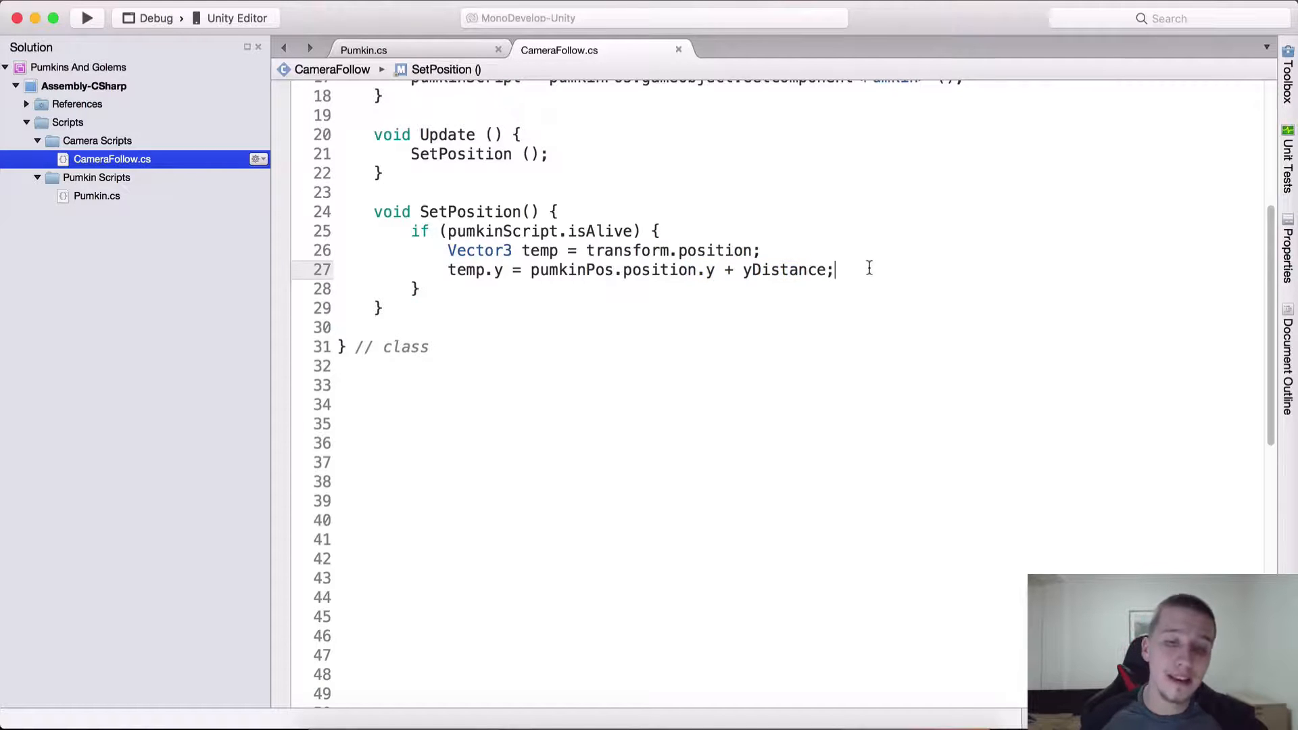
Set temp.z to pumkinPos.position.z - zDistance.
{"action": "type", "text": "temp"}
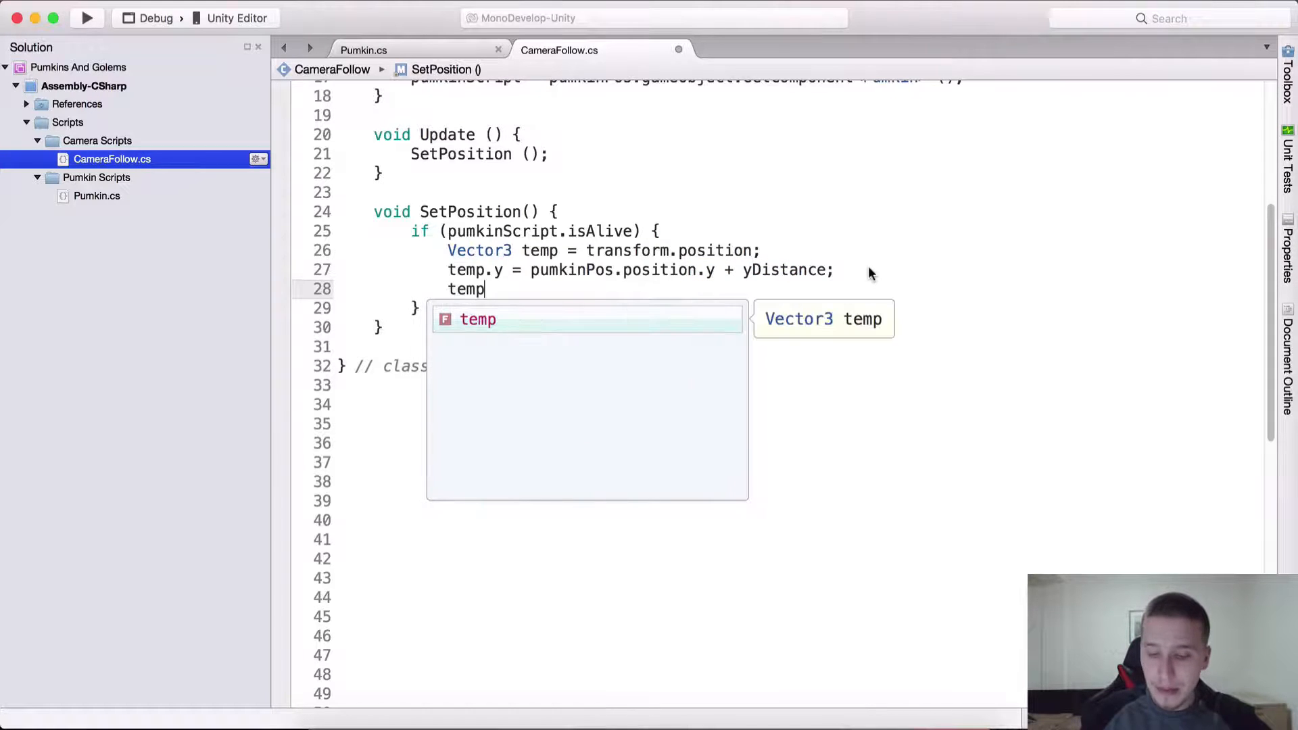
{"action": "type", "text": ".z ="}
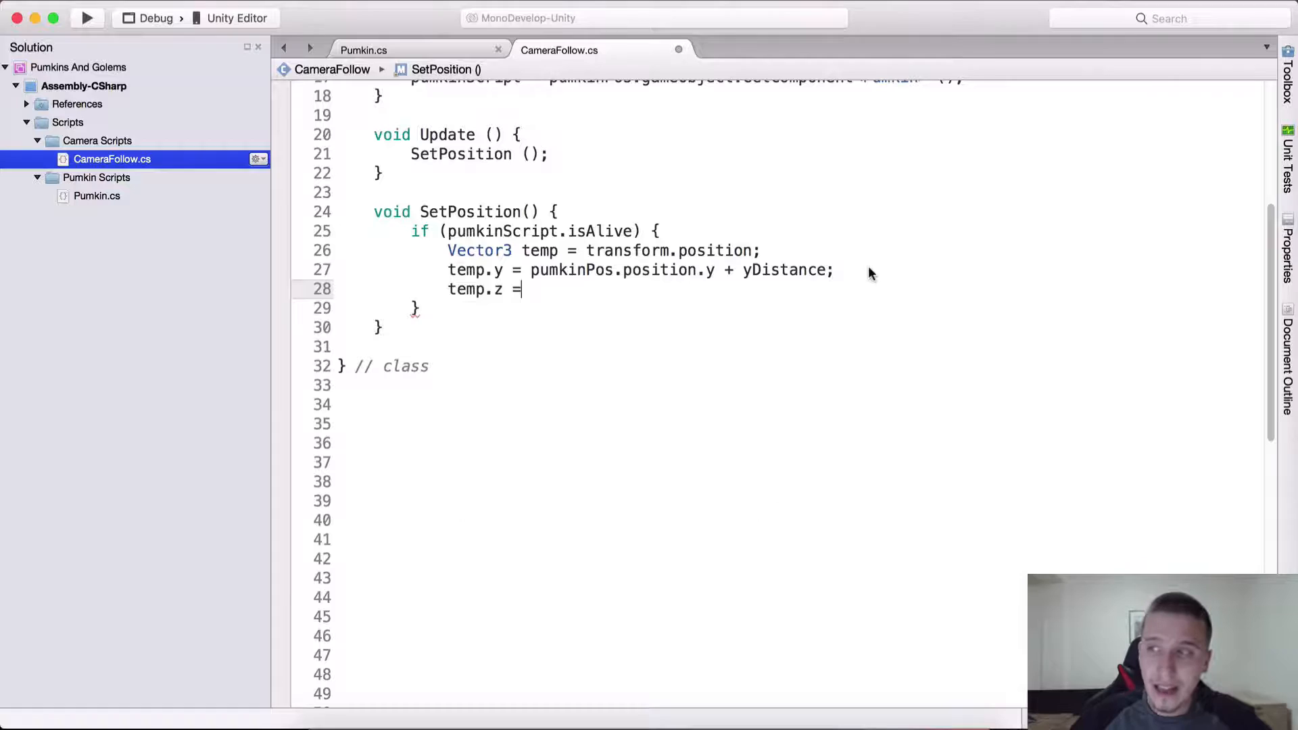
{"action": "type", "text": "pumkinPos.position"}
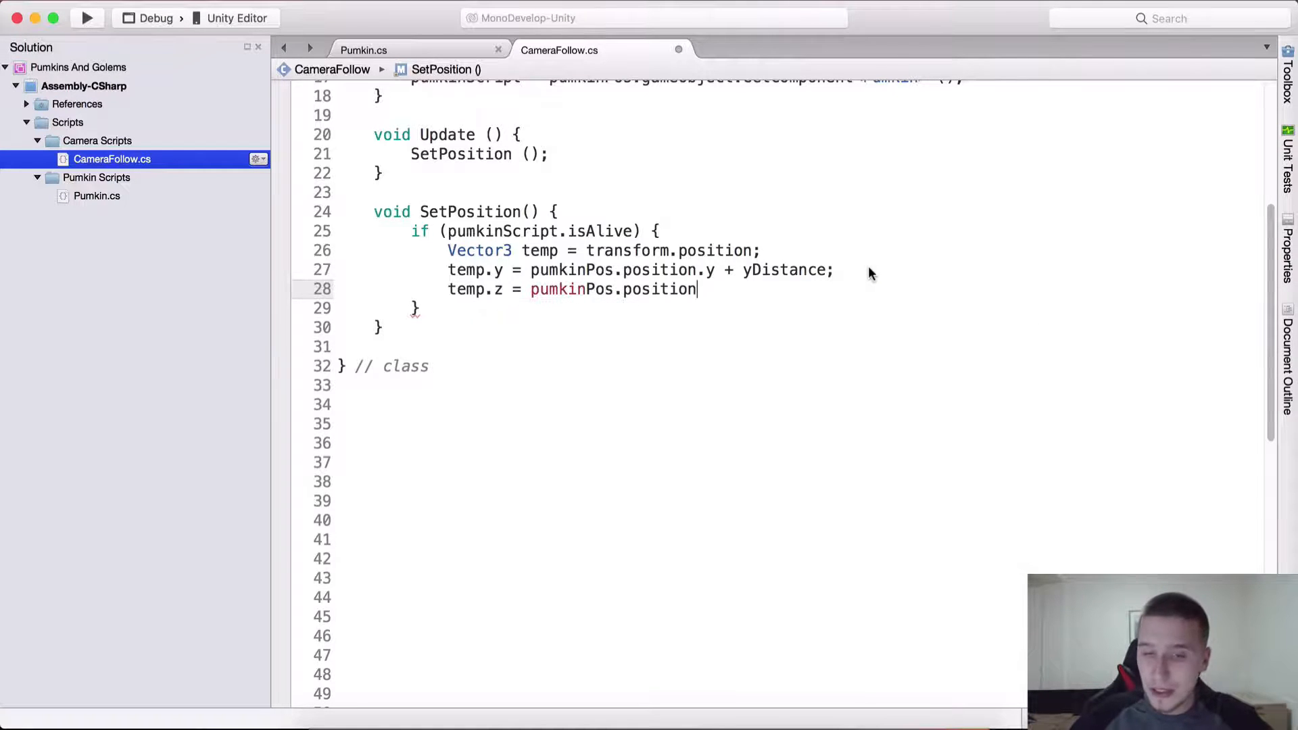
{"action": "type", "text": ".z"}
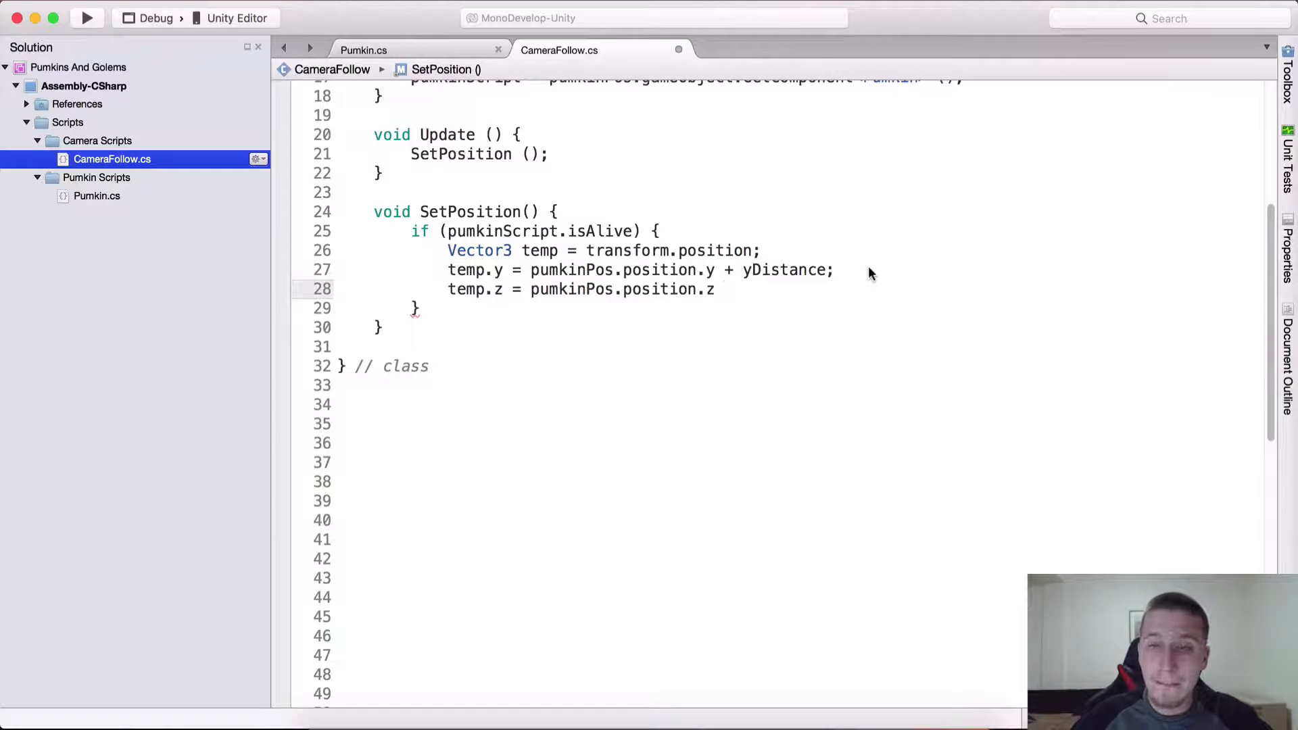
{"action": "type", "text": "- zDistance;"}
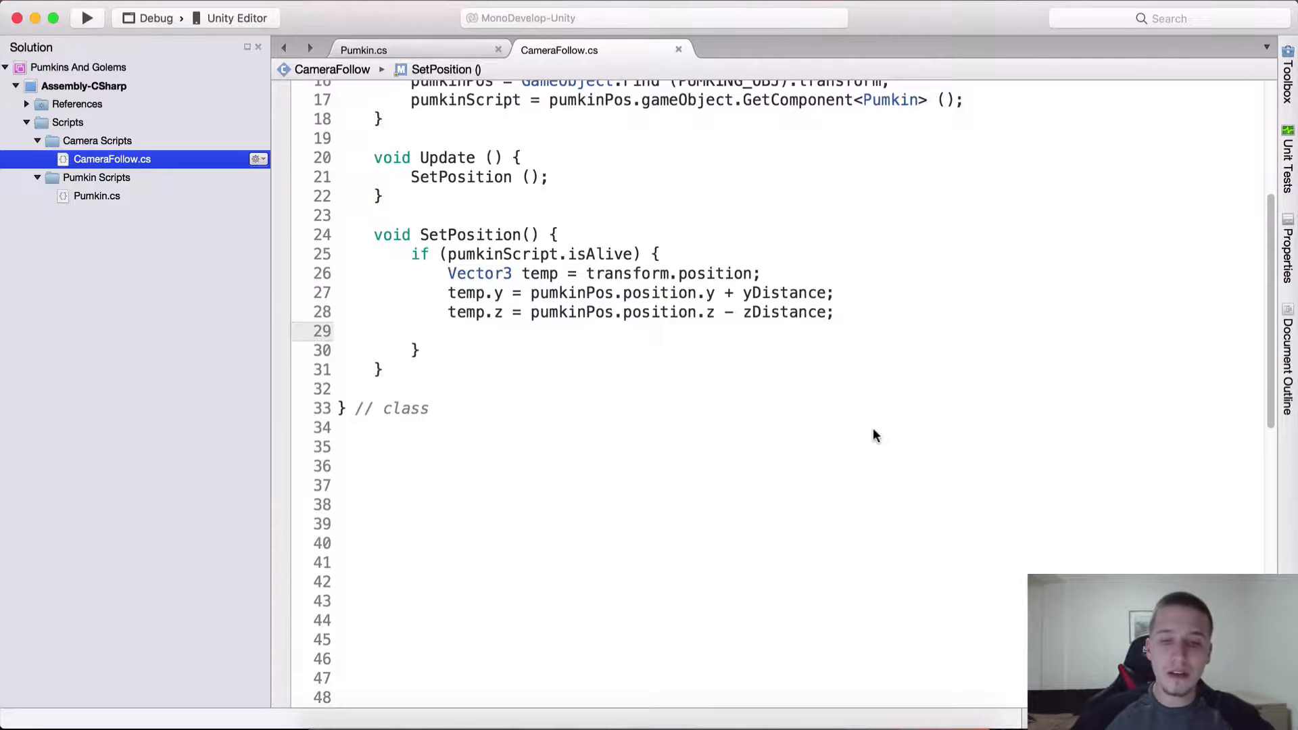
Assign transform.position = temp so the camera moves each frame.
{"action": "type", "text": "transform.position ="}
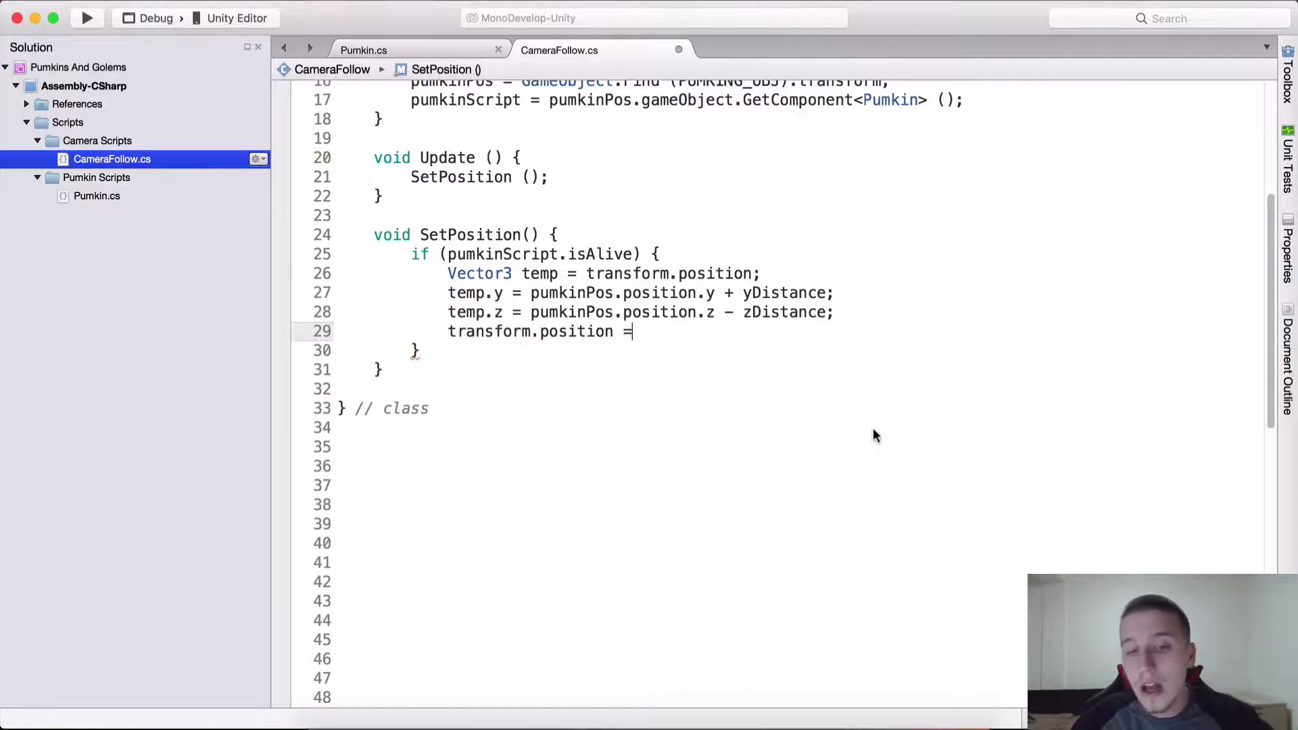
{"action": "type", "text": "temp;"}
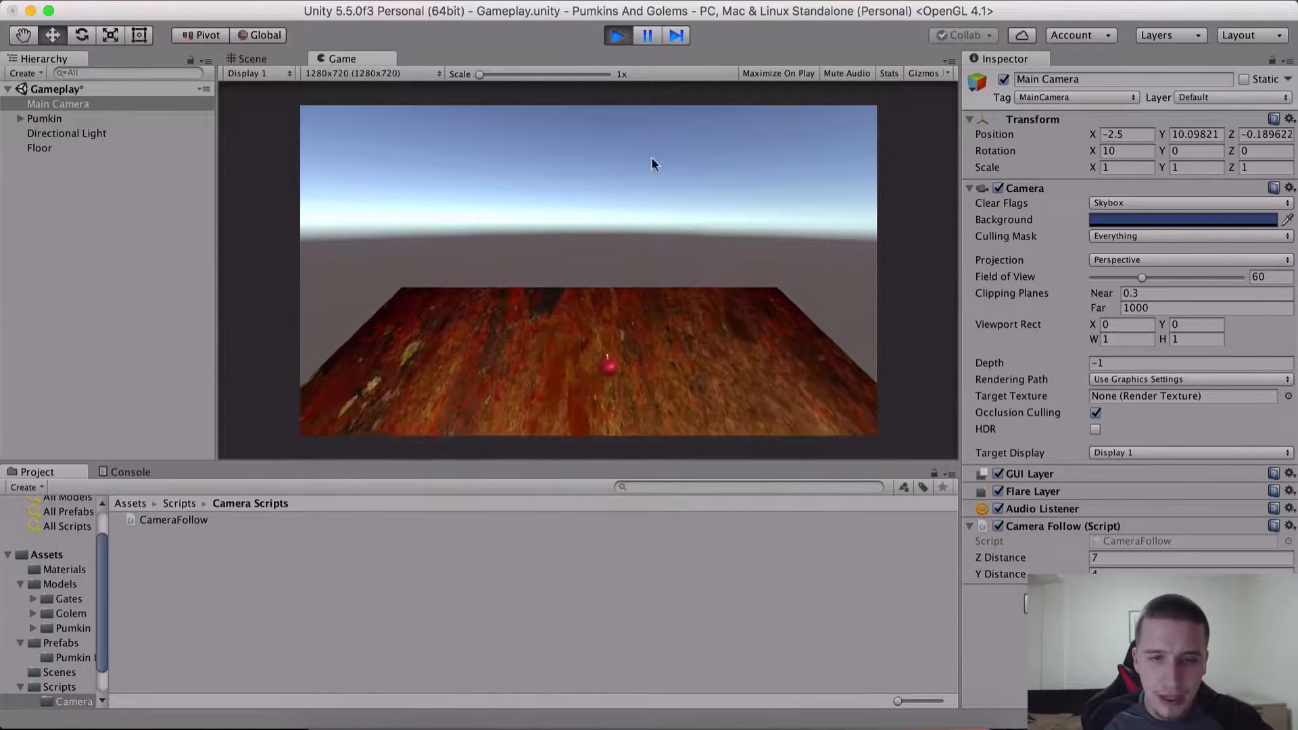
Freeze the Pumkin Rigidbody's rotation on X, Y and Z under Constraints.
{"action": "left_click", "coordinate": [251, 59]}
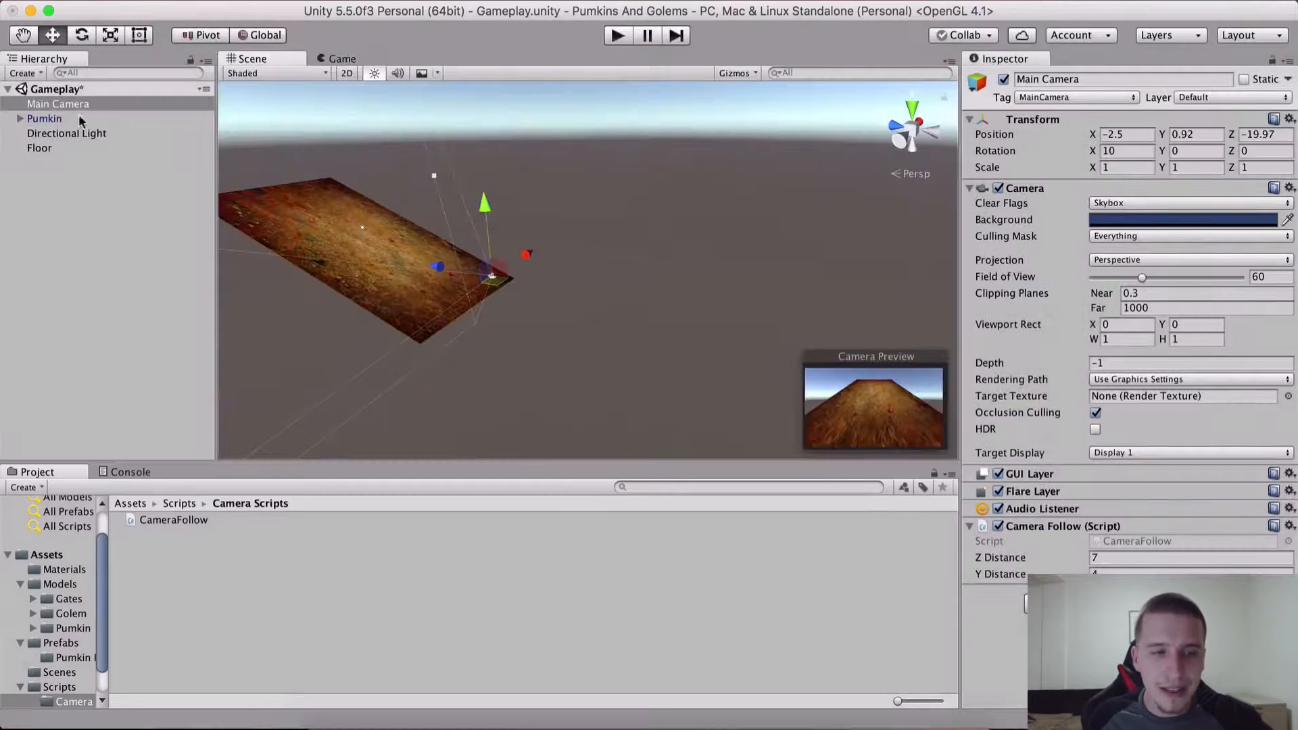
{"action": "left_click", "coordinate": [45, 119]}
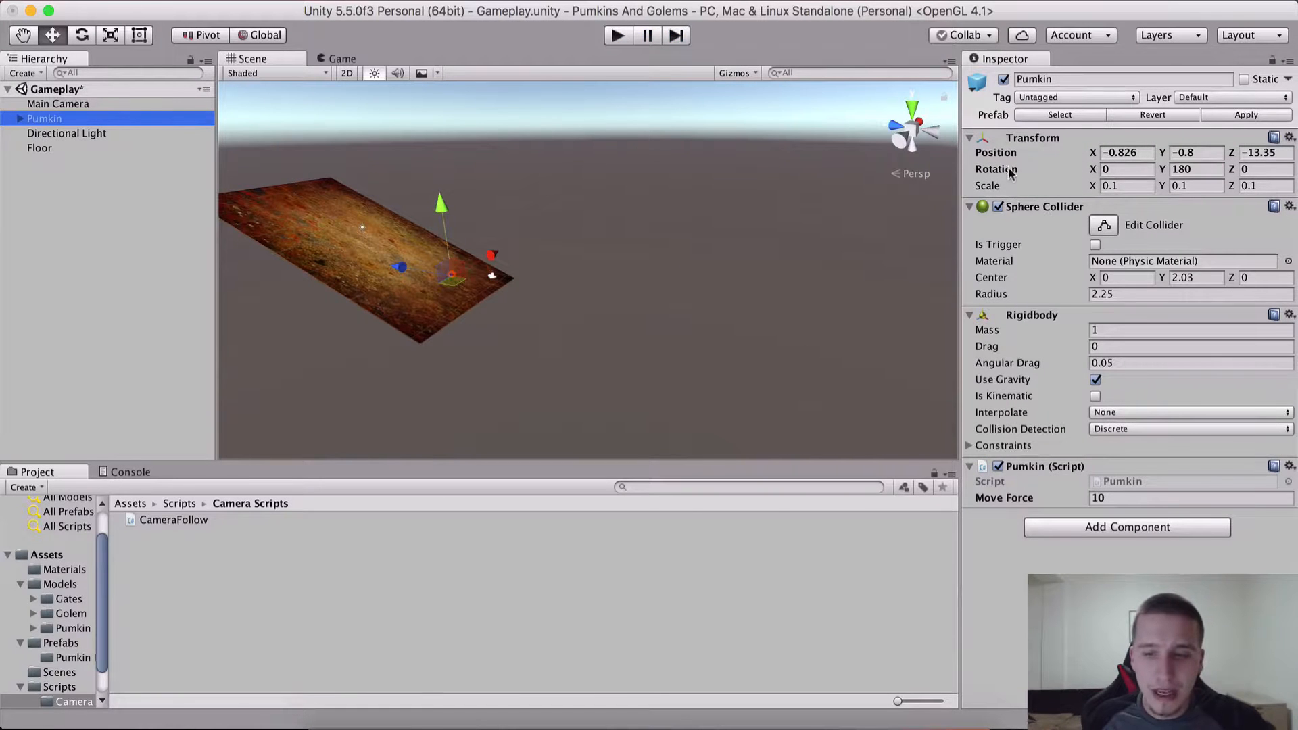
{"action": "left_click", "coordinate": [971, 445]}
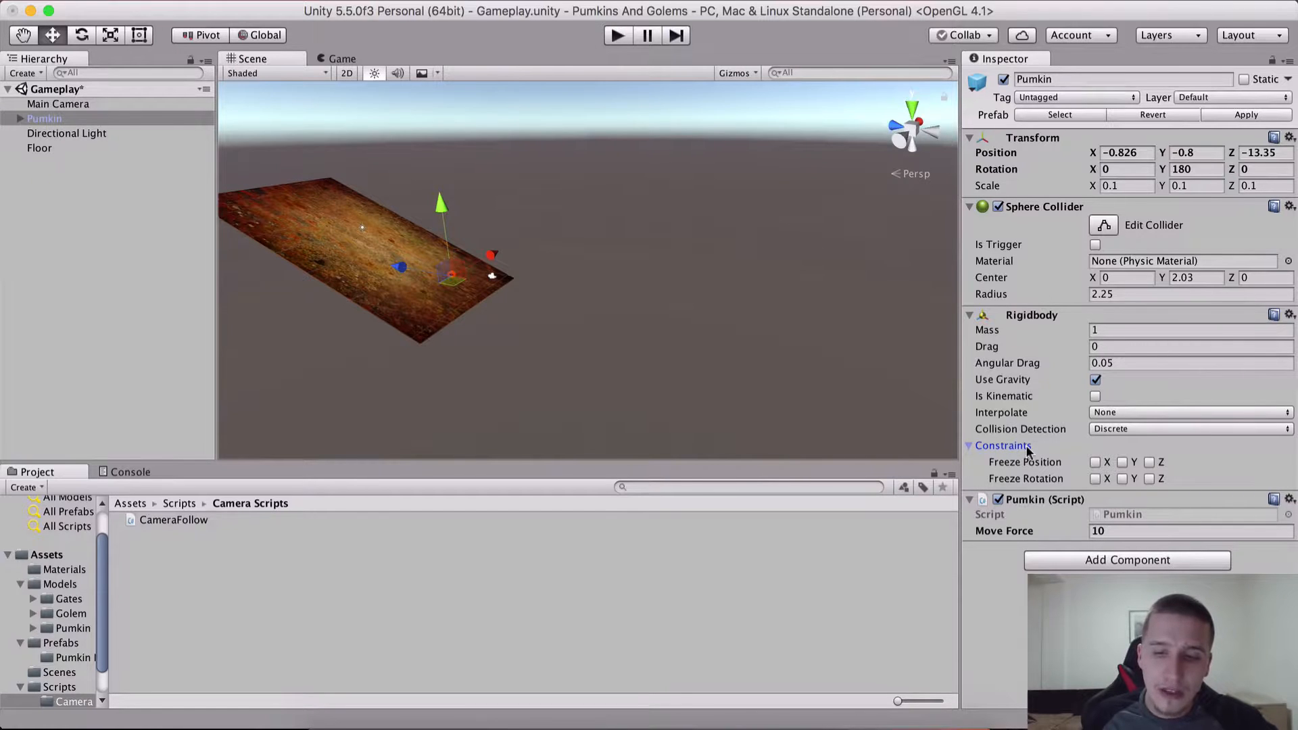
{"action": "left_click", "coordinate": [1149, 479]}
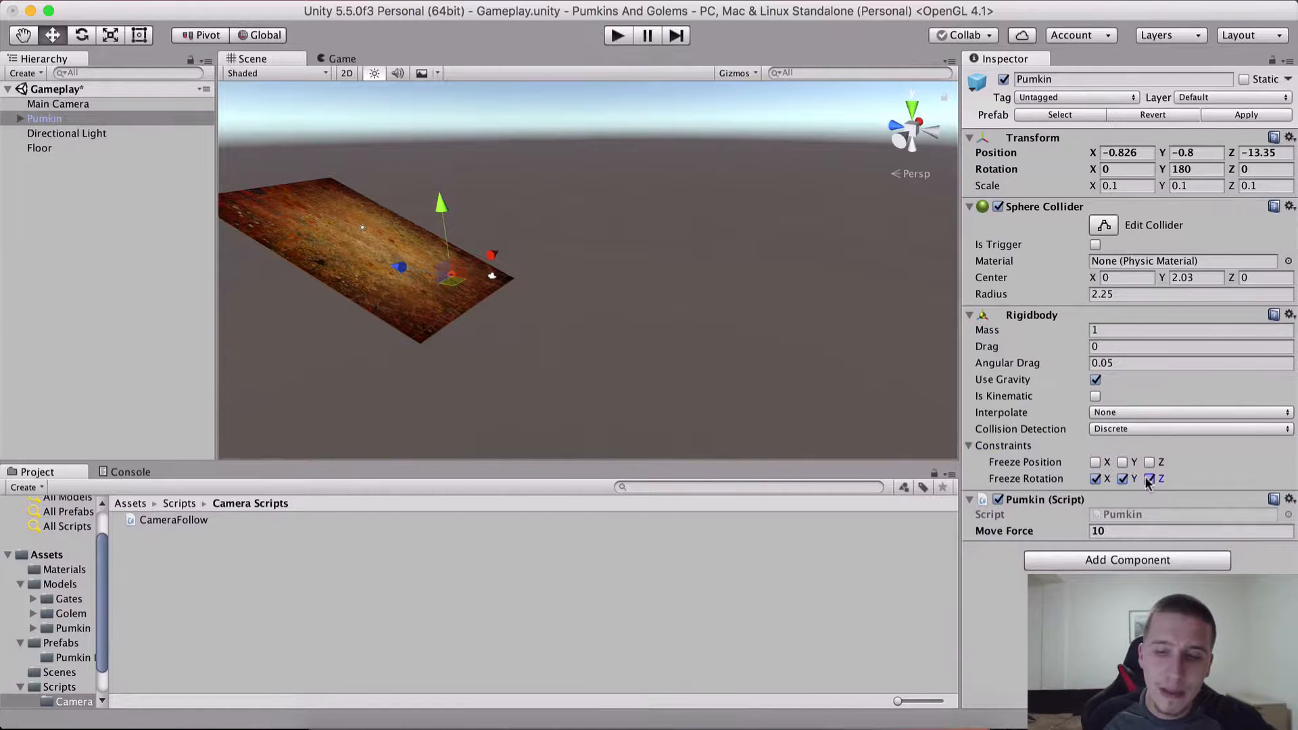
{"action": "left_click", "coordinate": [1149, 479]}
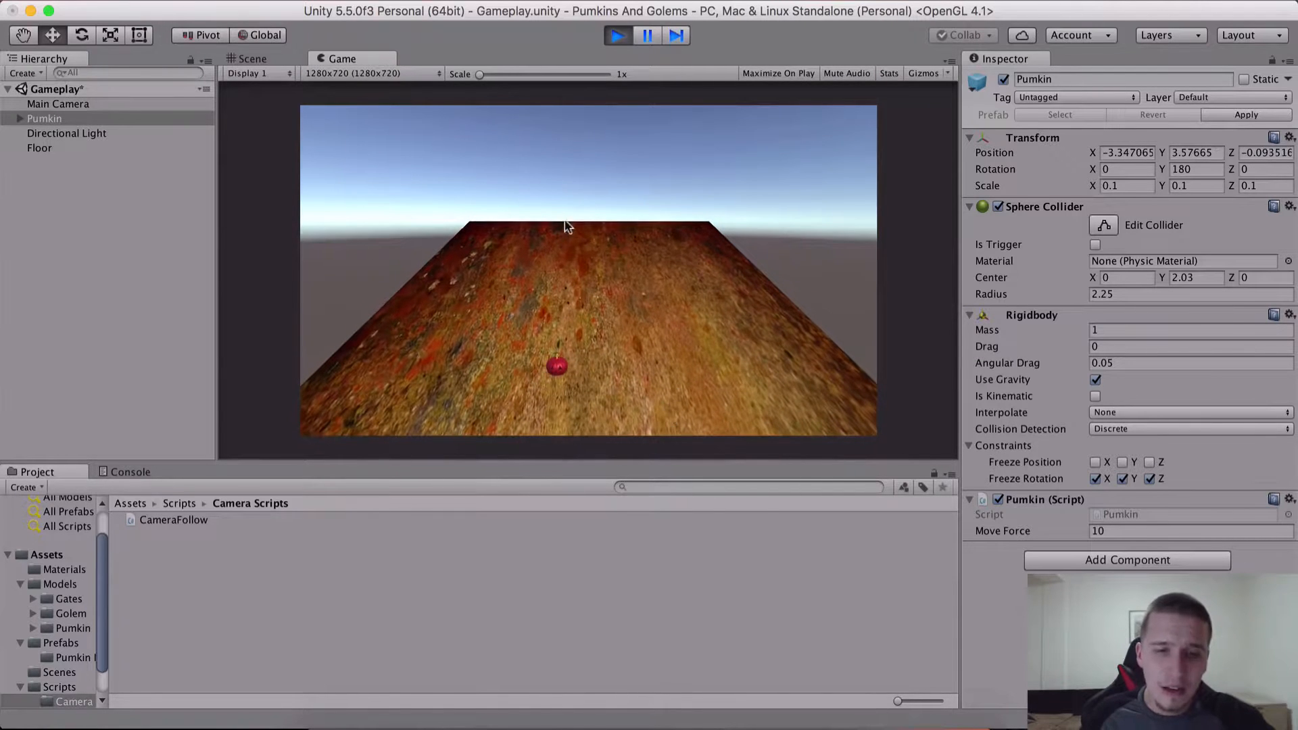
Clear Freeze Rotation X, Y, Z on the Pumkin and test the camera follow in Play mode.
{"action": "left_click", "coordinate": [617, 36]}
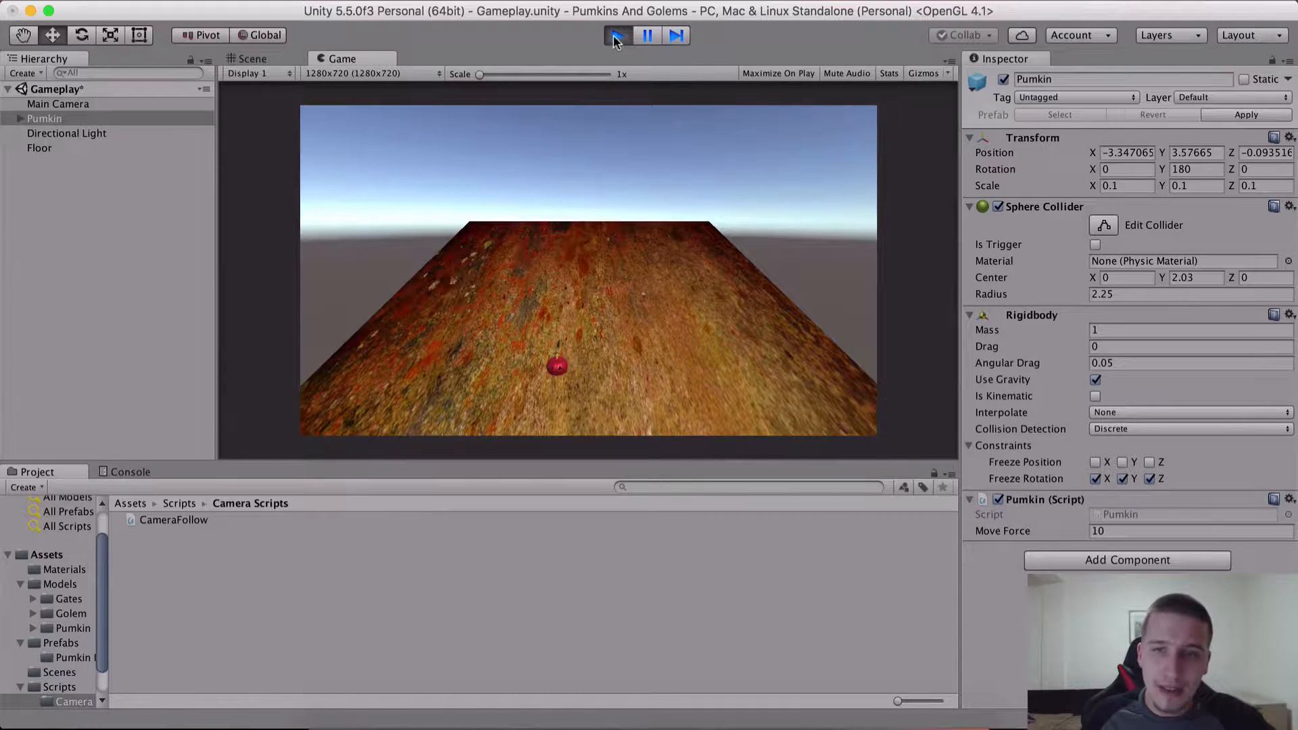
{"action": "left_click", "coordinate": [616, 35]}
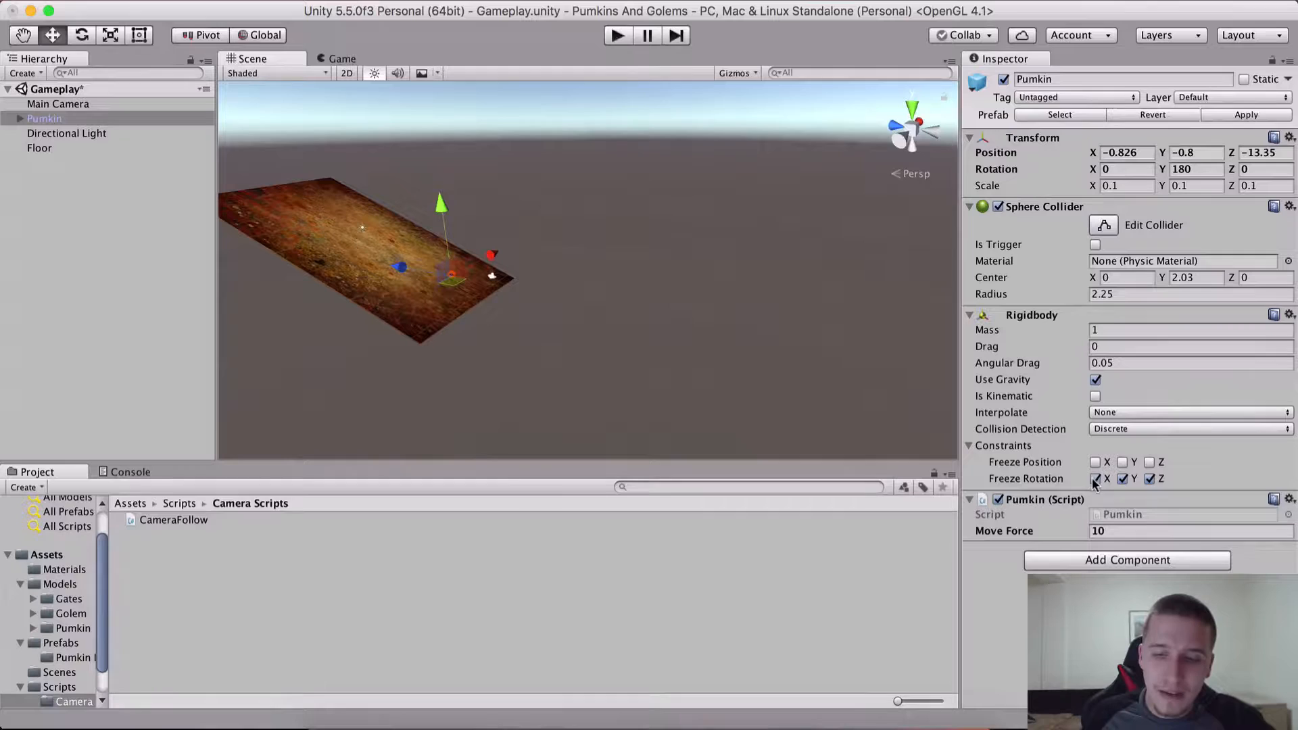
{"action": "left_click", "coordinate": [1094, 478]}
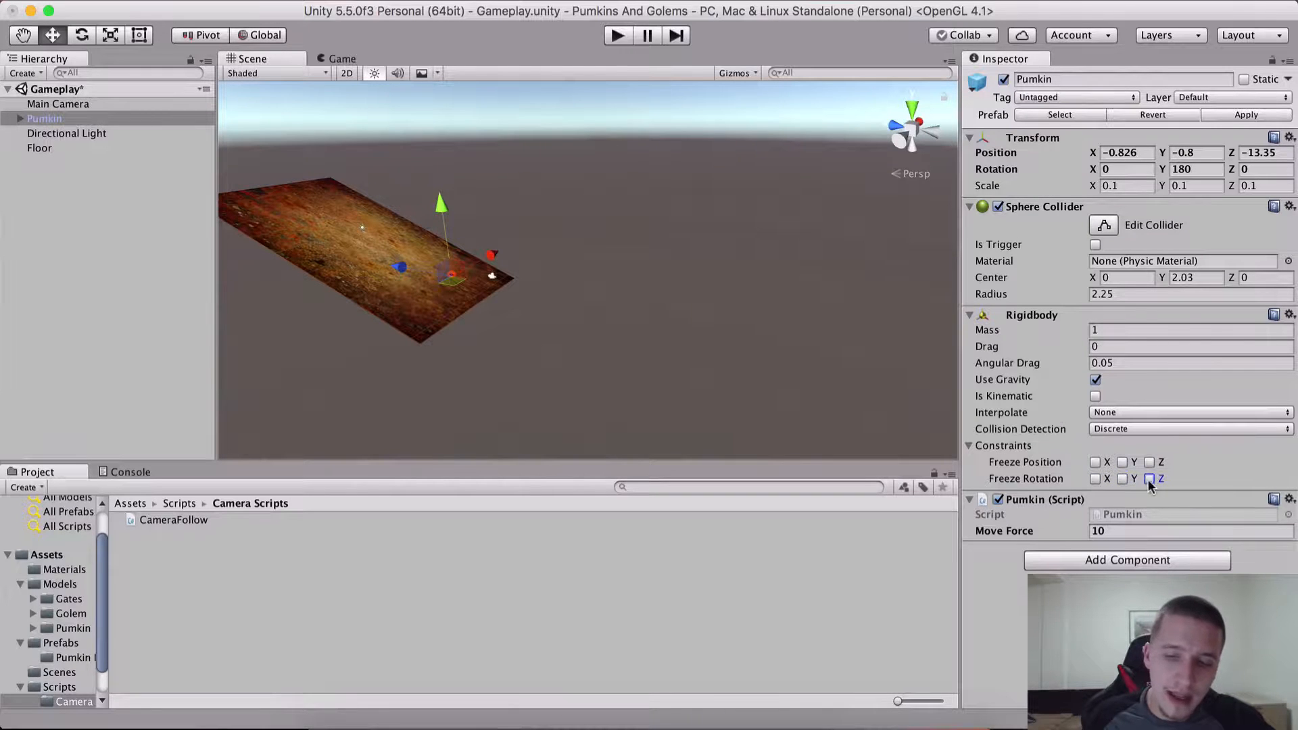
{"action": "left_click", "coordinate": [1149, 478]}
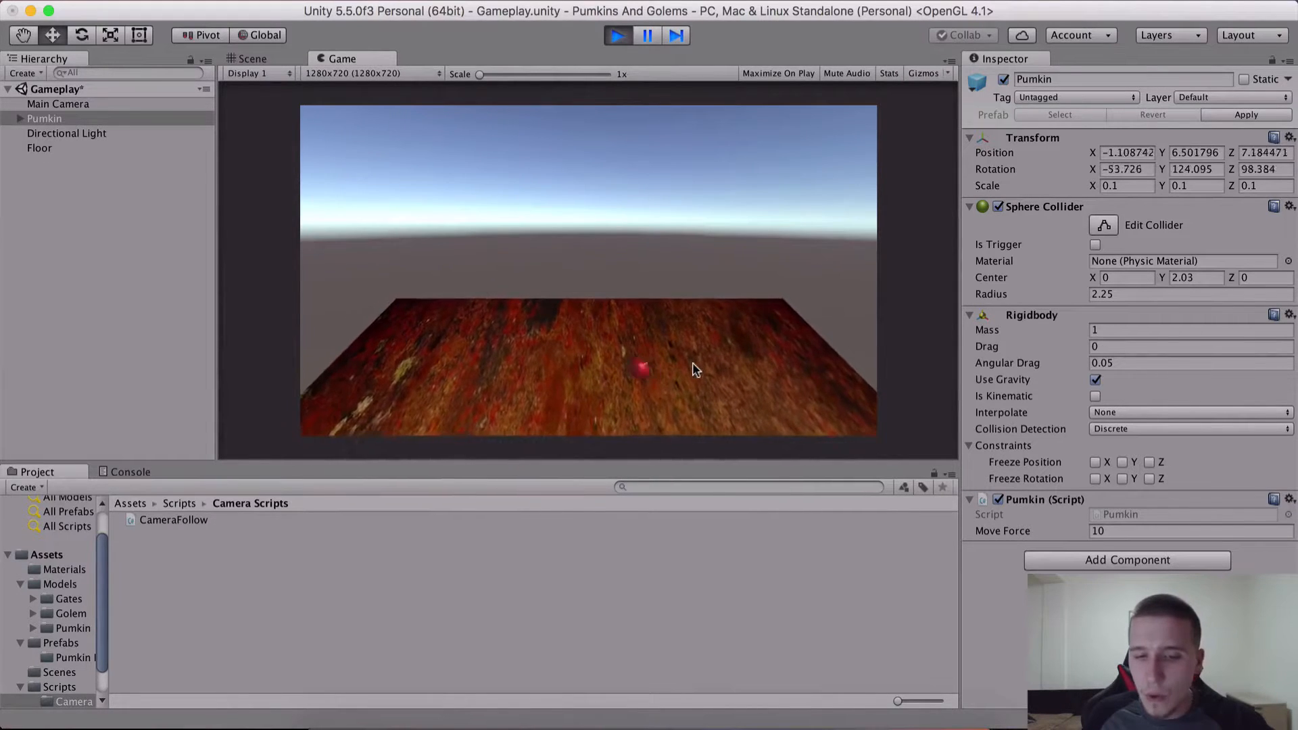
{"action": "left_click", "coordinate": [616, 35]}
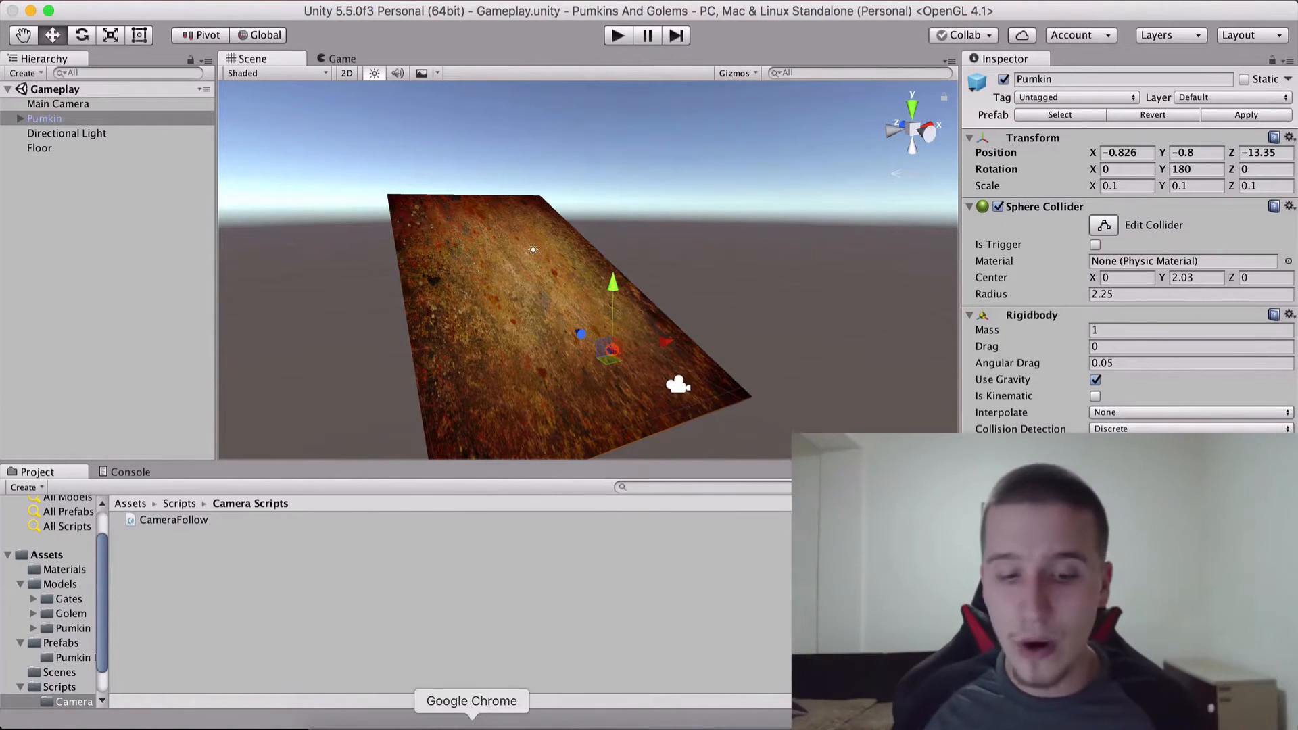
Show the Learn To Code And Make Games In Unity campaign page in Chrome.
{"action": "left_click", "coordinate": [471, 702]}
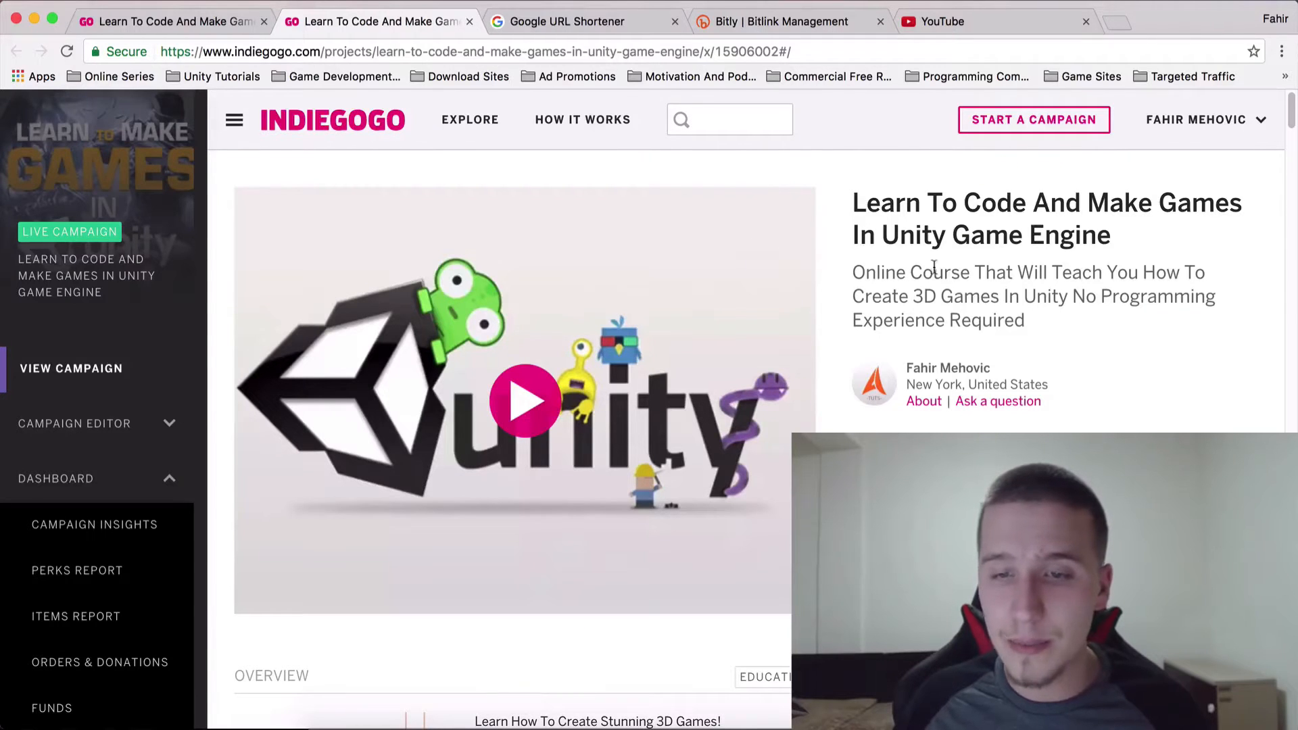
{"action": "mouse_move", "coordinate": [552, 308]}
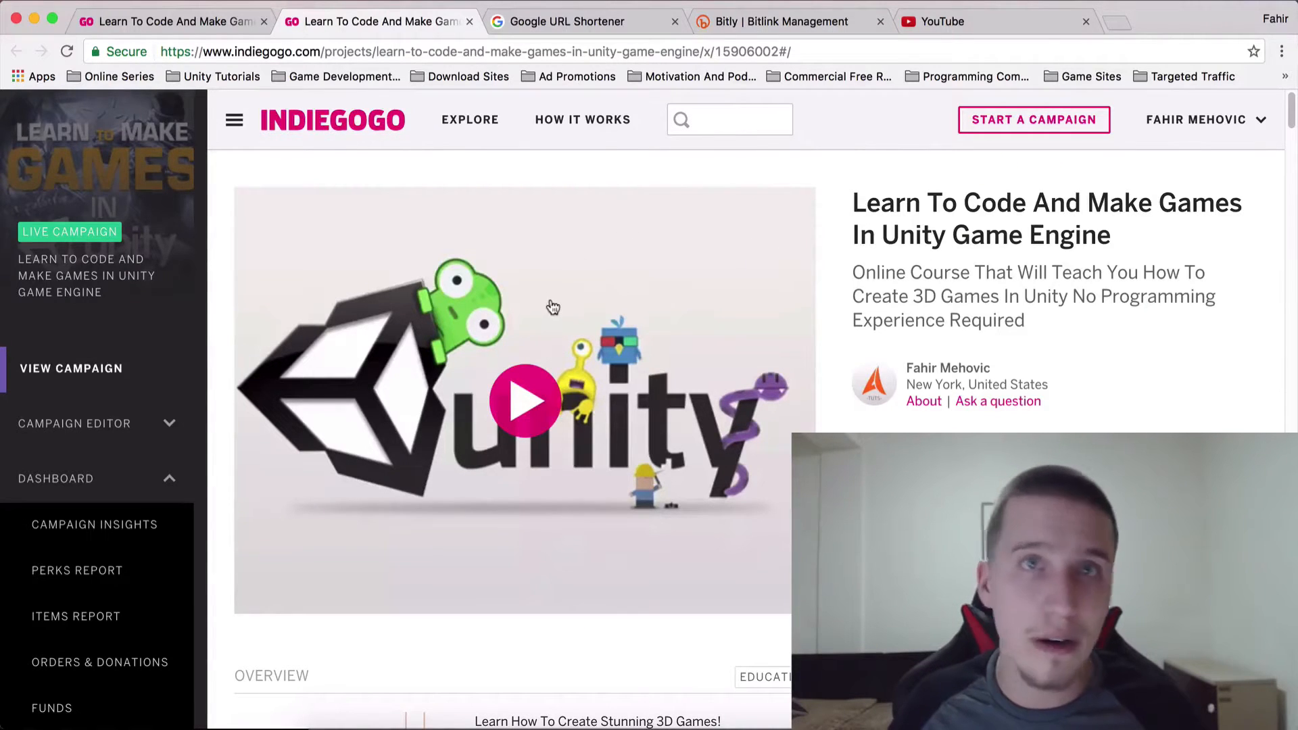